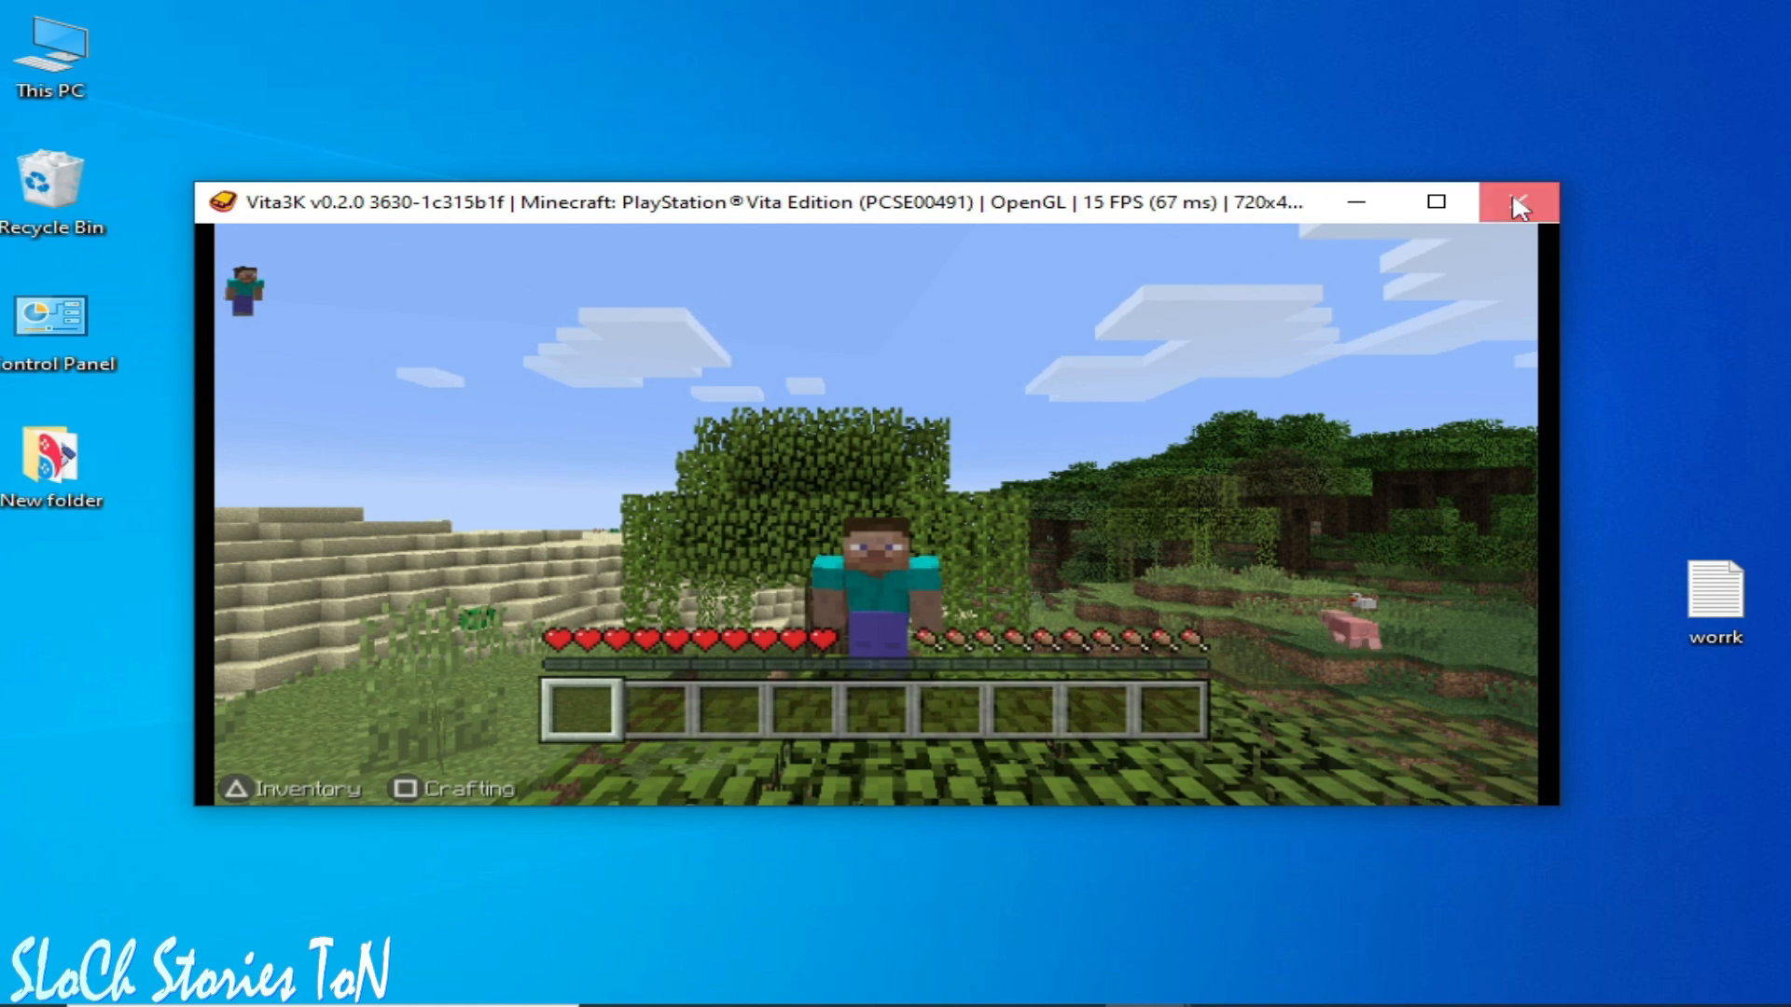
Close the running Minecraft window and return to the Vita3K app list
left_click(1518, 201)
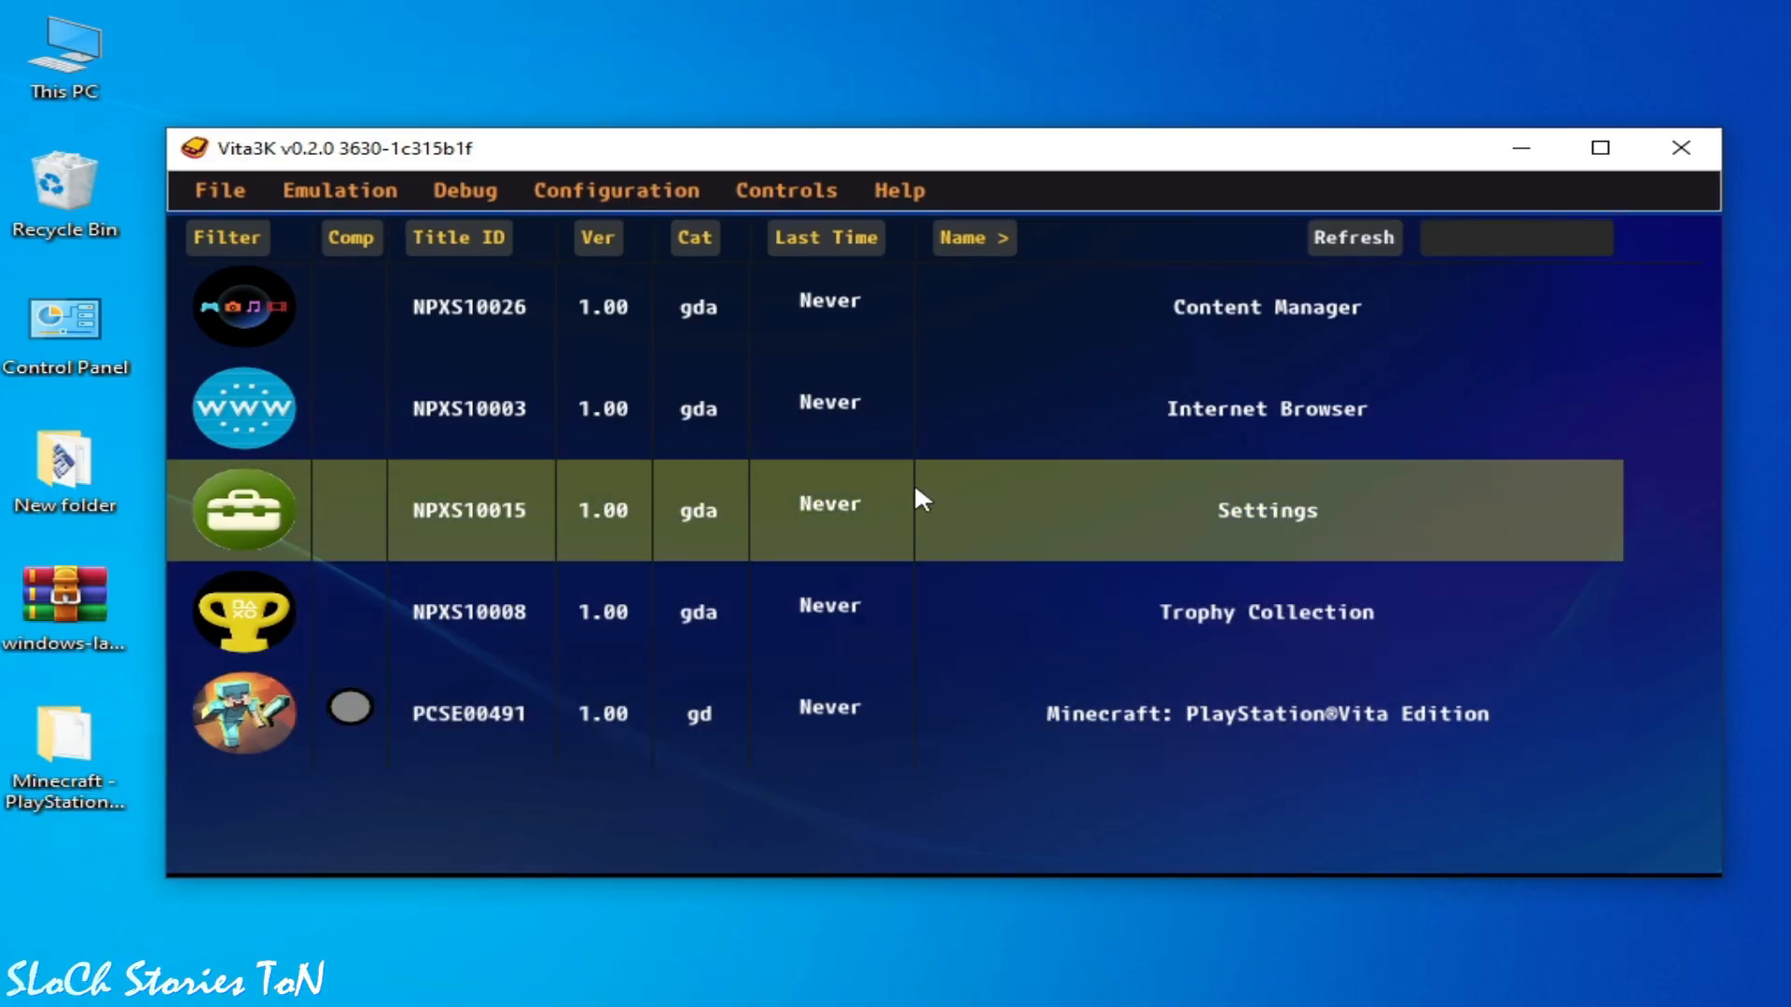
mouse_move(936, 599)
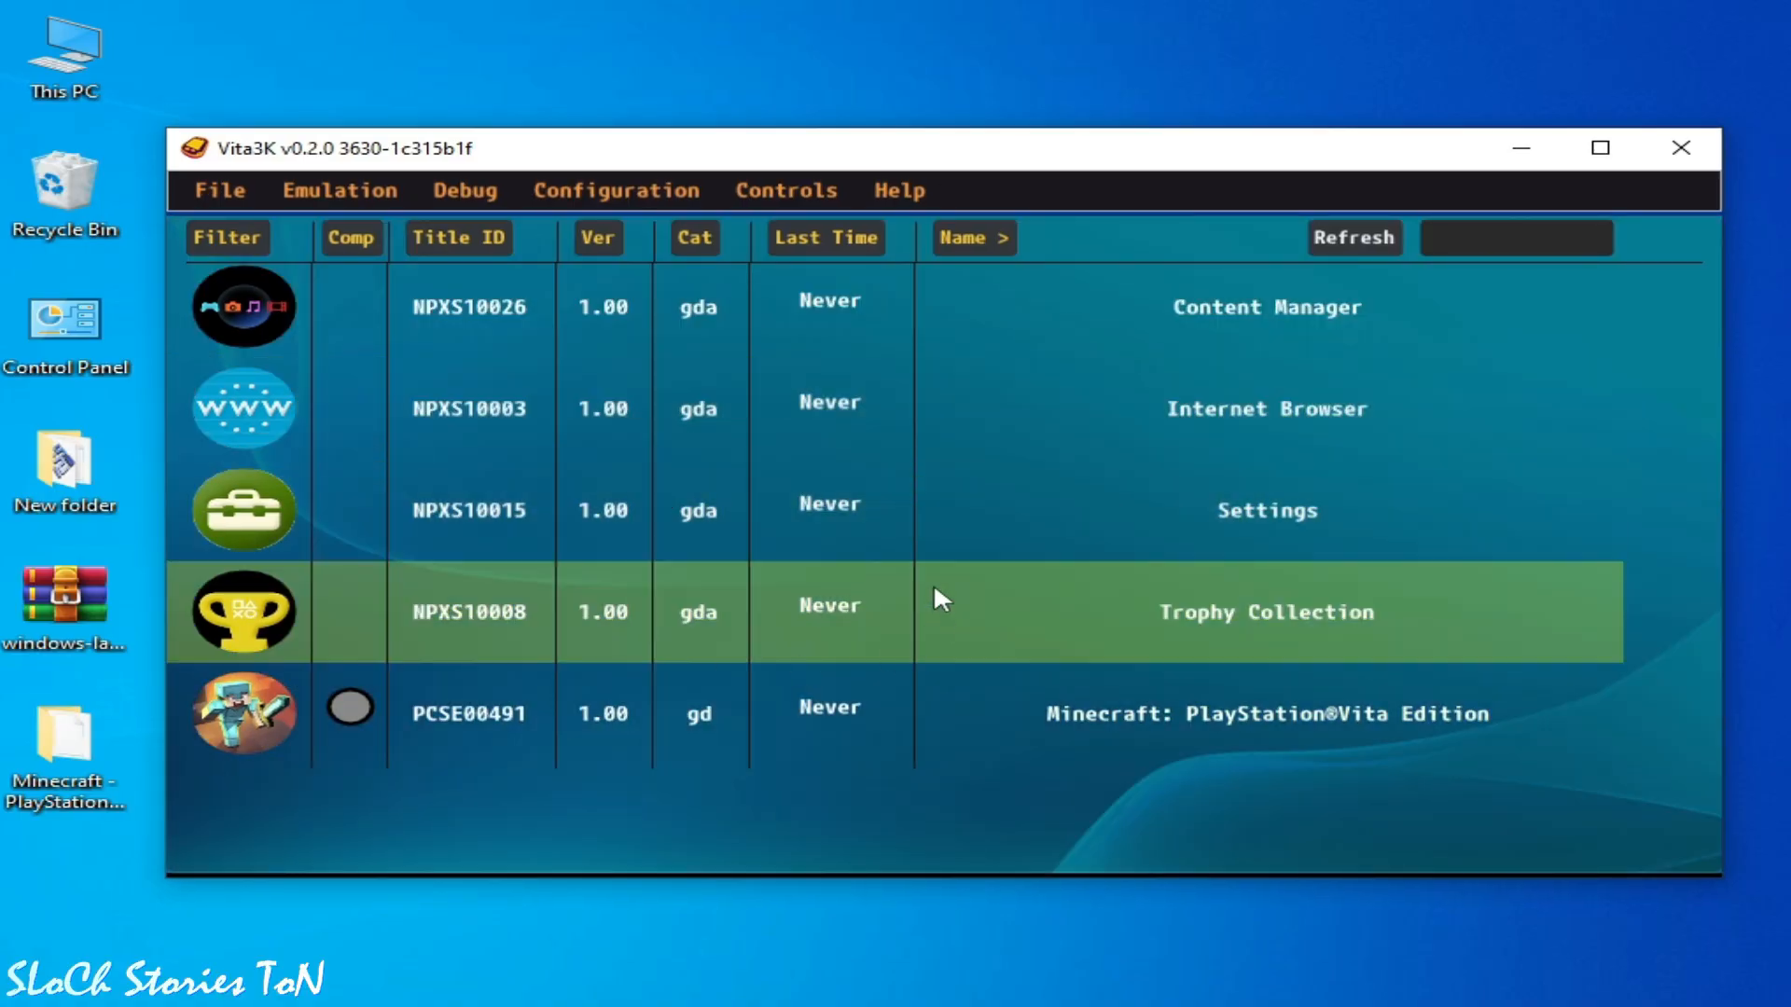
left_click(501, 716)
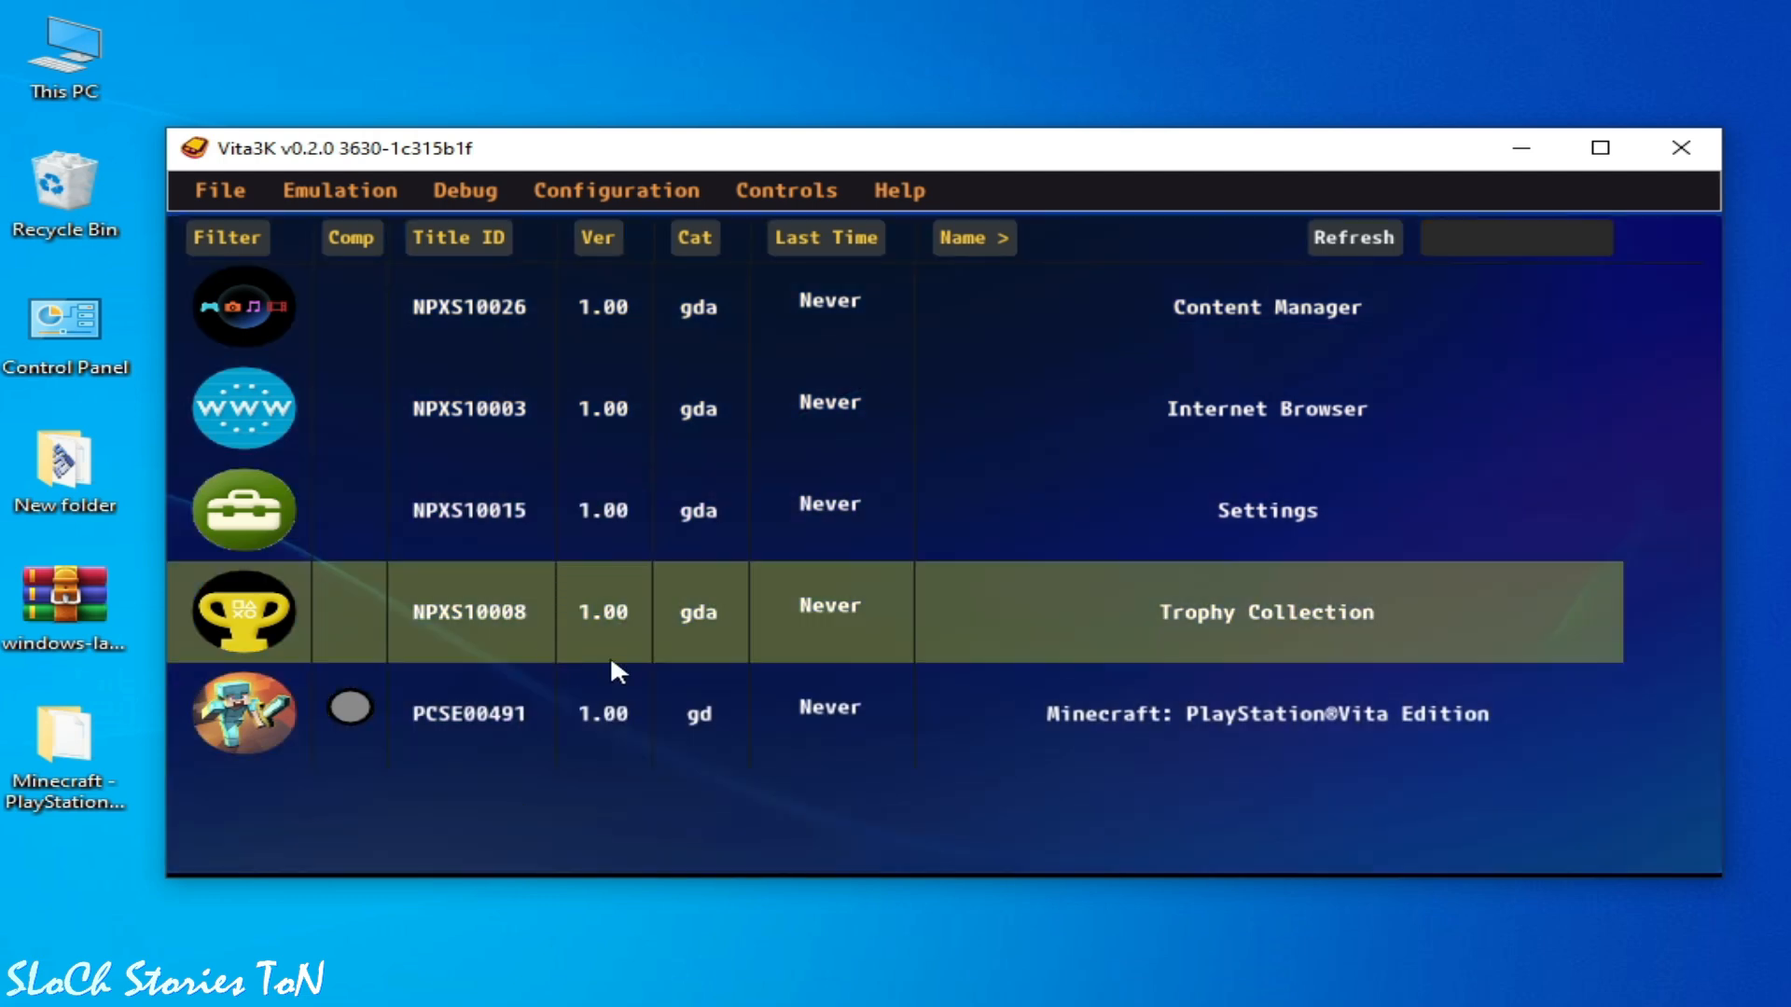
In Settings > GPU, switch the Backend Renderer to Vulkan and save the settings
left_click(615, 191)
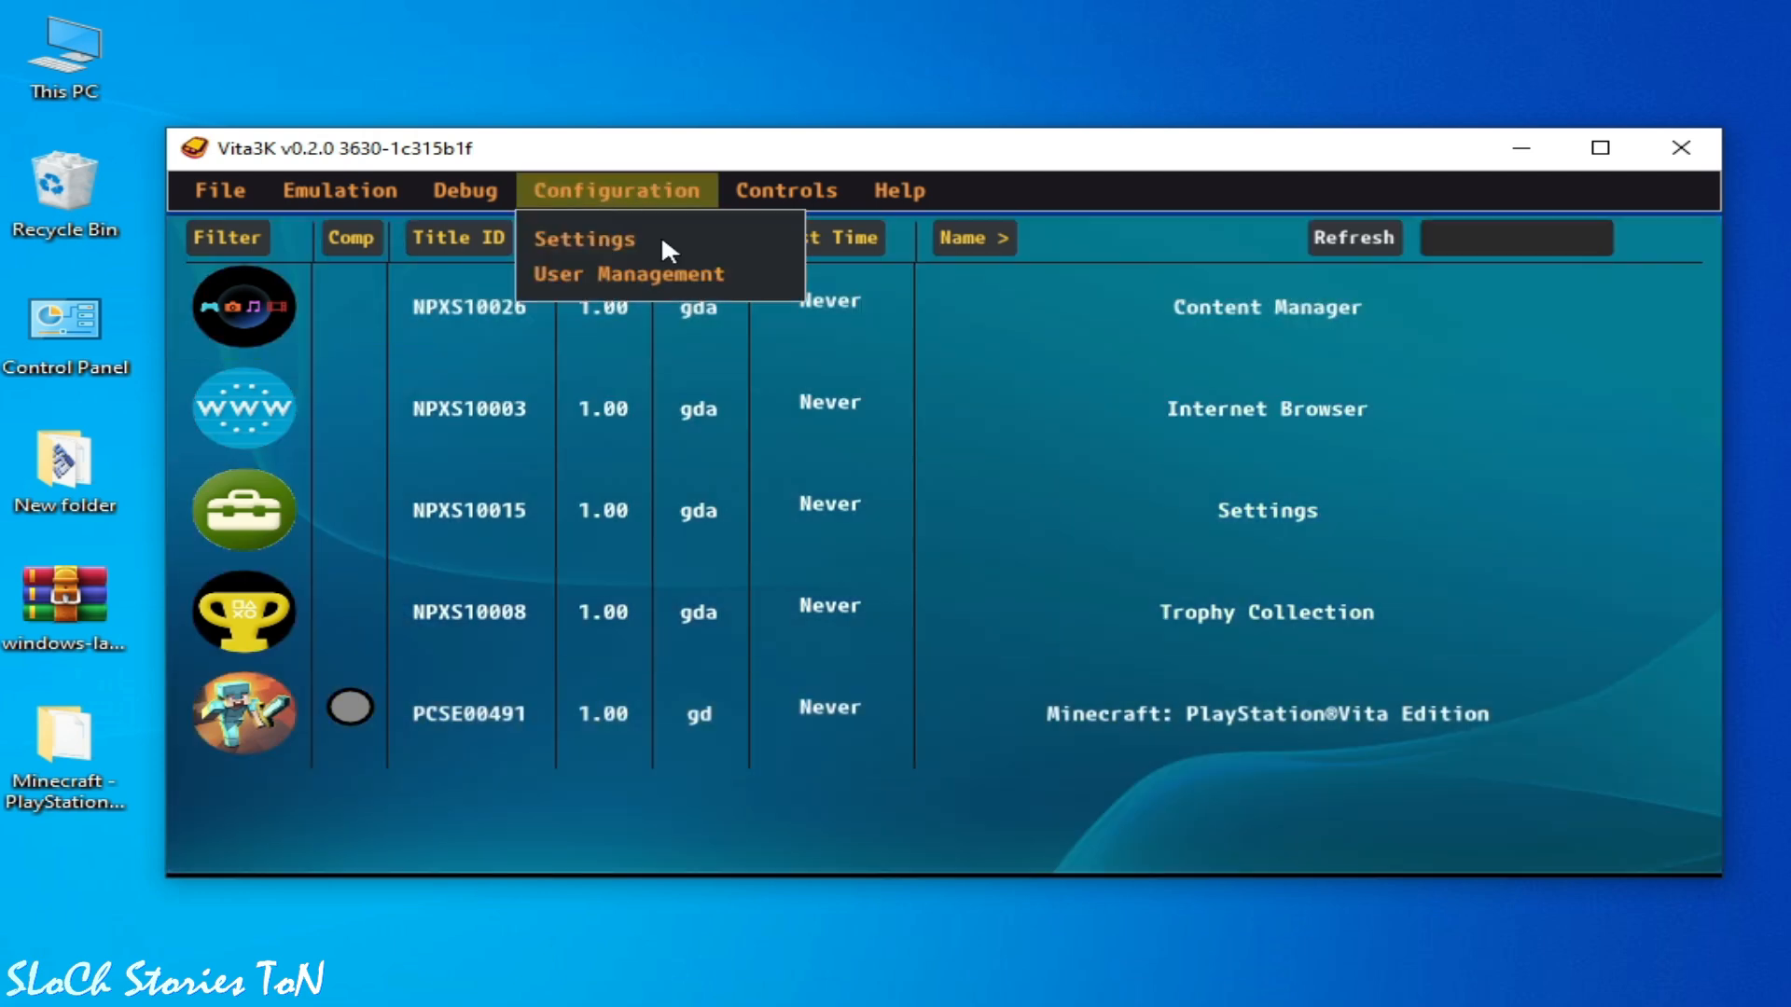
left_click(583, 237)
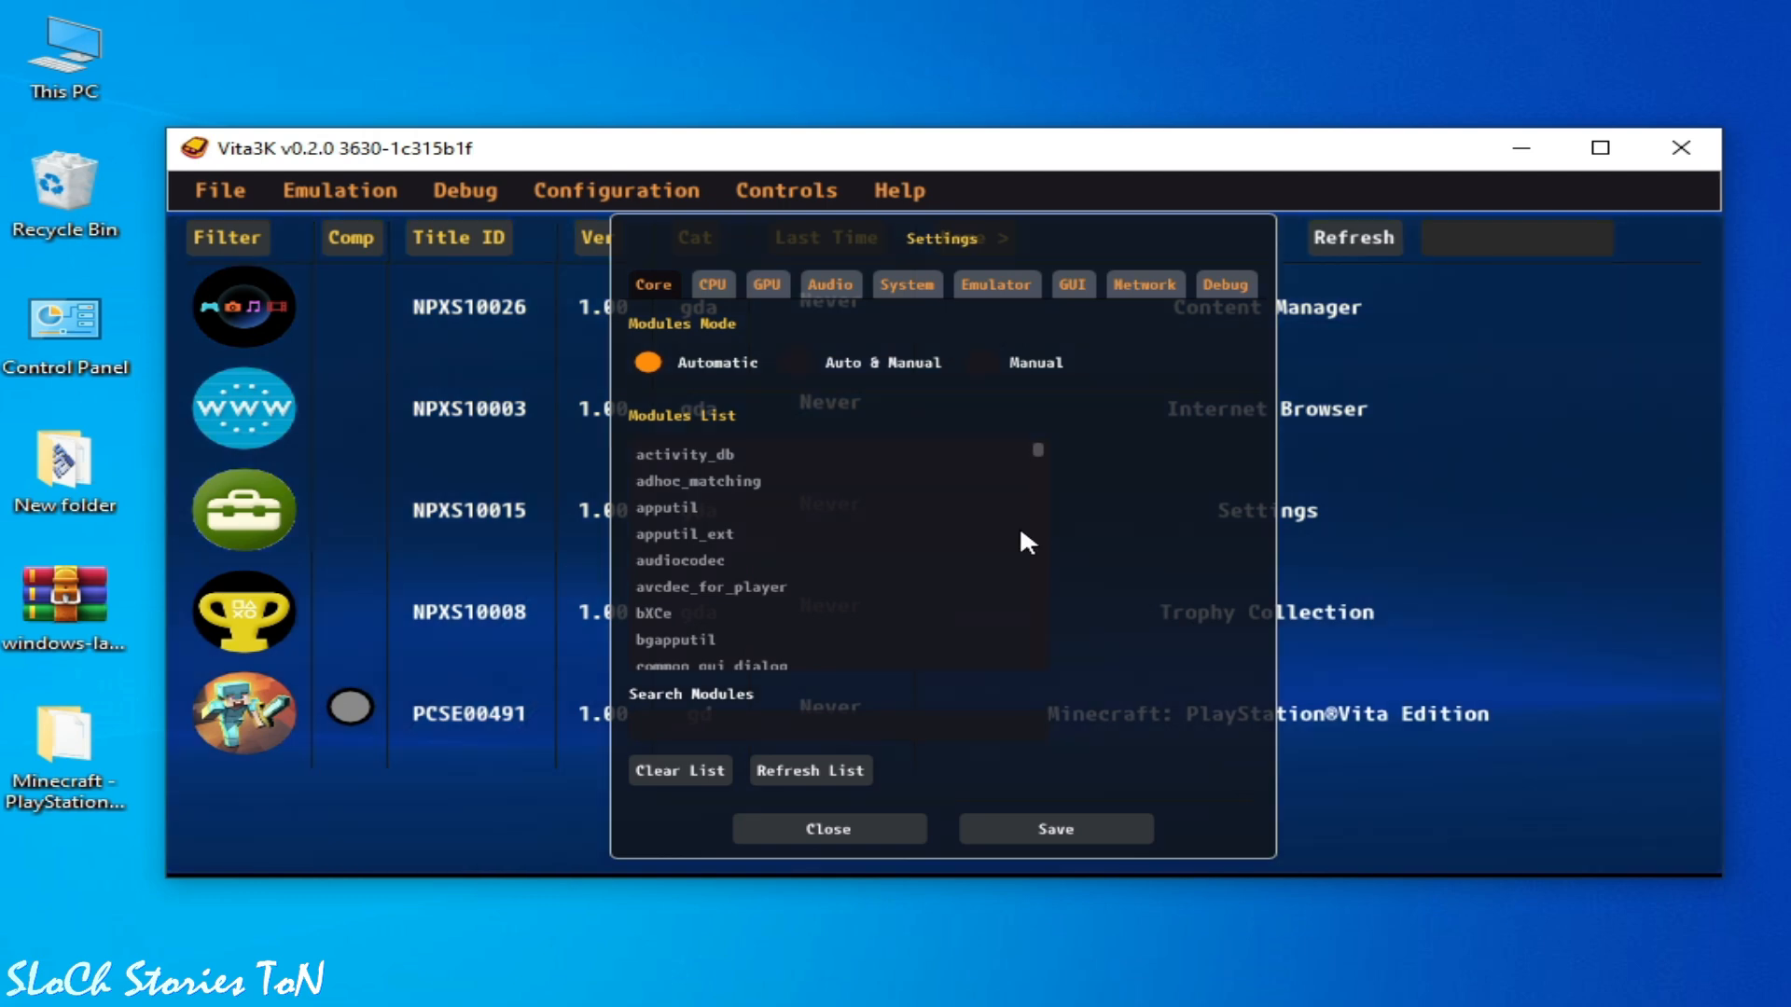
mouse_move(989, 493)
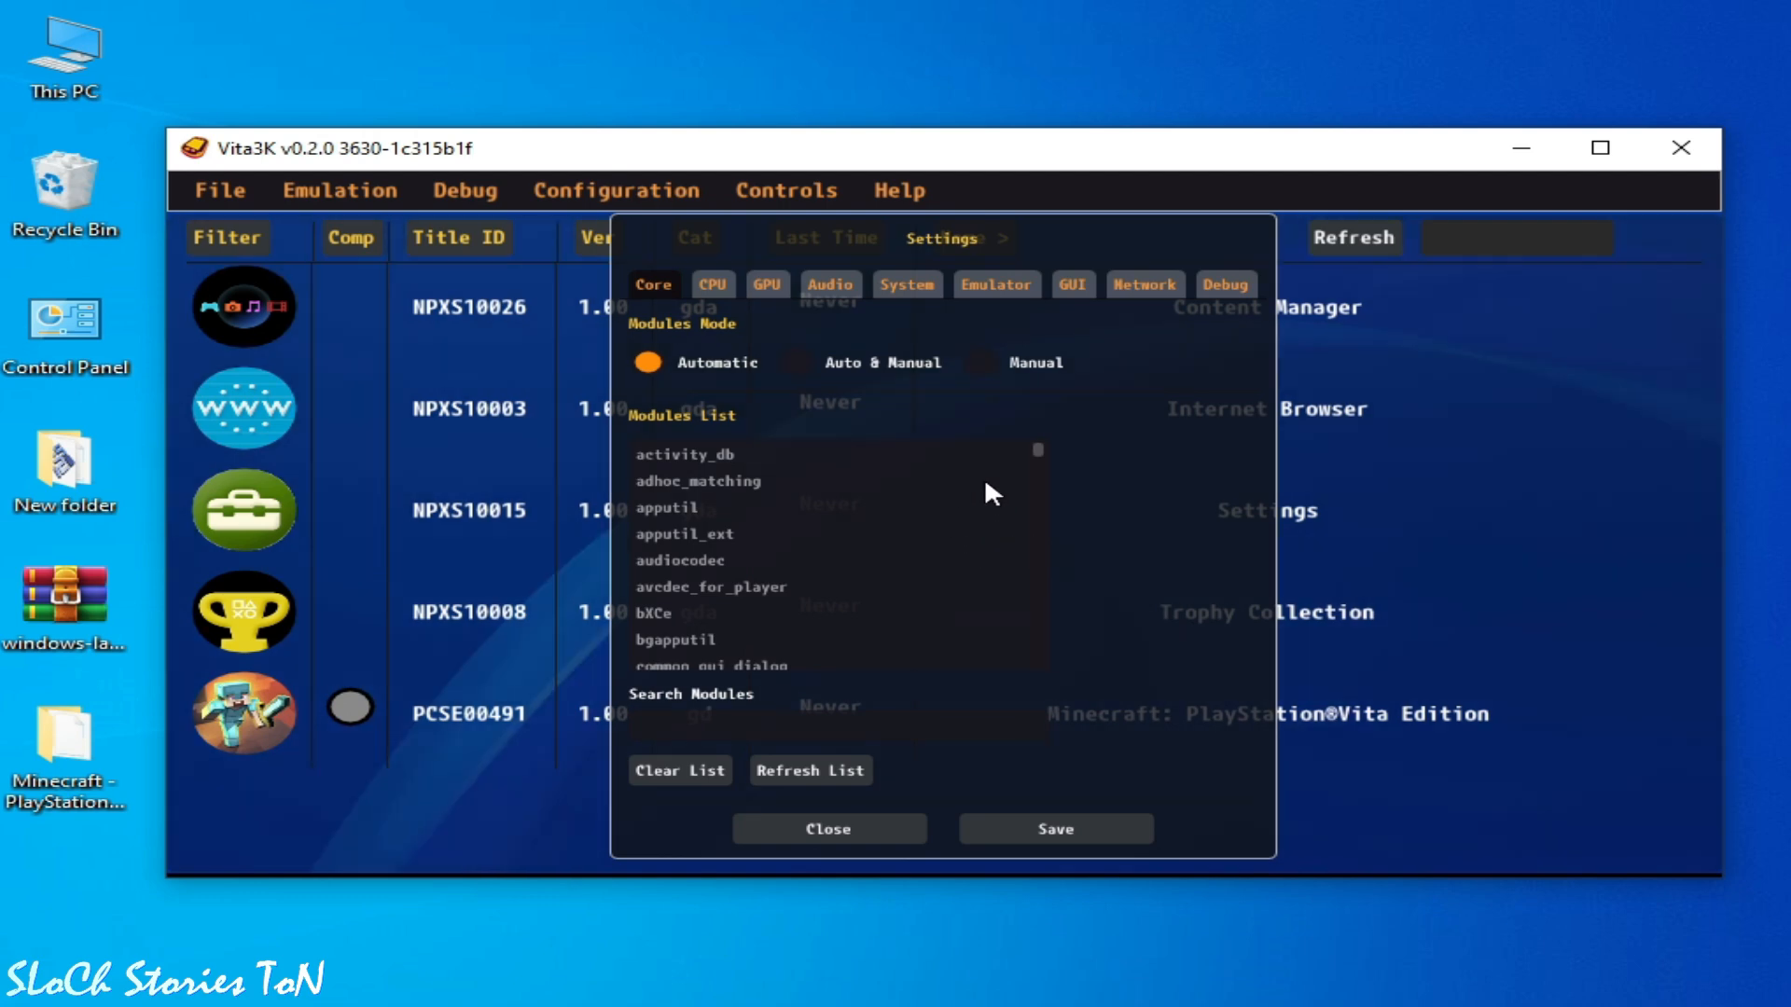
left_click(767, 283)
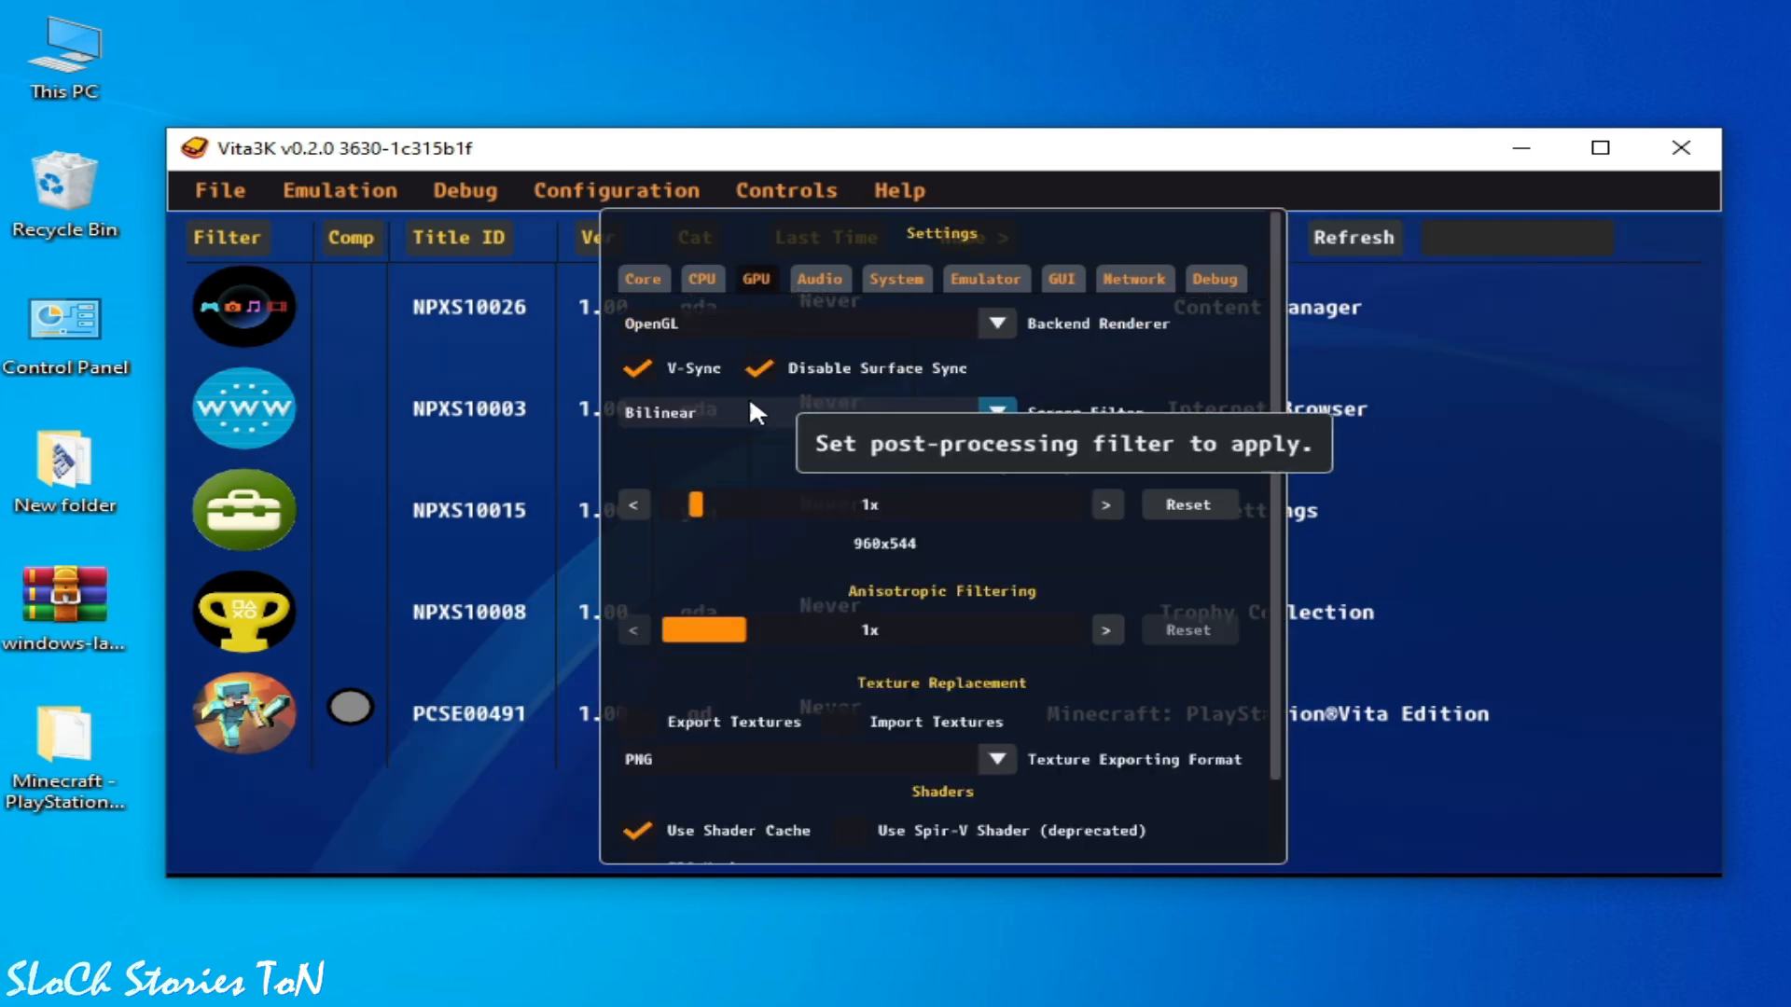
left_click(994, 323)
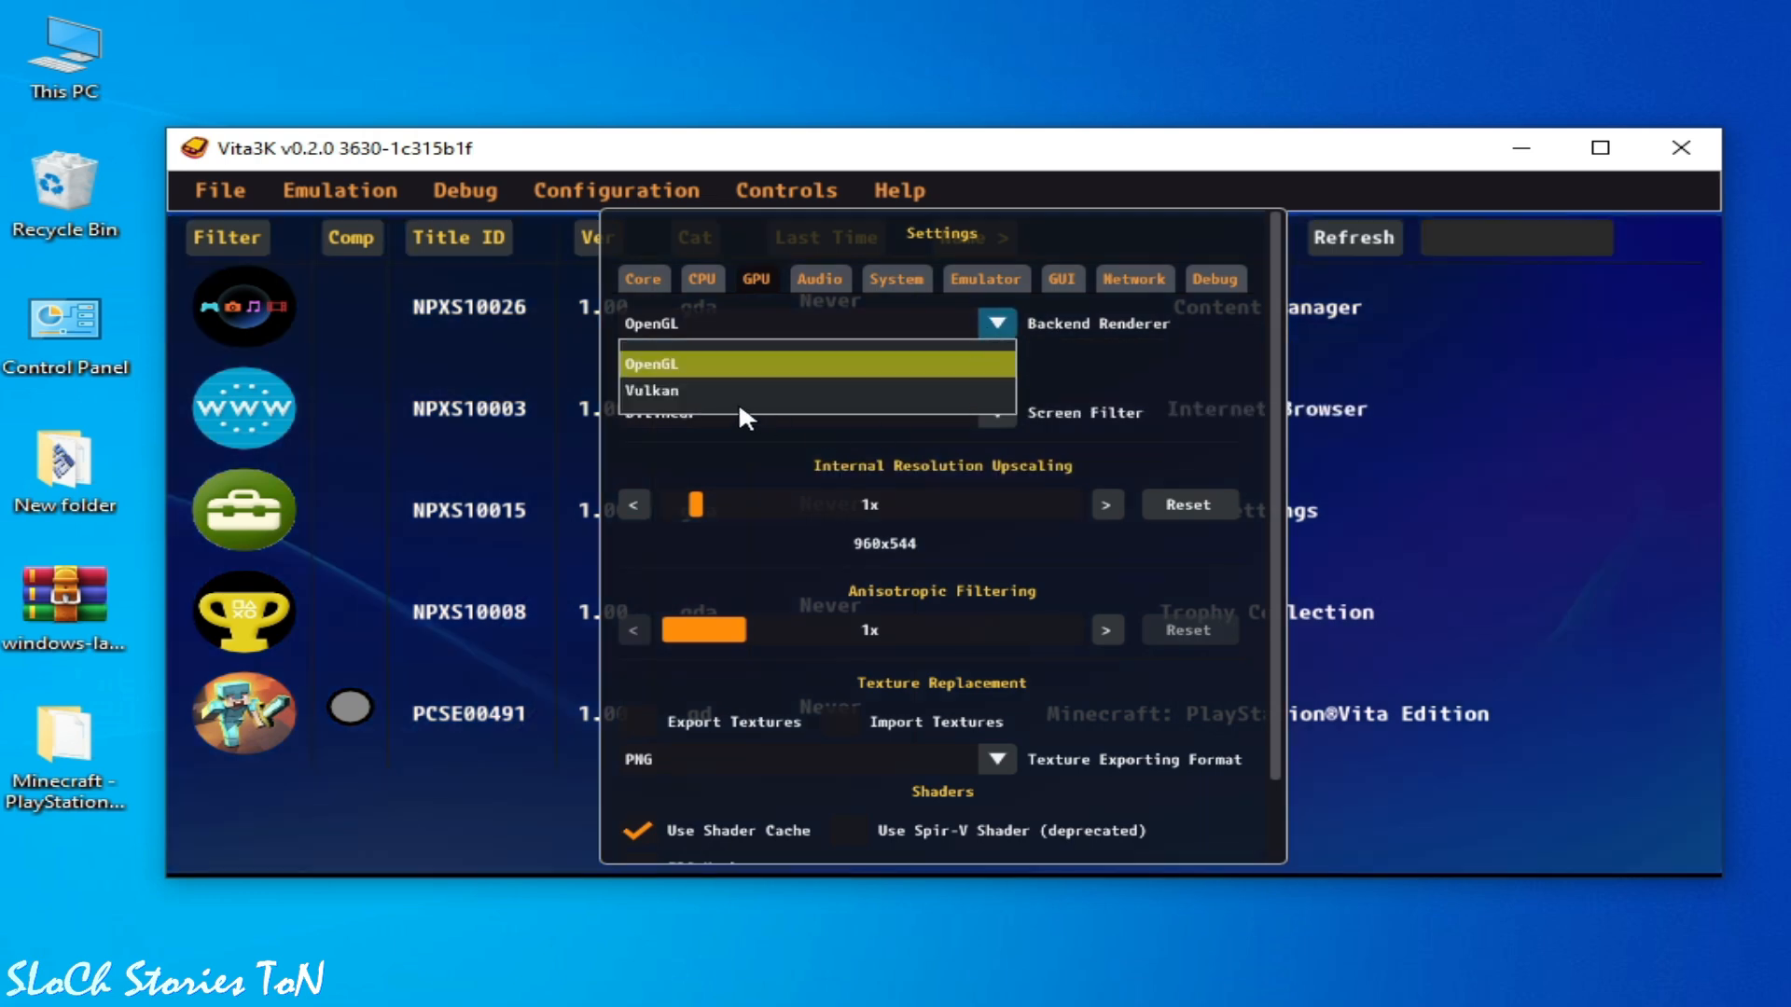
left_click(653, 390)
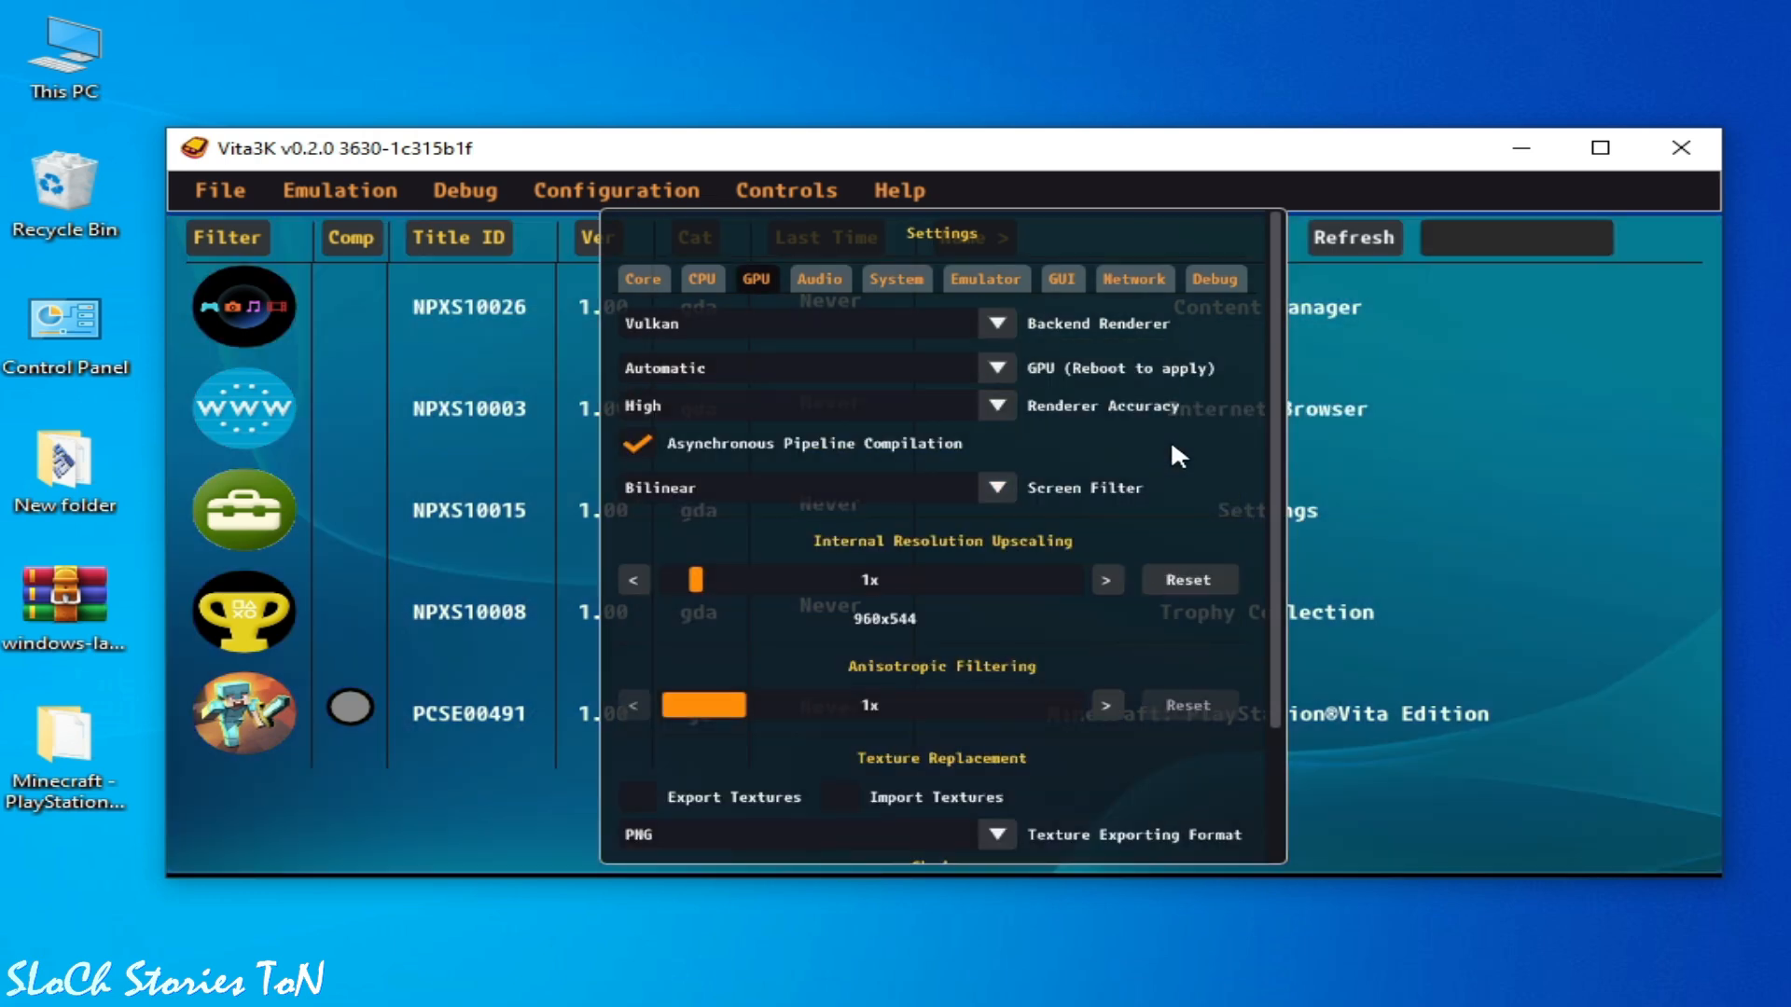
mouse_move(1296, 489)
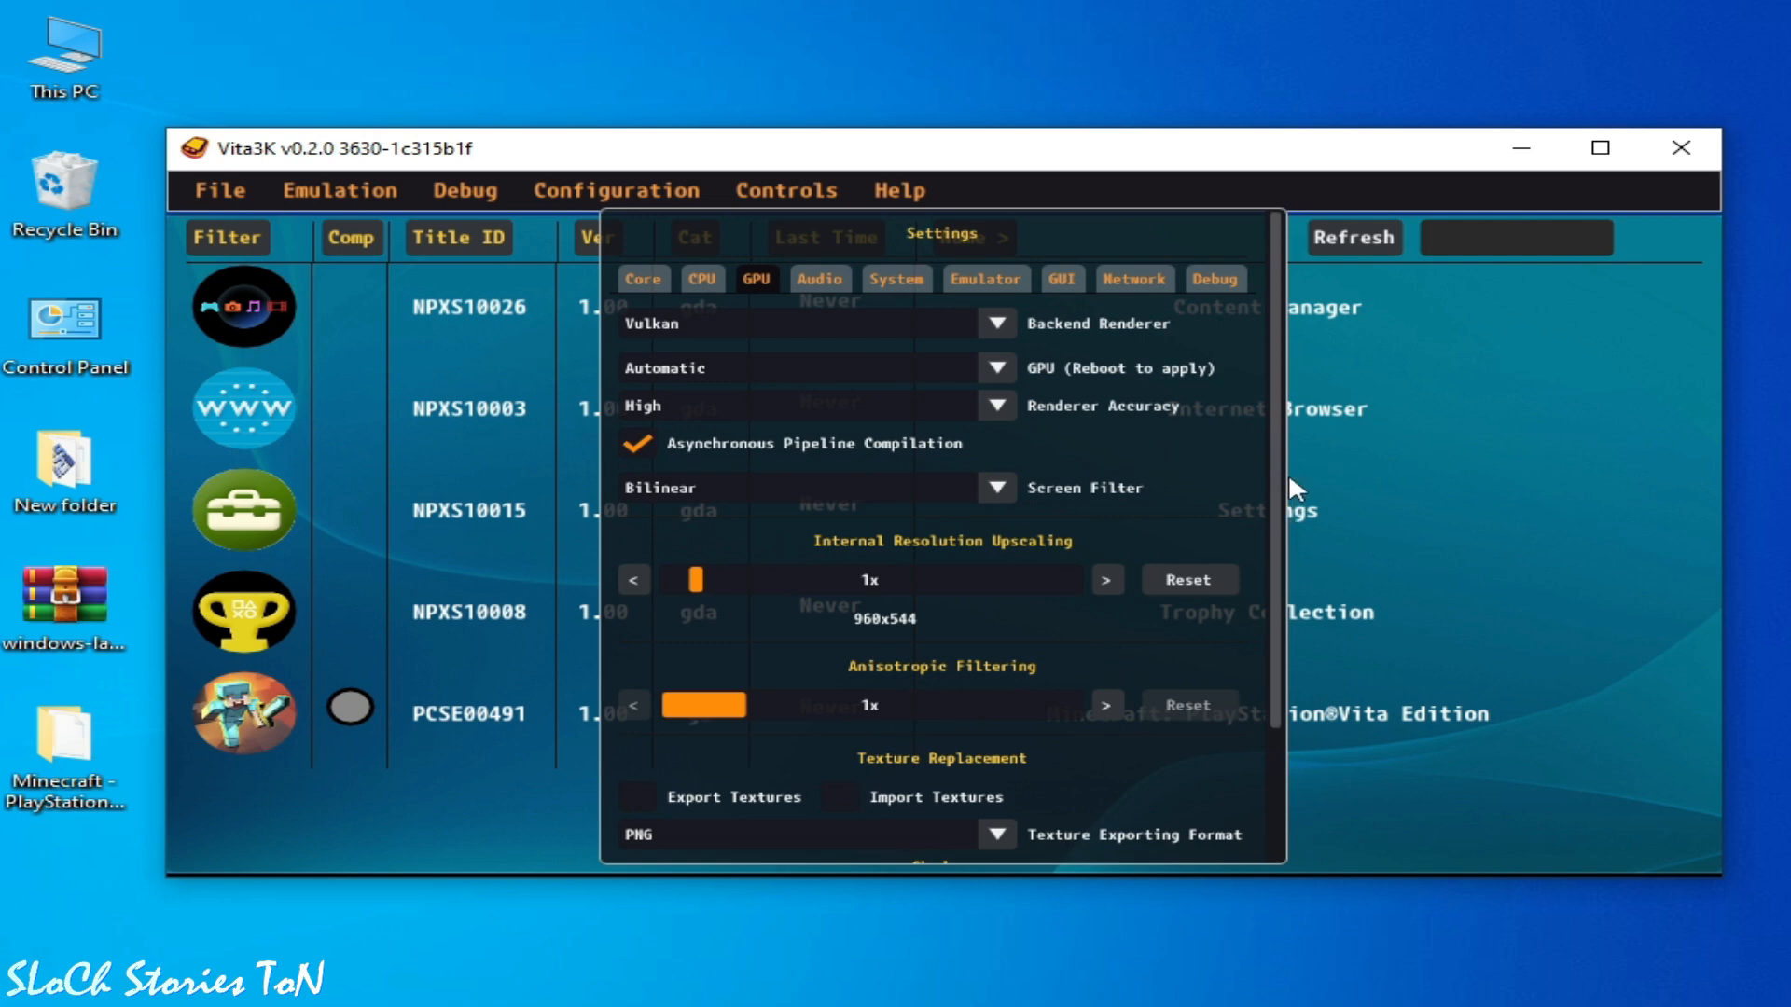
scroll("down", 3)
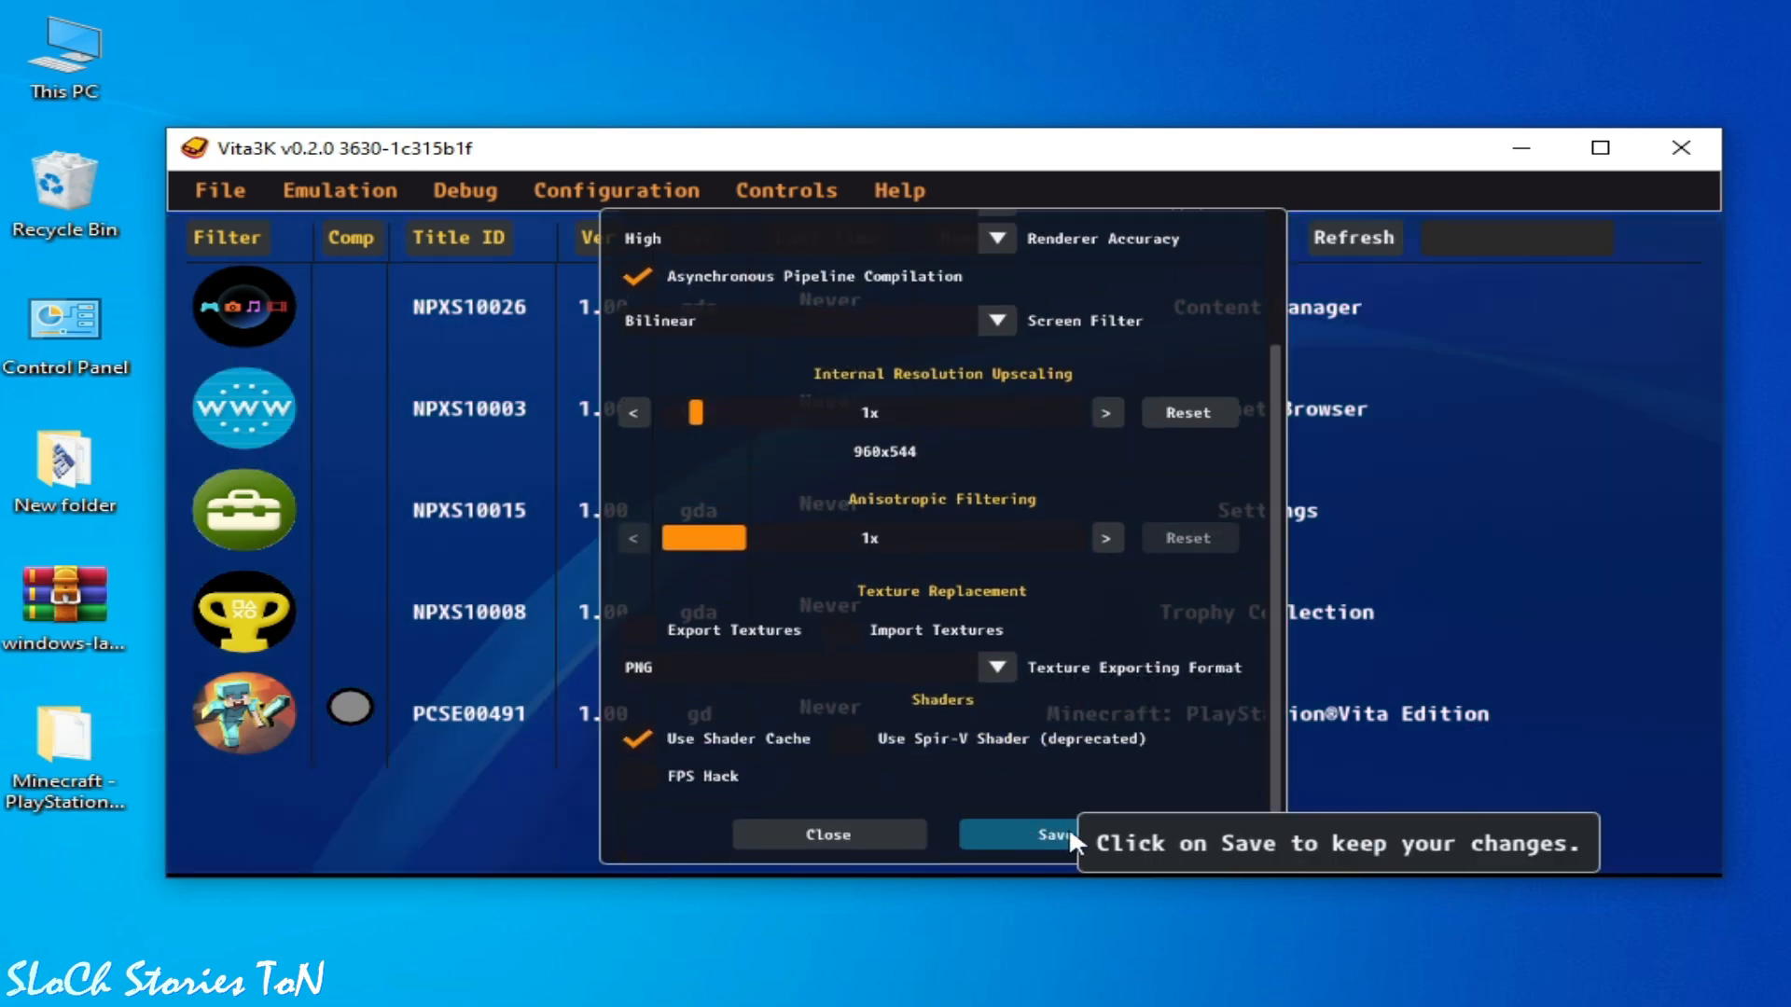
left_click(1033, 836)
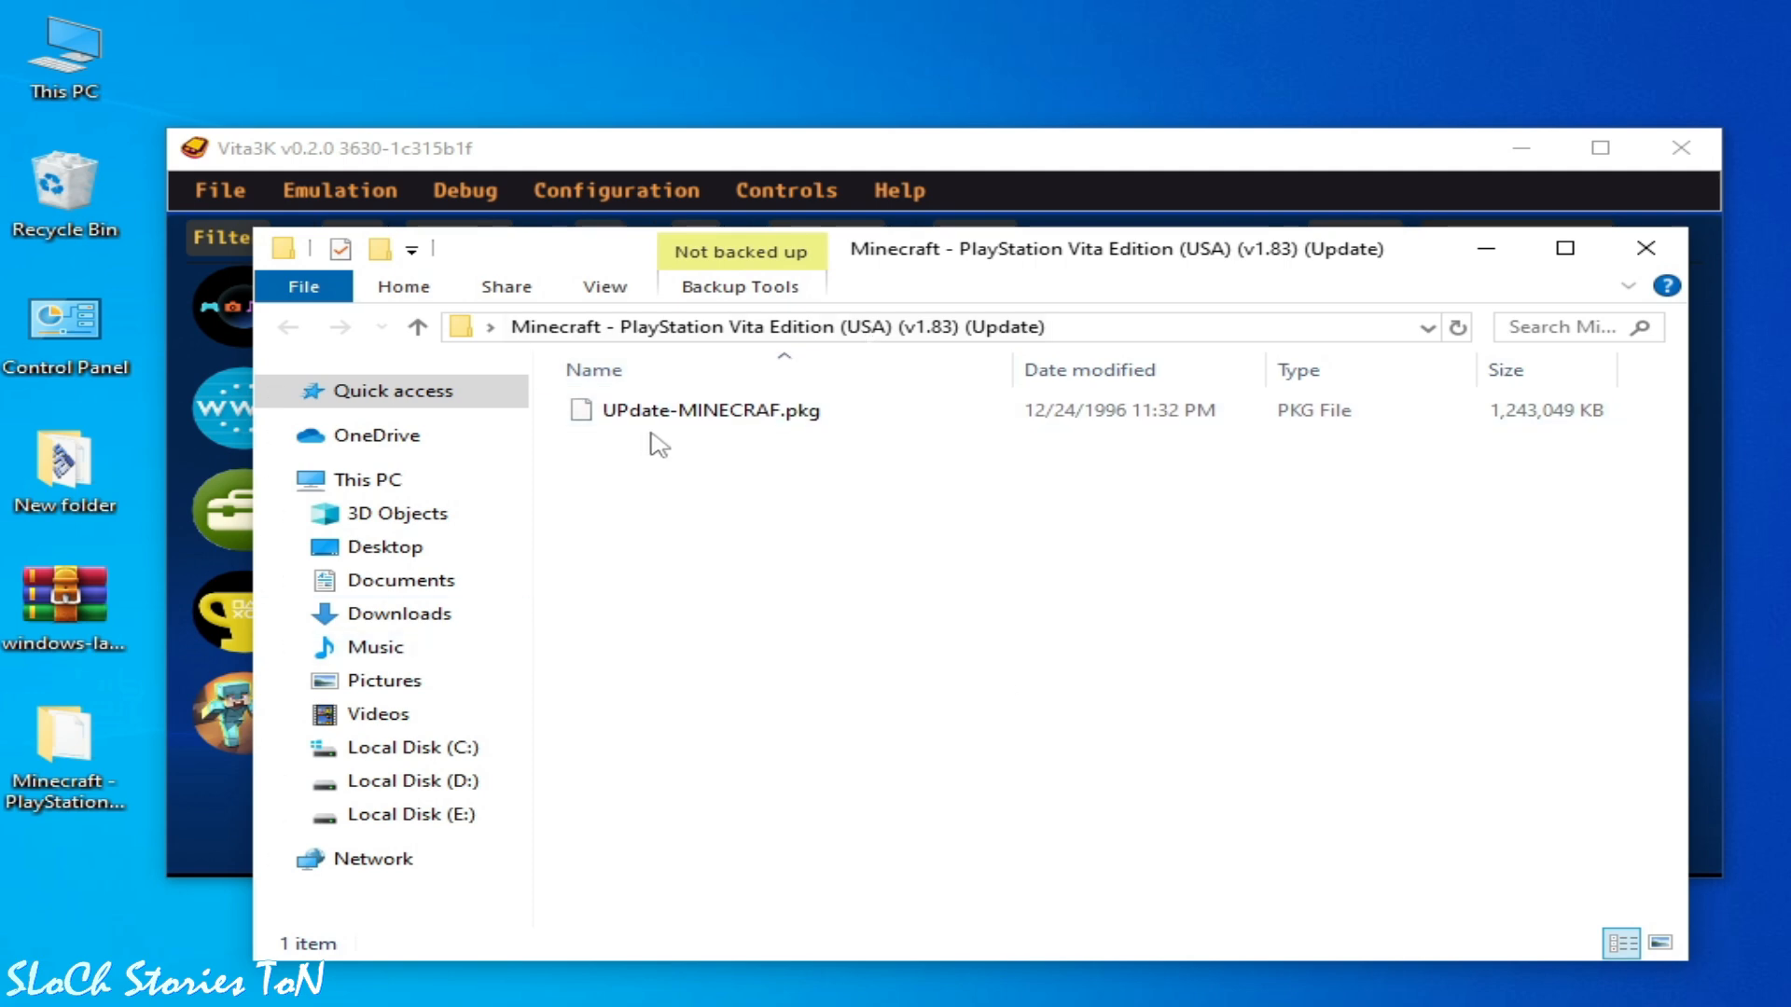
mouse_move(1514, 449)
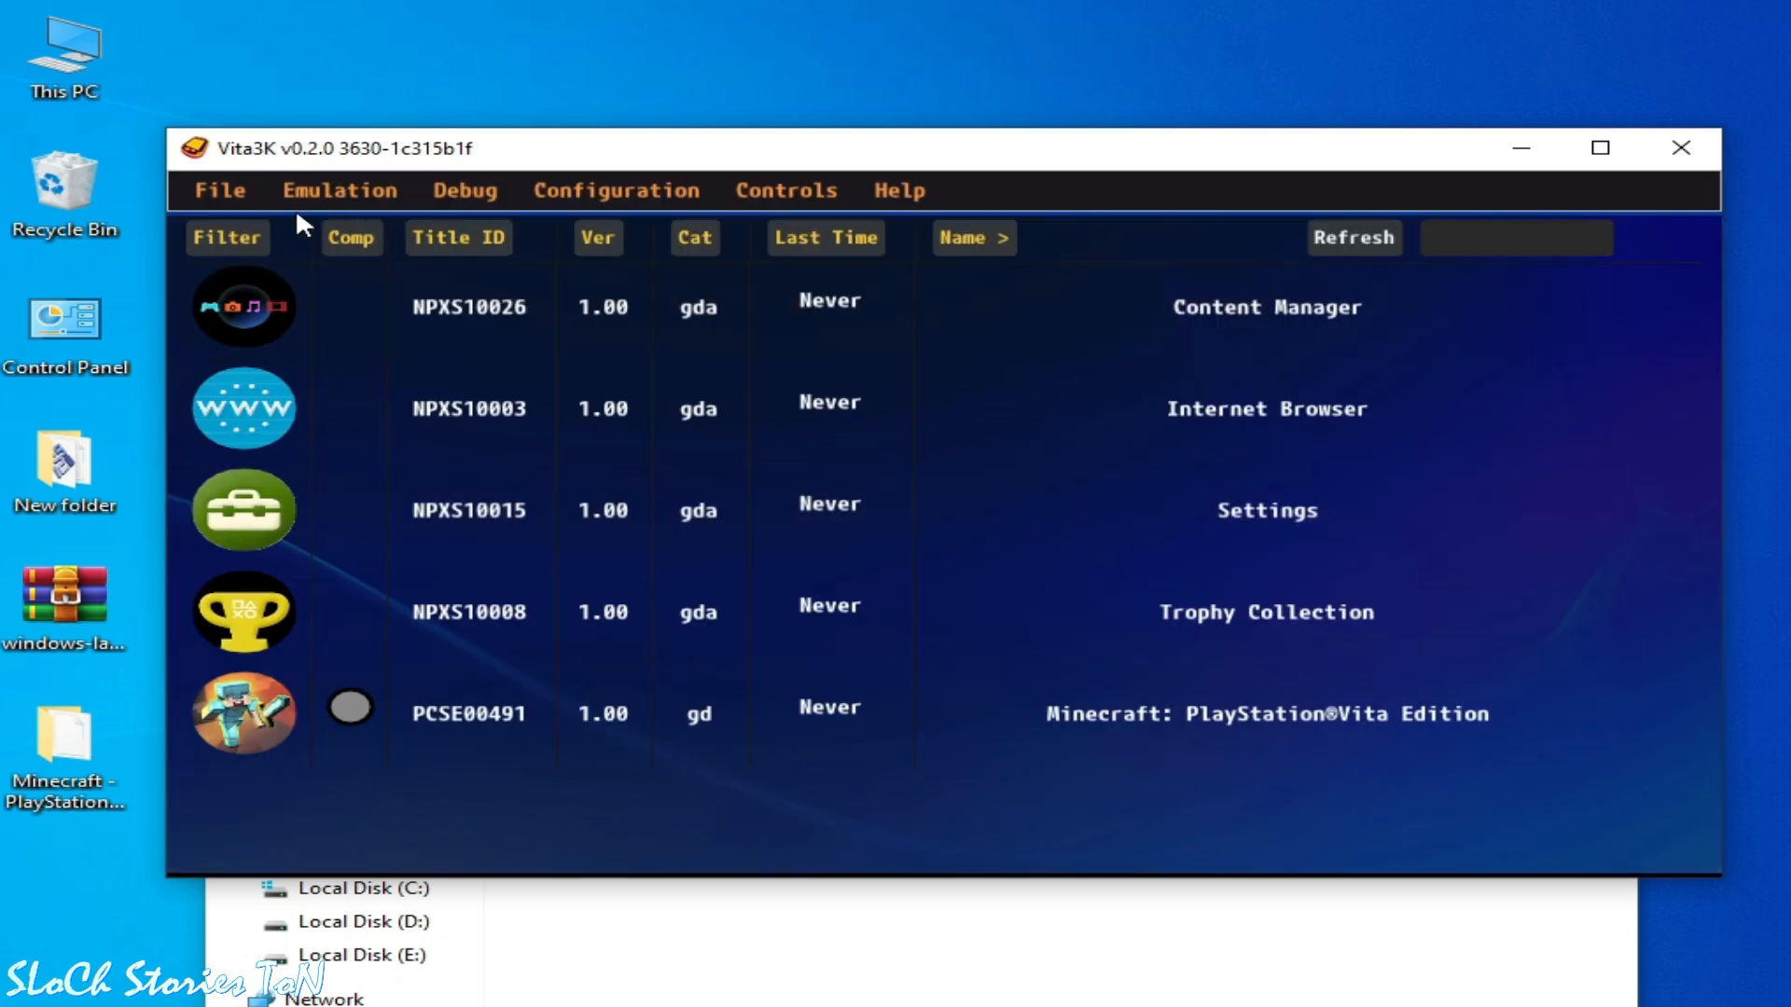
Start an Install .pkg operation from Vita3K's File menu
left_click(220, 190)
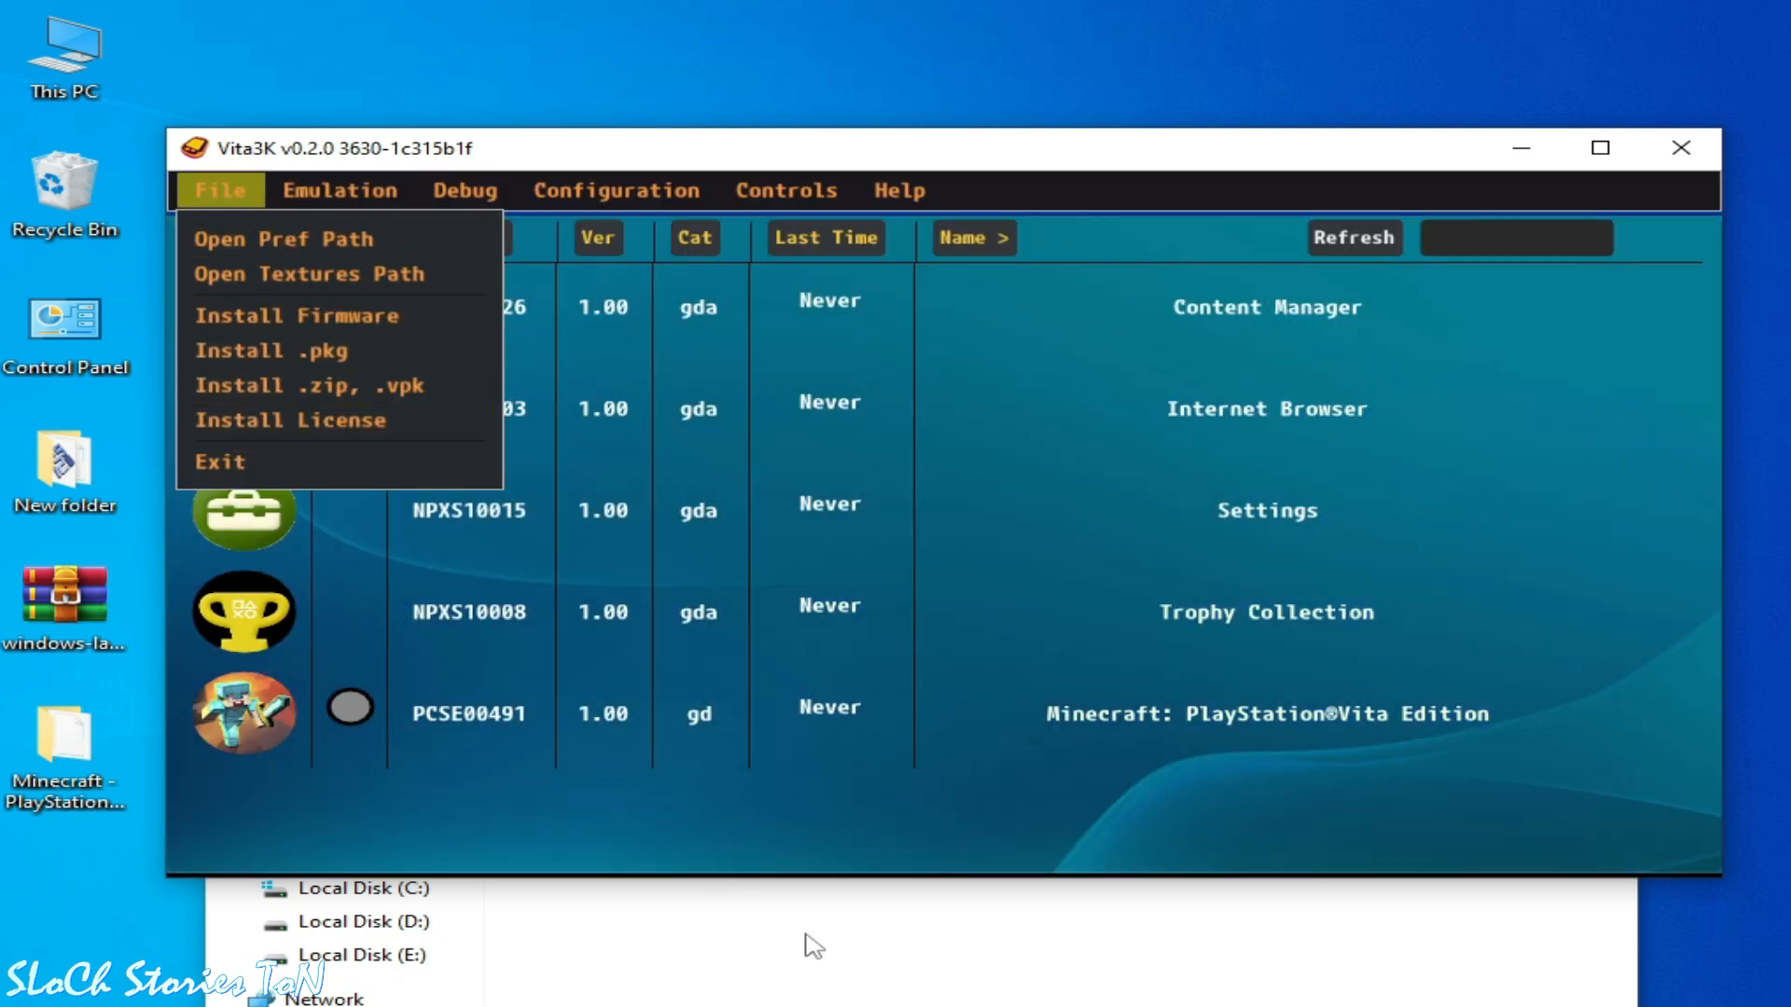
left_click(271, 351)
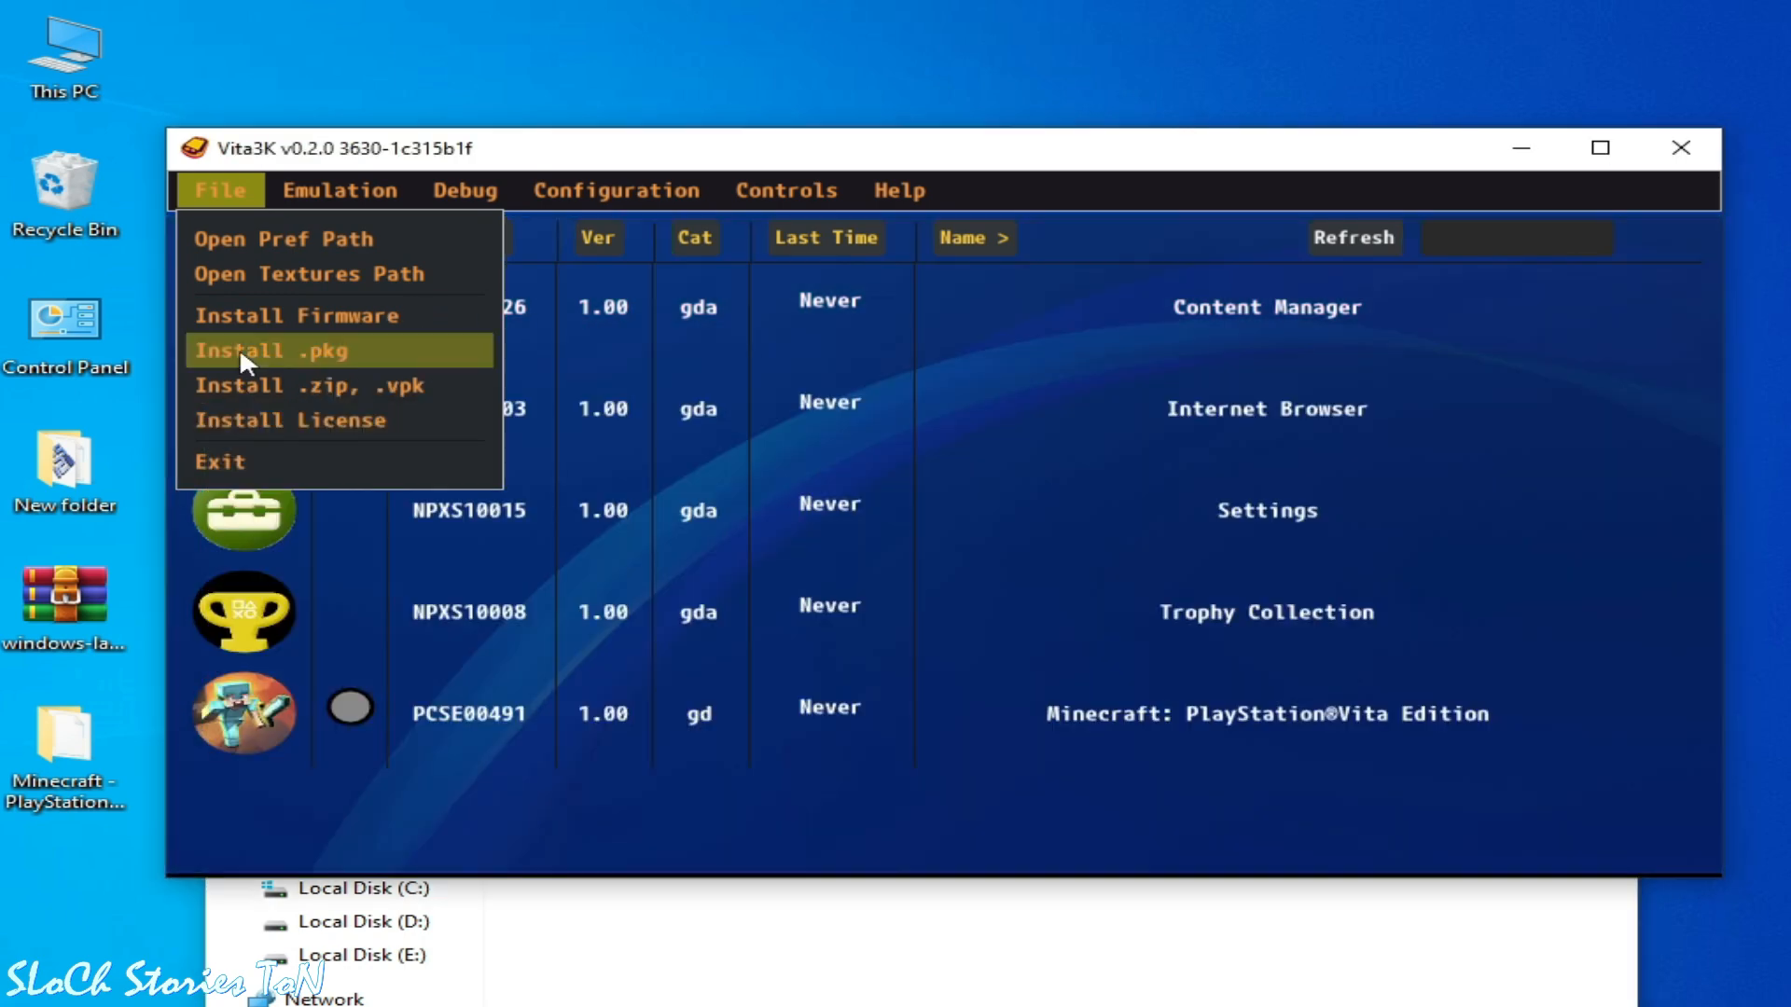
left_click(285, 351)
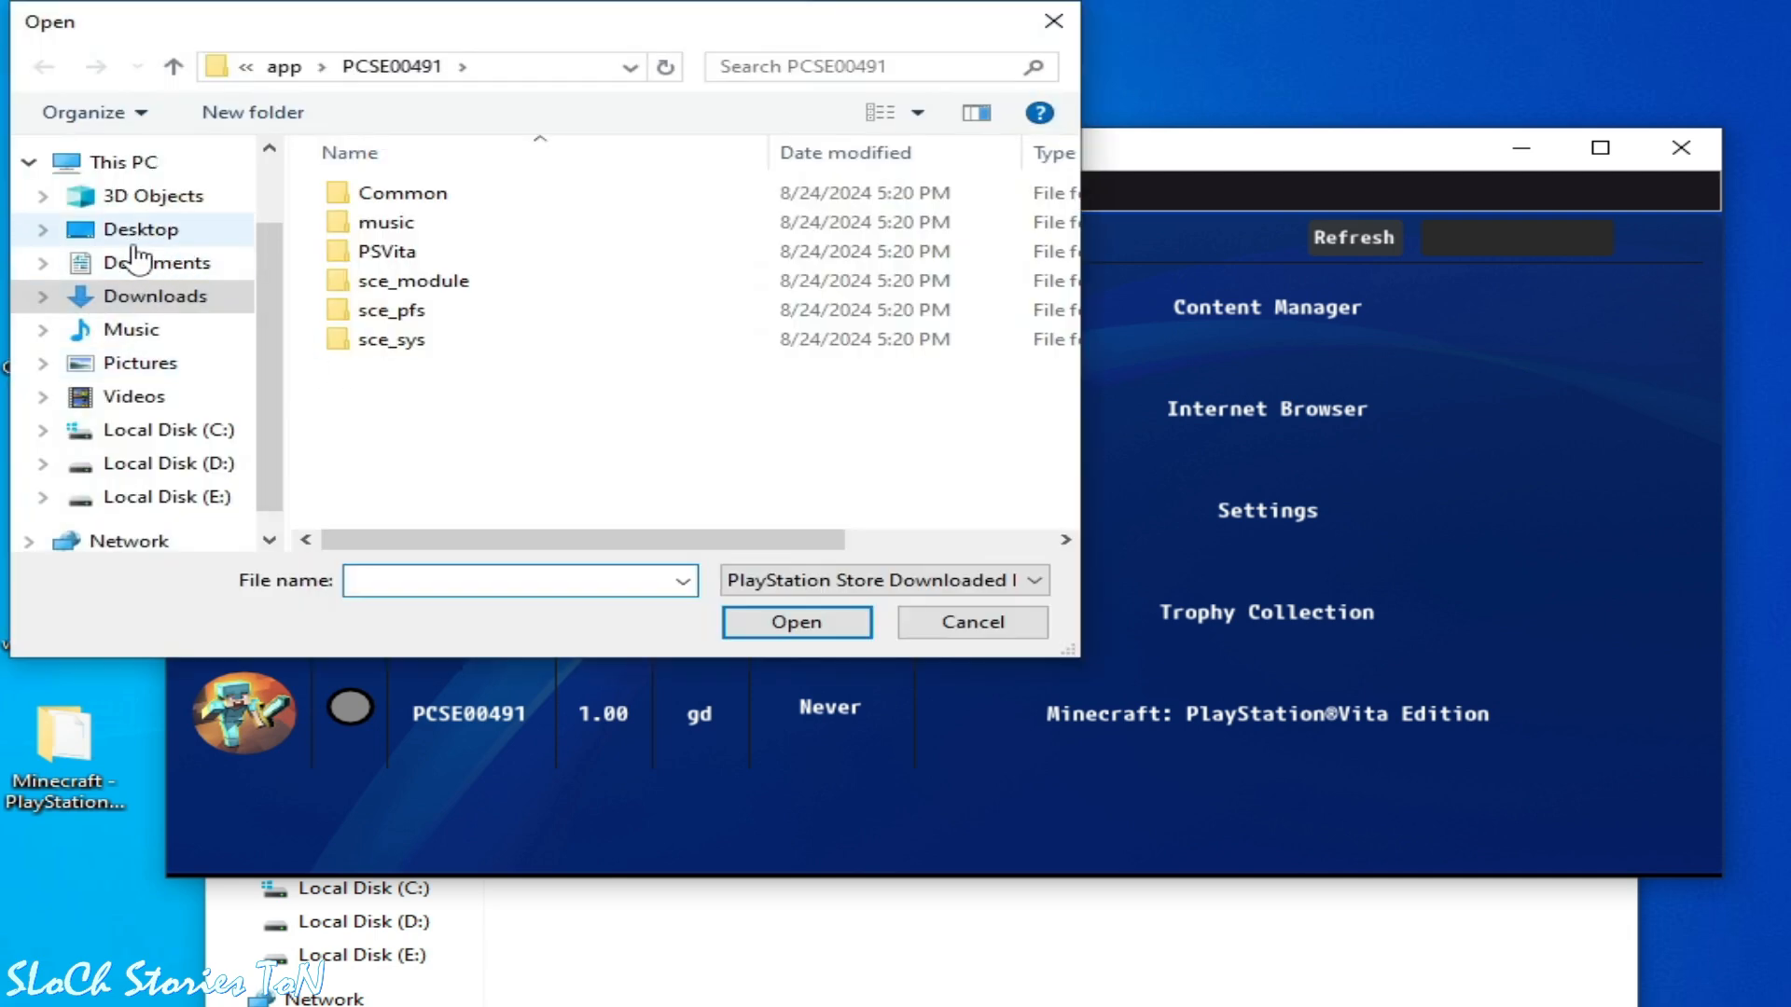
mouse_move(194, 280)
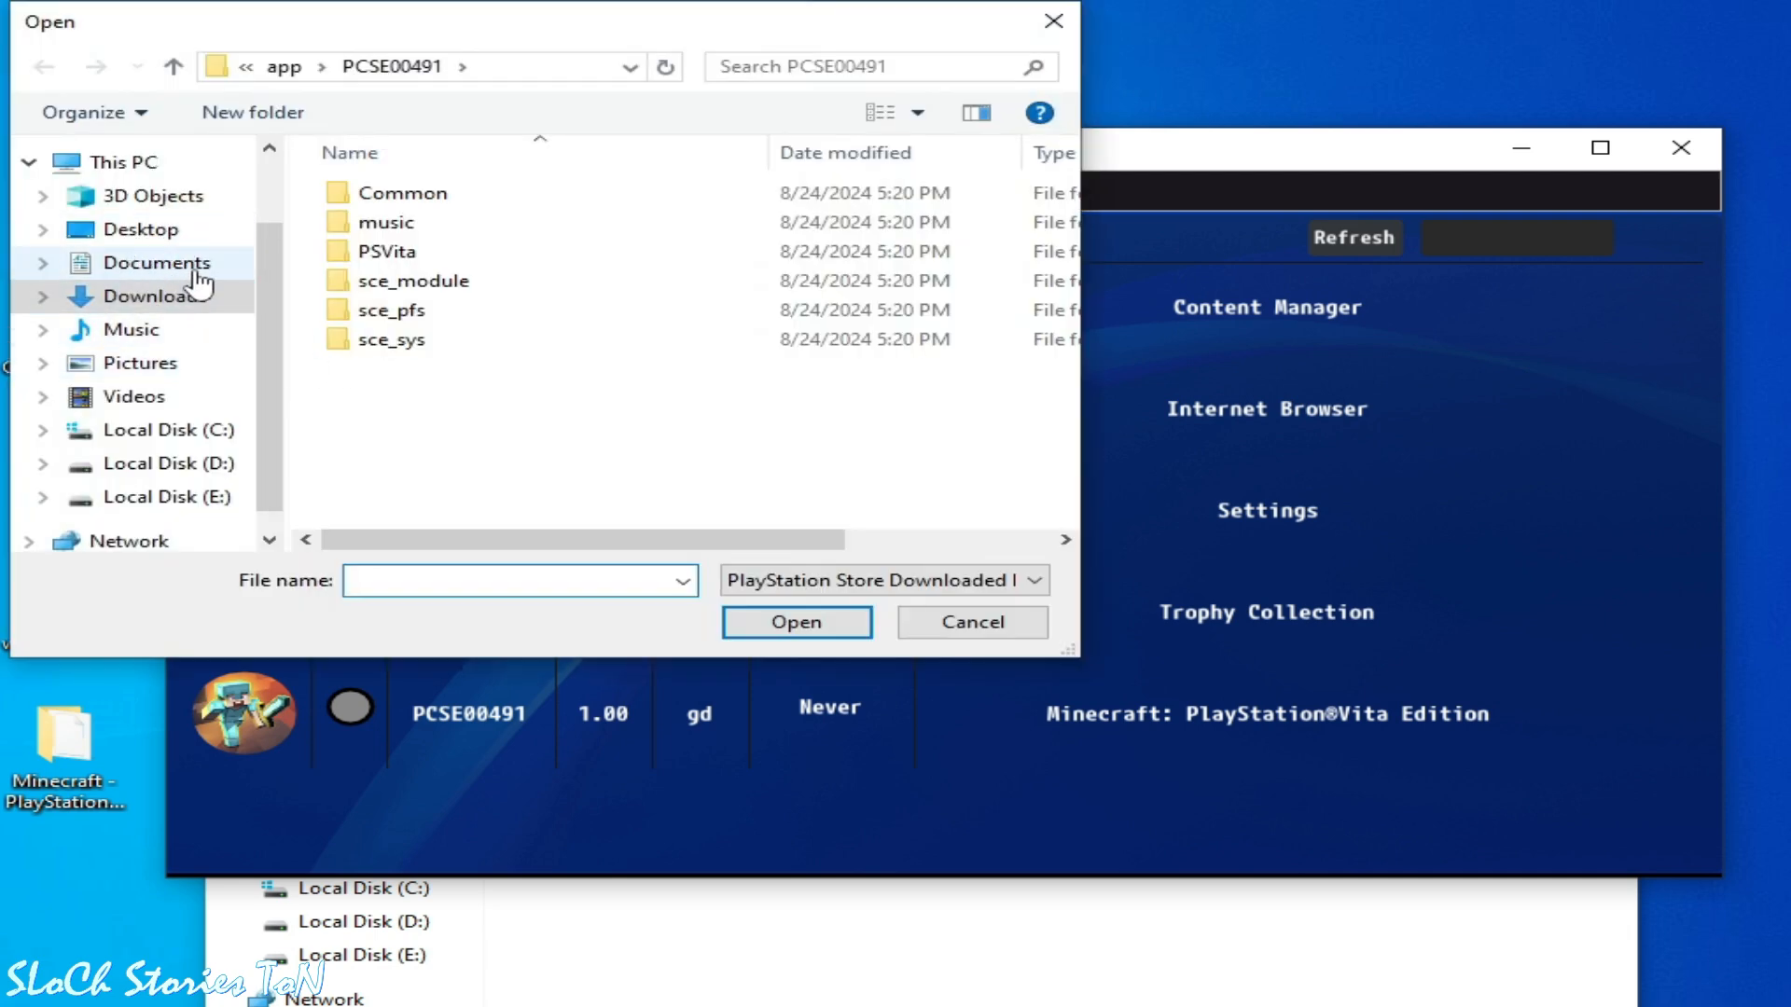
Choose UPdate-MINECRAF.pkg from the desktop Minecraft v1.83 update folder for installation
left_click(141, 227)
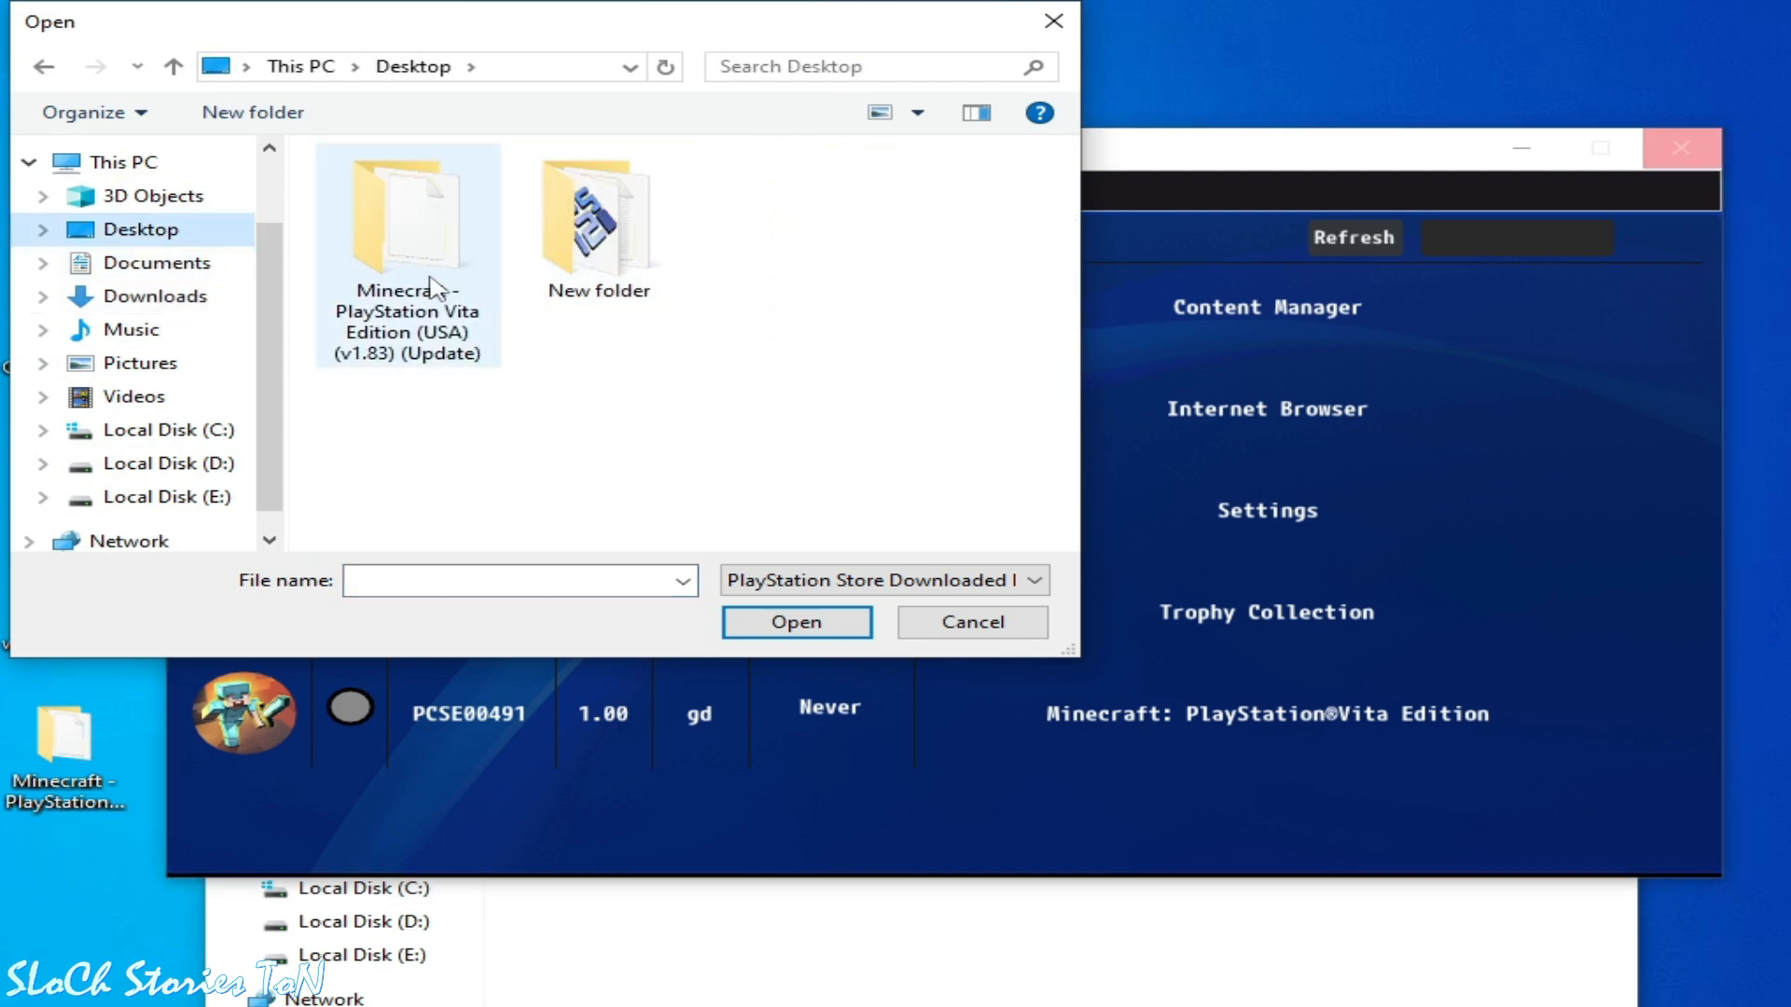
double_click(406, 217)
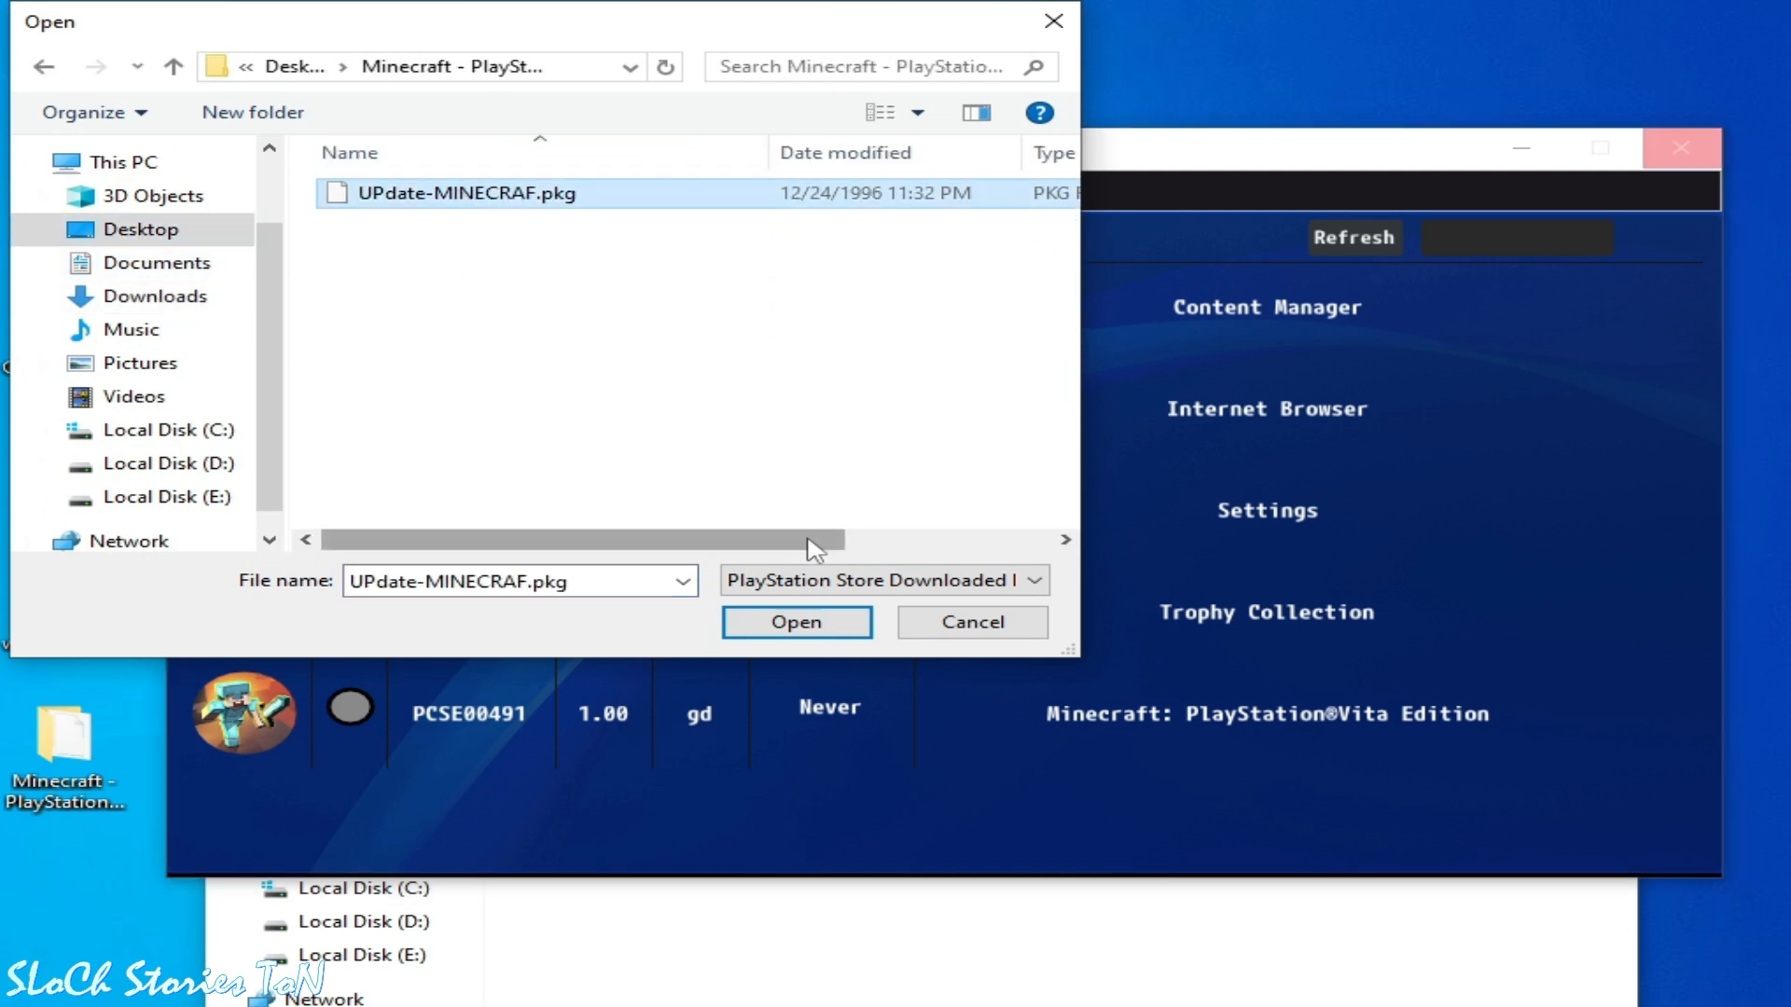
left_click(796, 621)
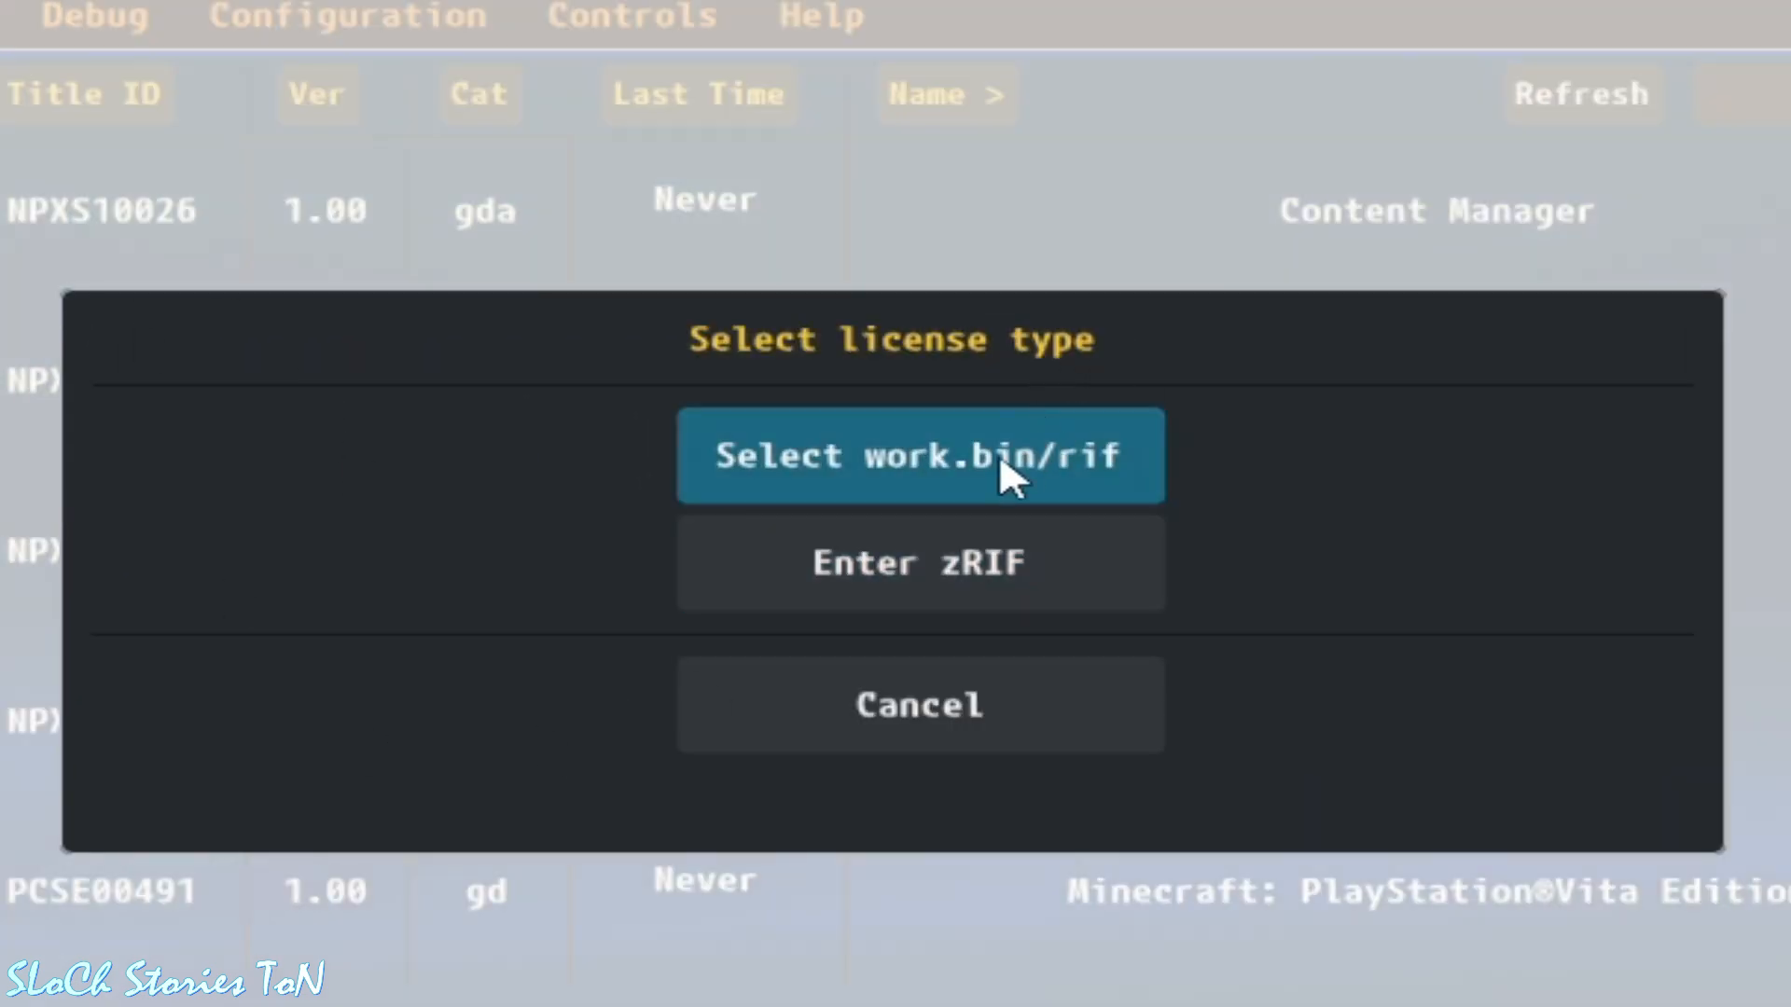
mouse_move(914, 502)
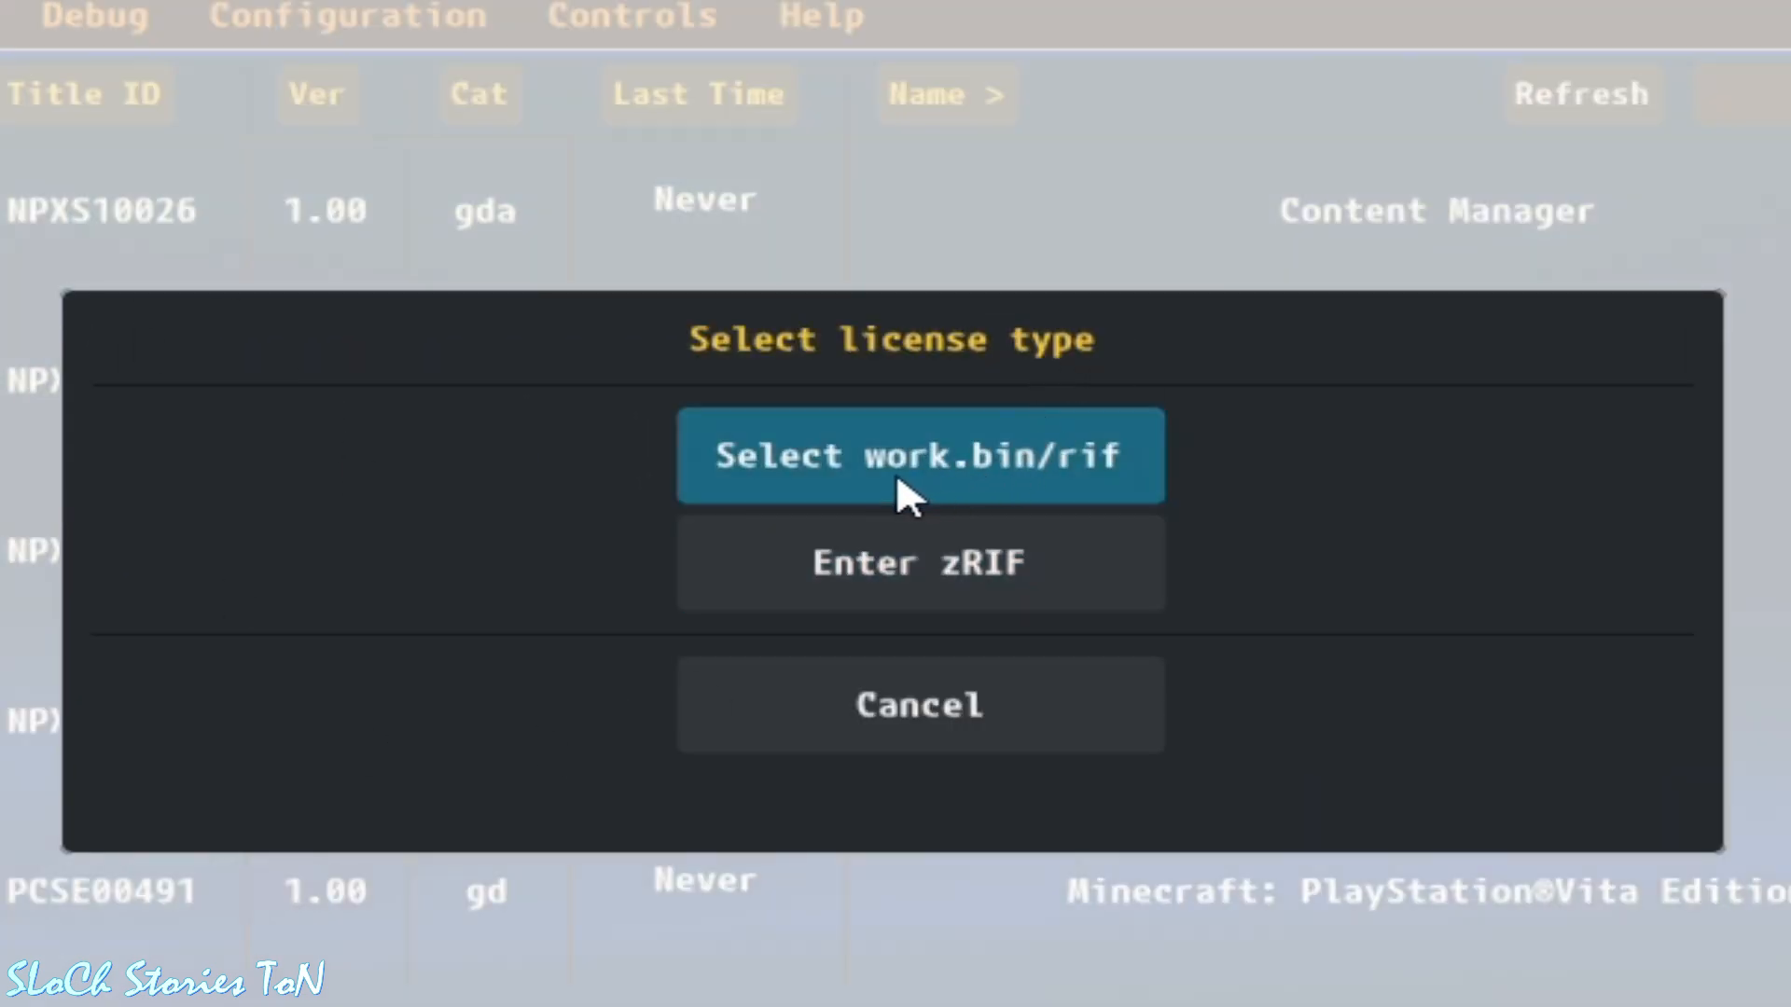
mouse_move(851, 497)
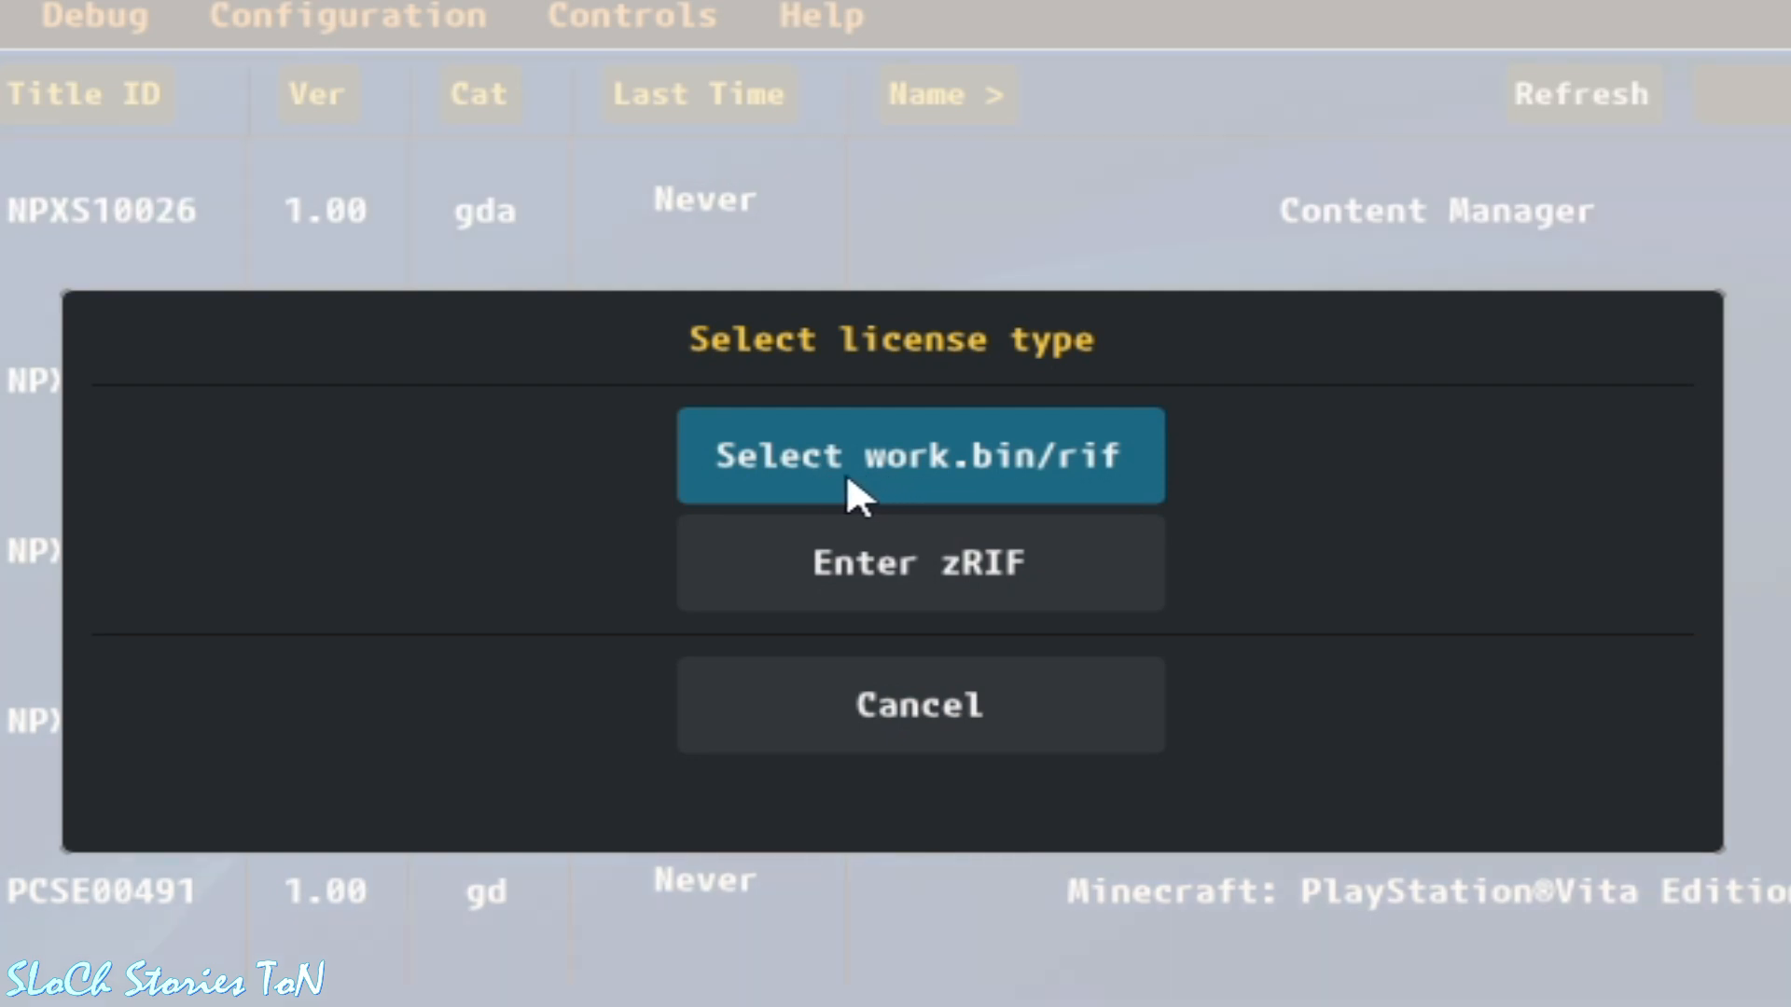
mouse_move(1005, 474)
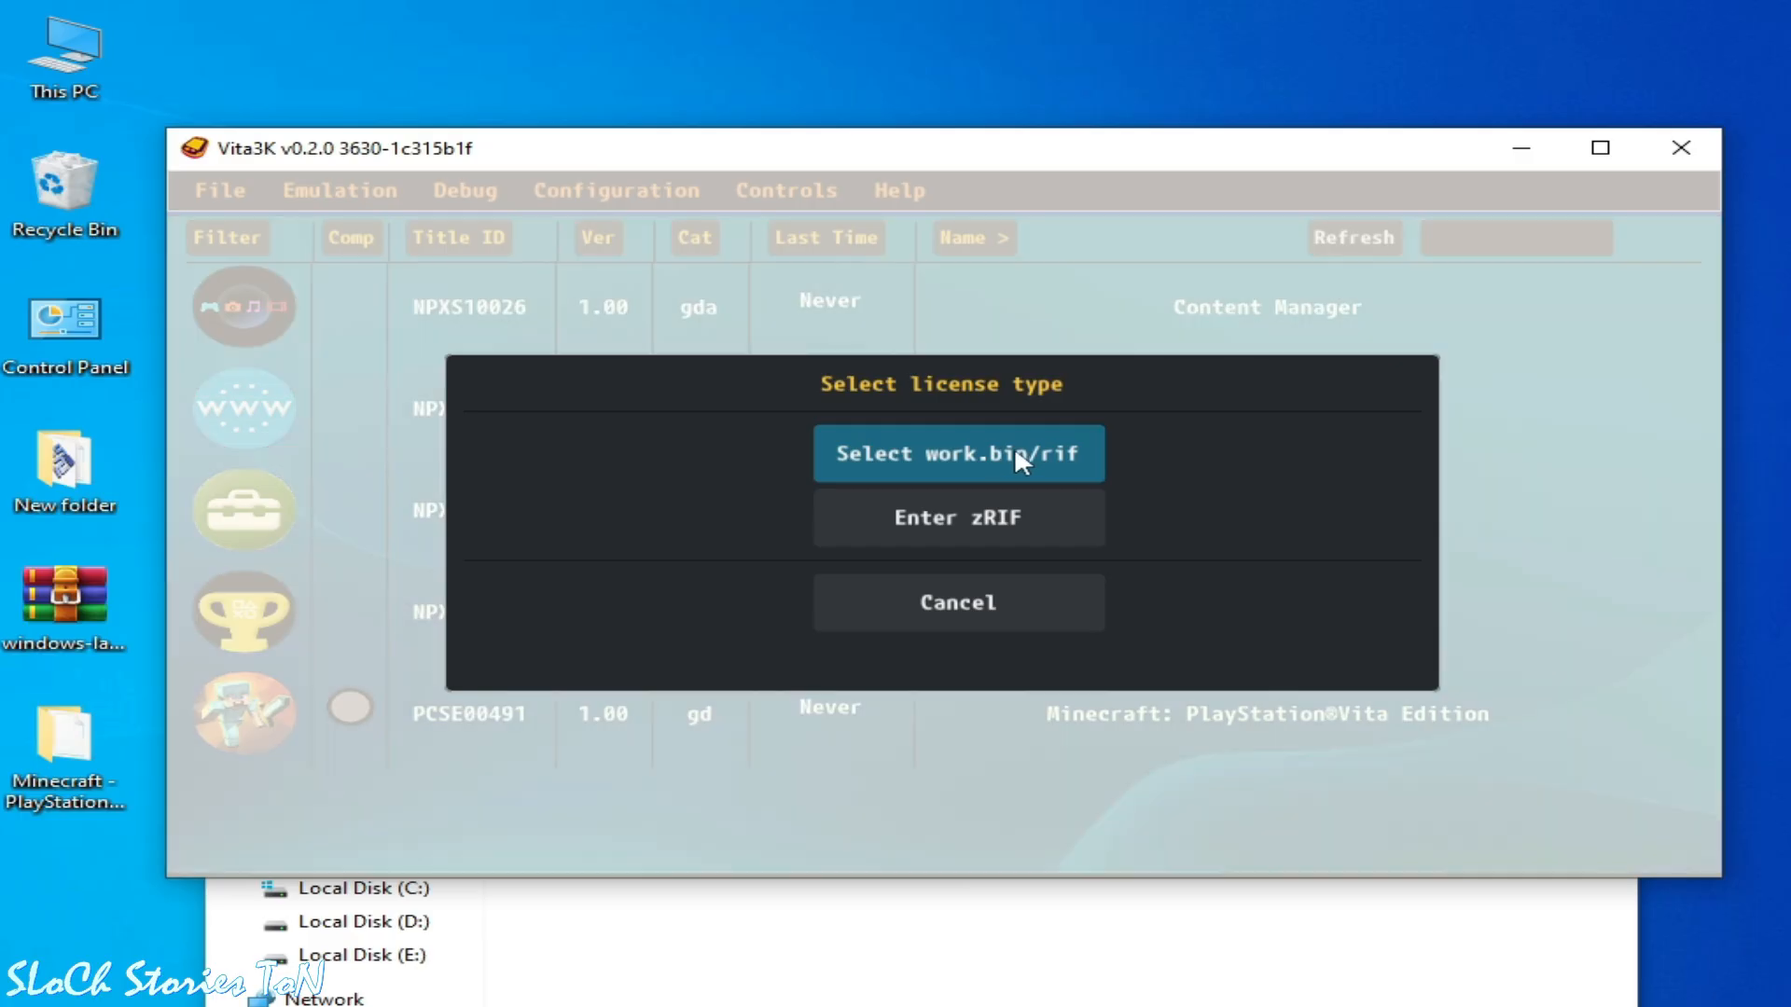
Choose the work.bin/rif license option and browse into the user's home folder under C:\Users
left_click(957, 453)
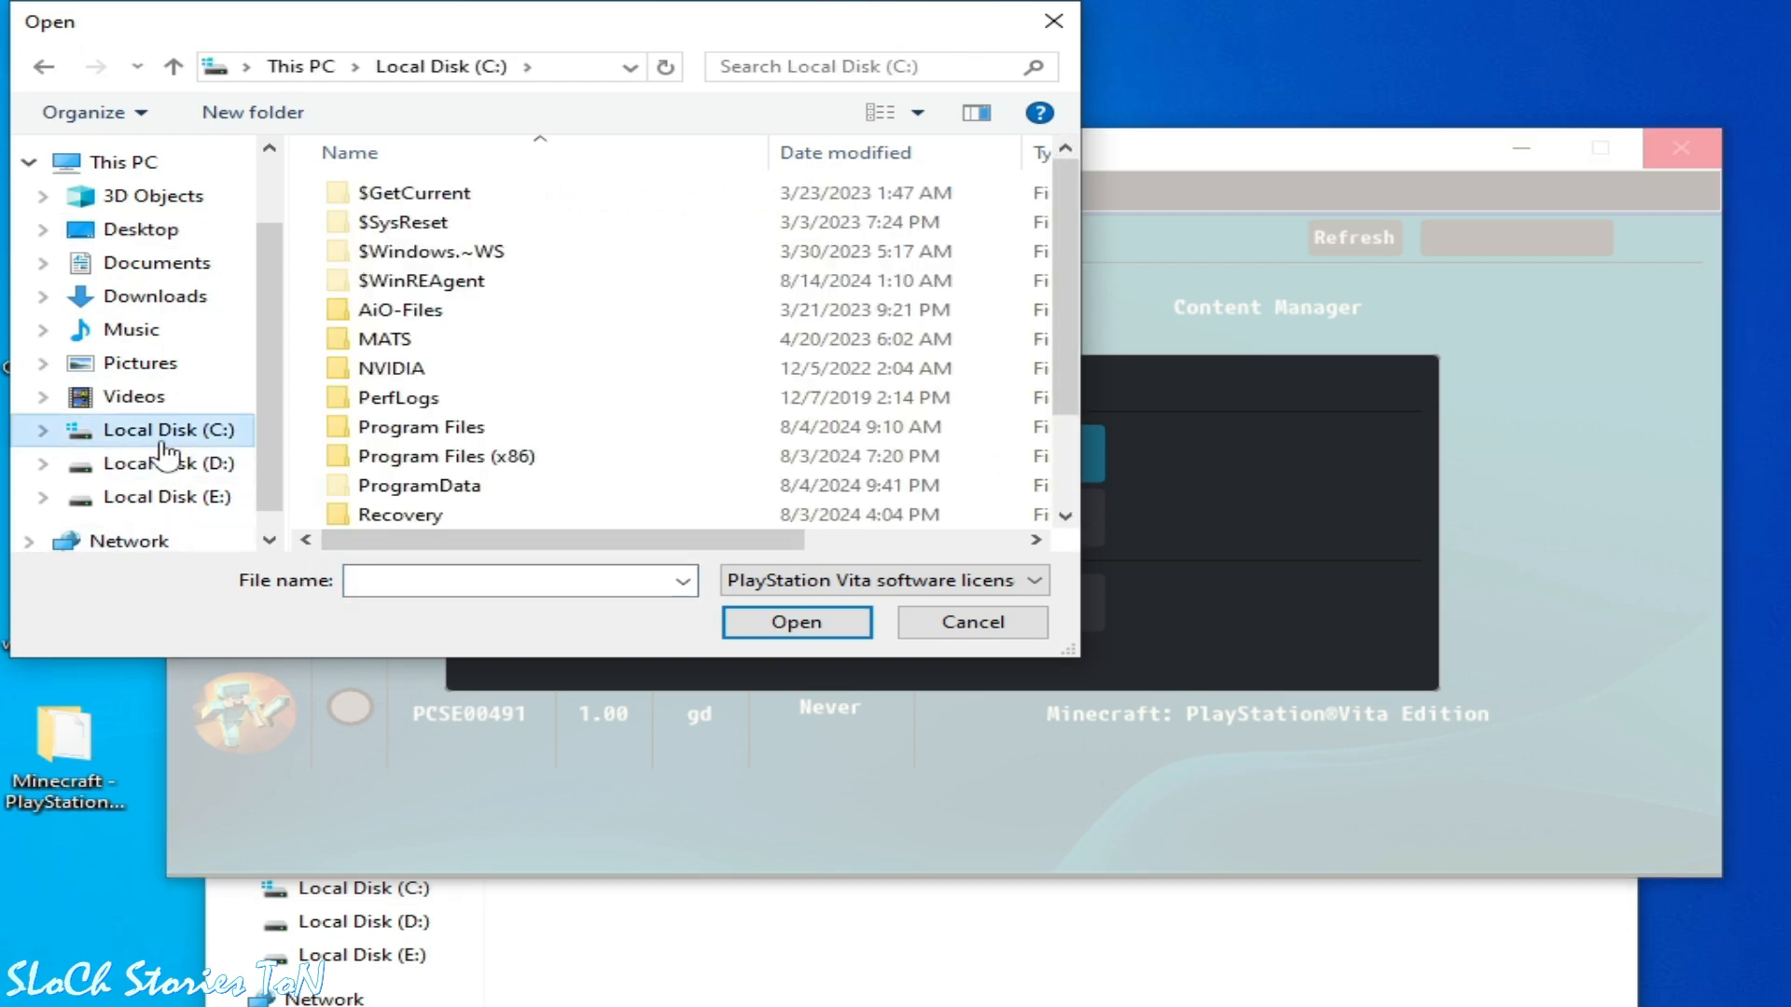
scroll("down", 3)
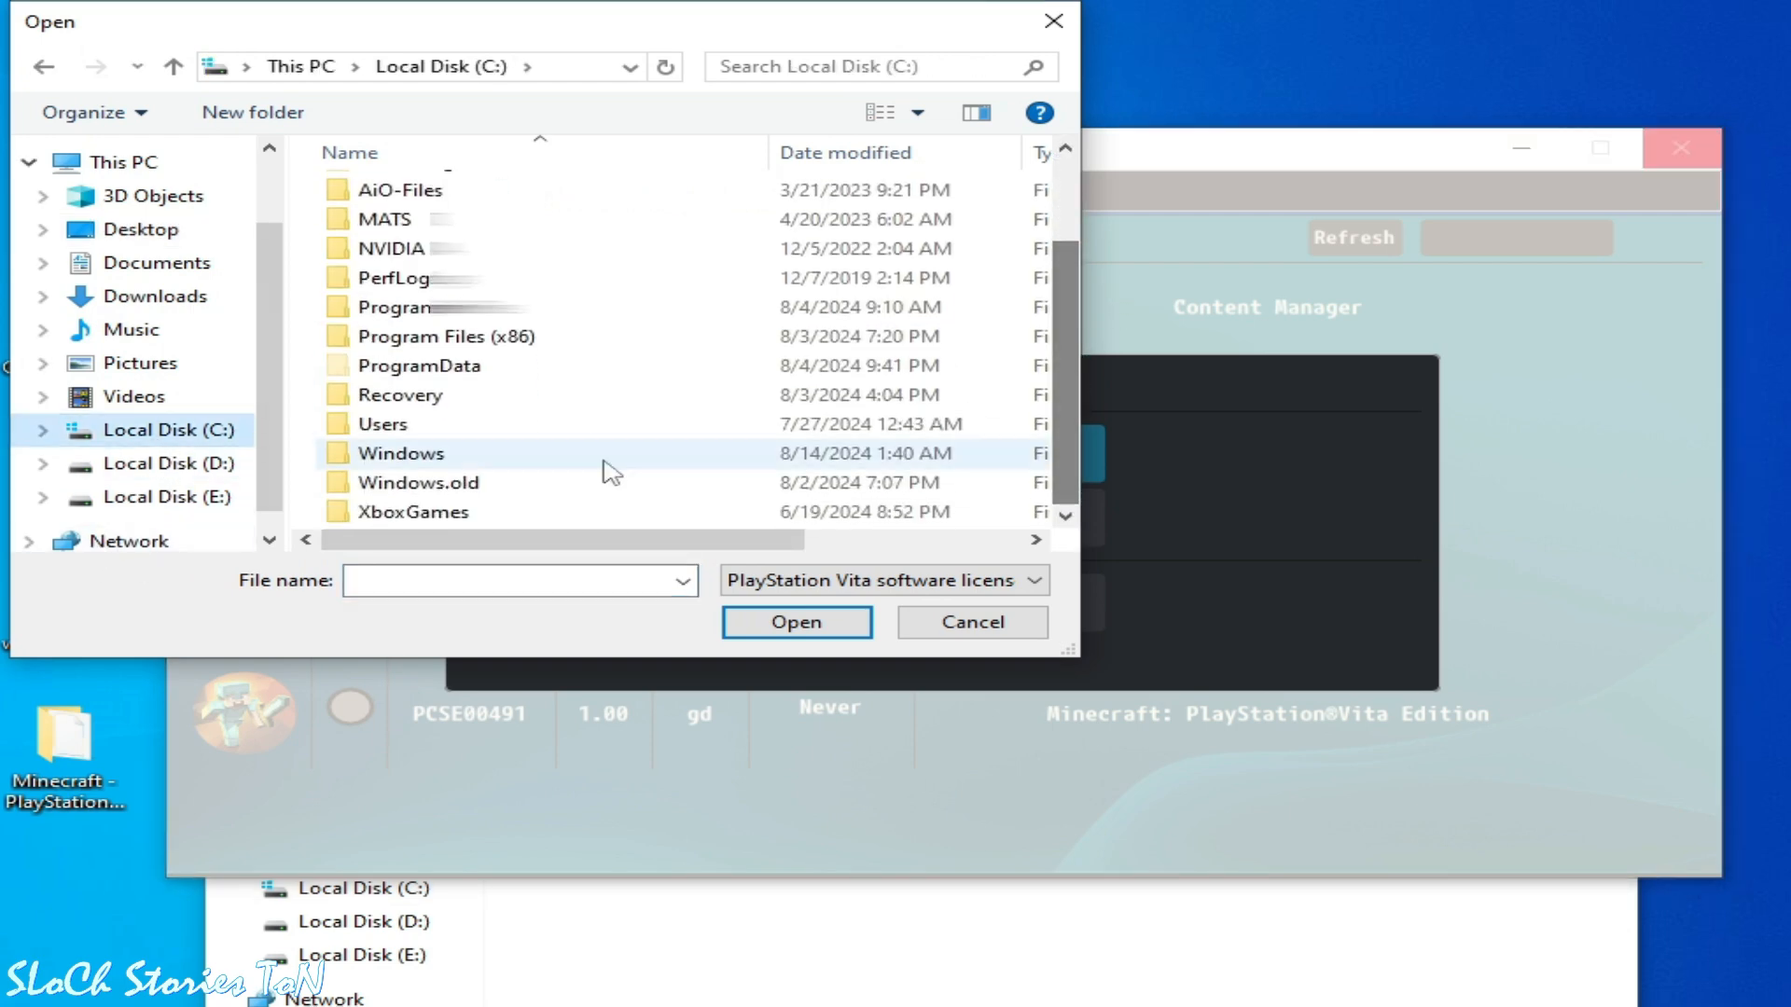
double_click(388, 424)
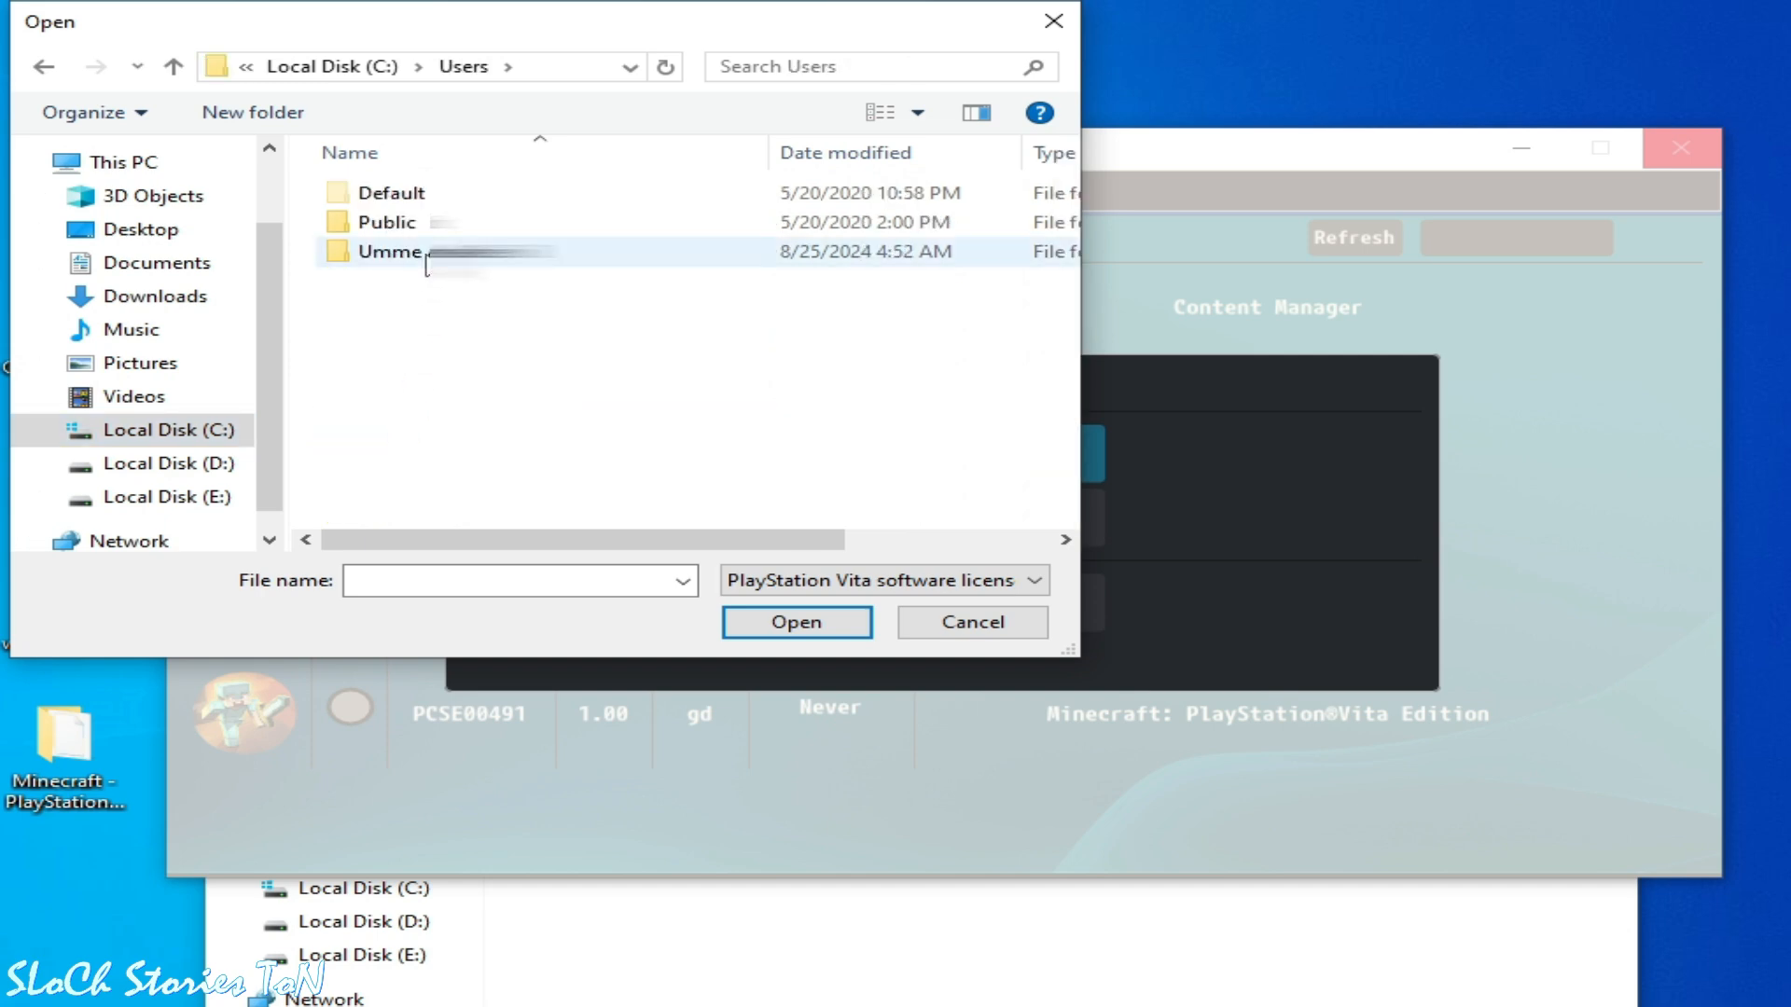
double_click(392, 252)
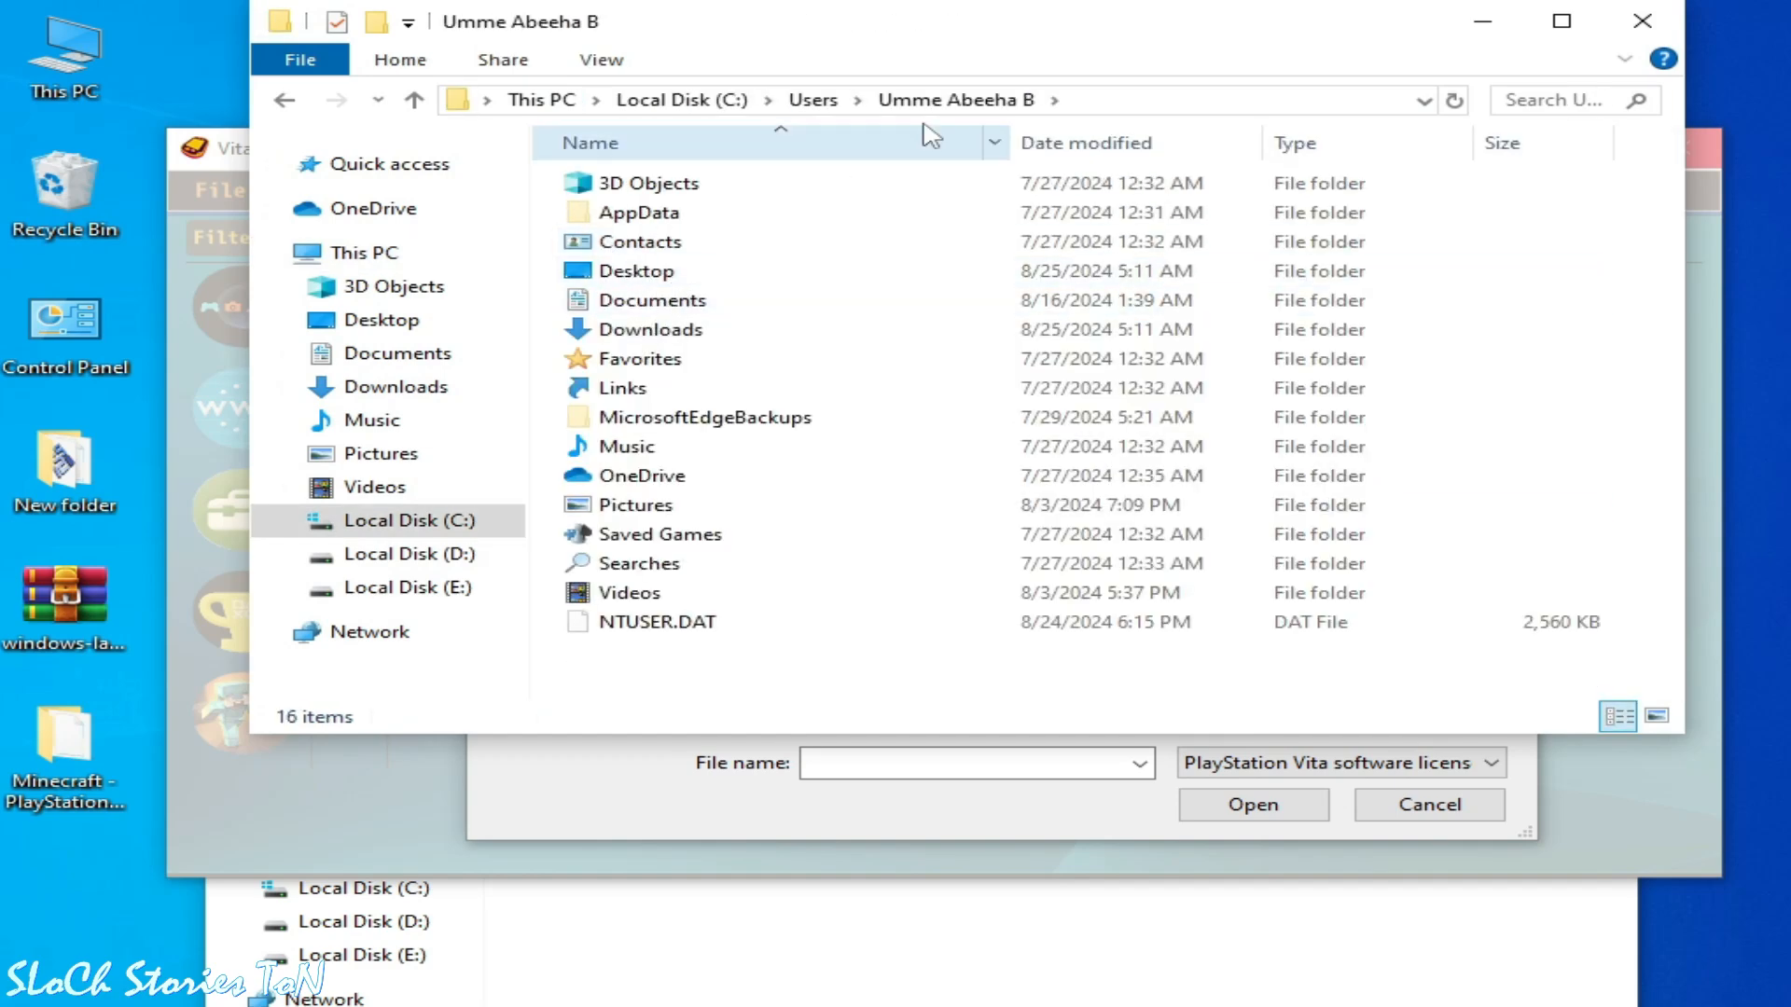
Enable Hidden items in File Explorer so AppData becomes visible
left_click(599, 60)
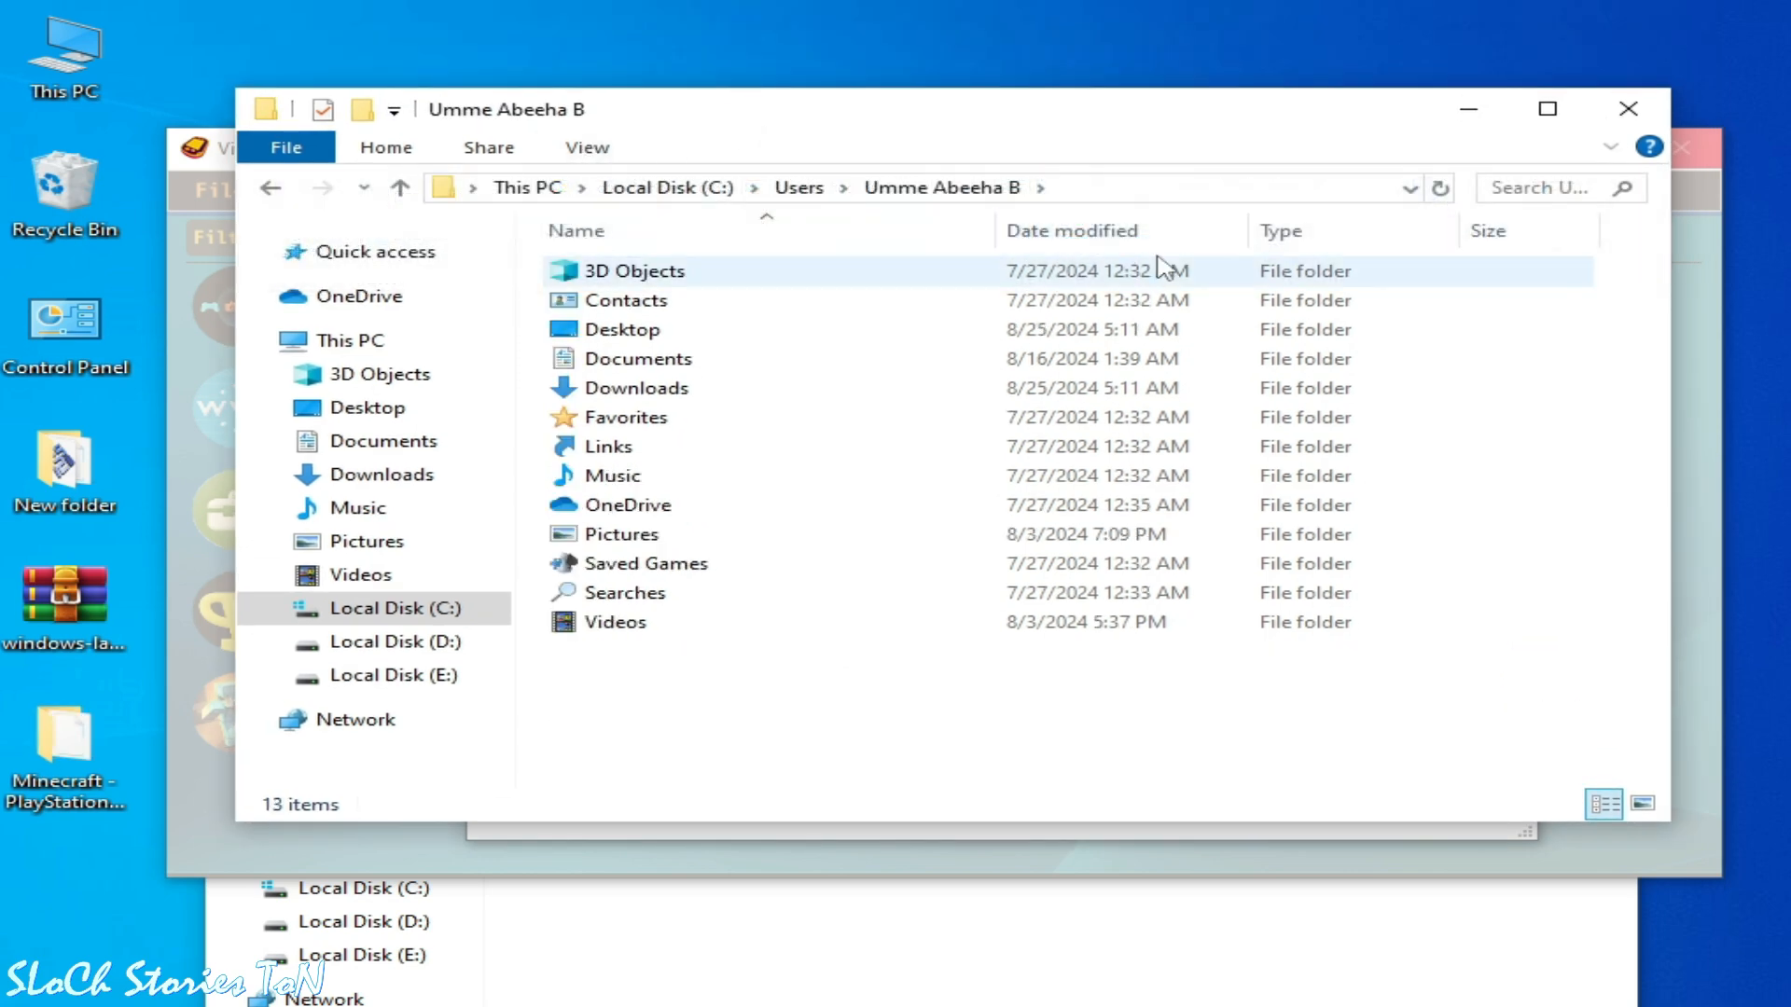
left_click(587, 145)
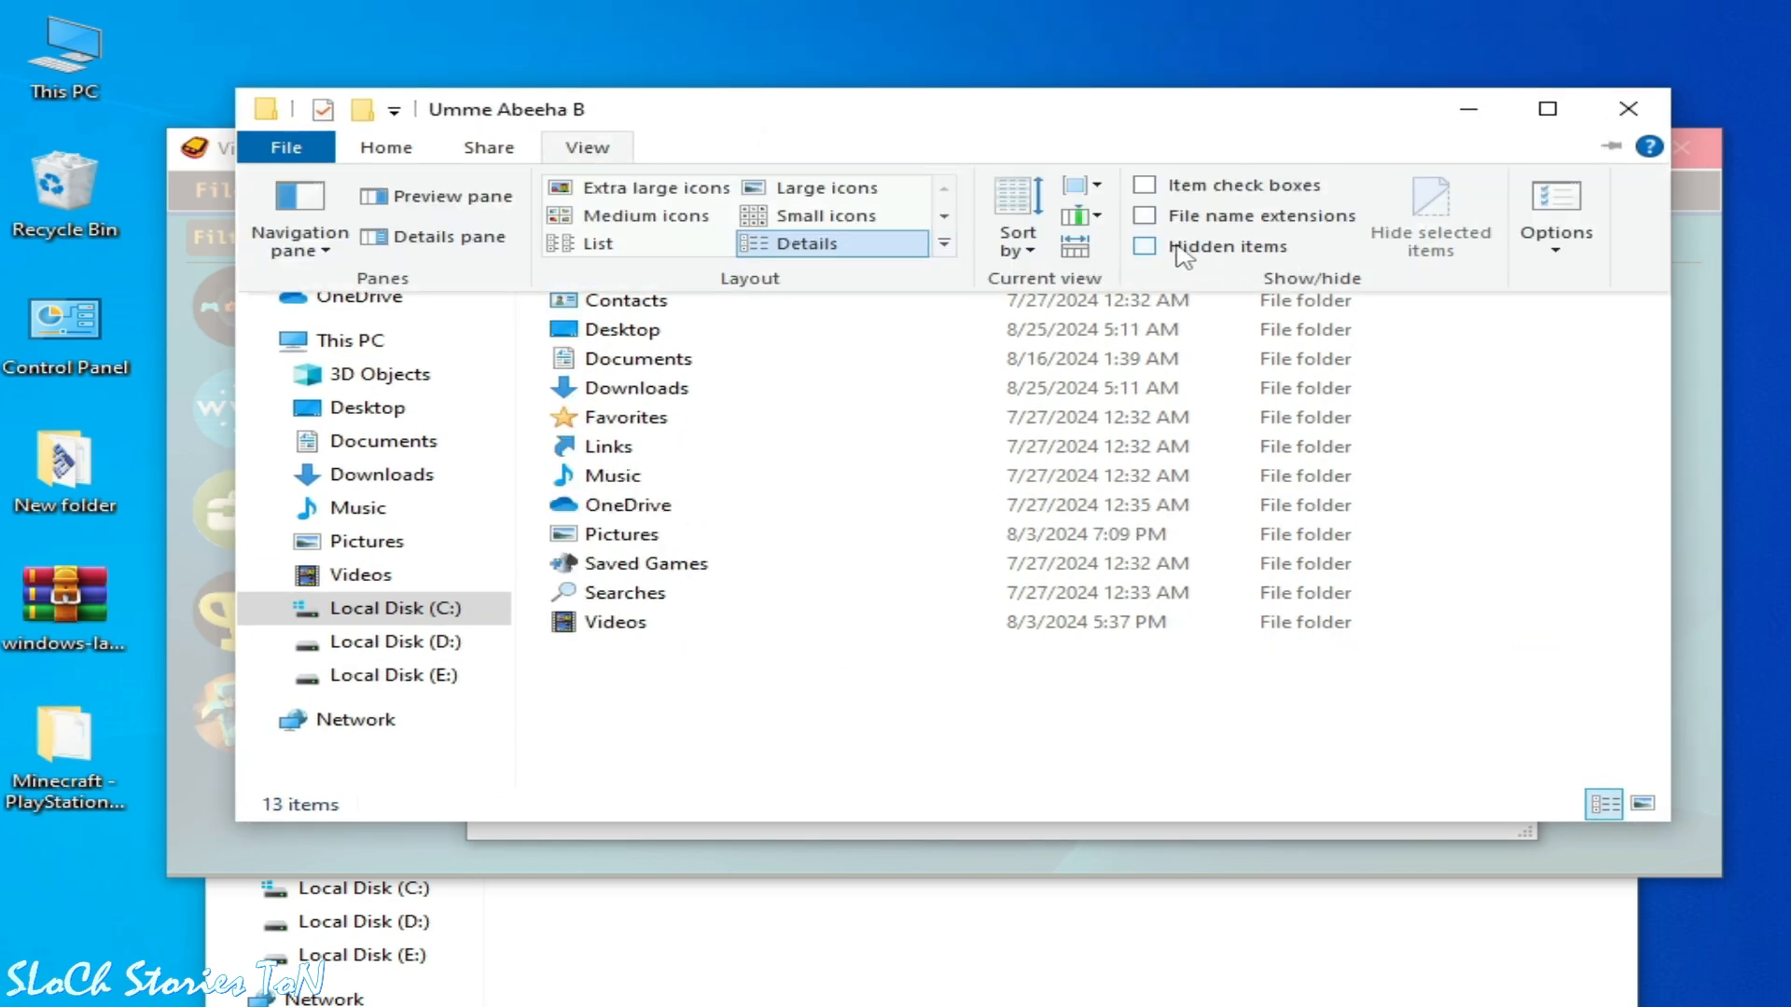
left_click(1145, 246)
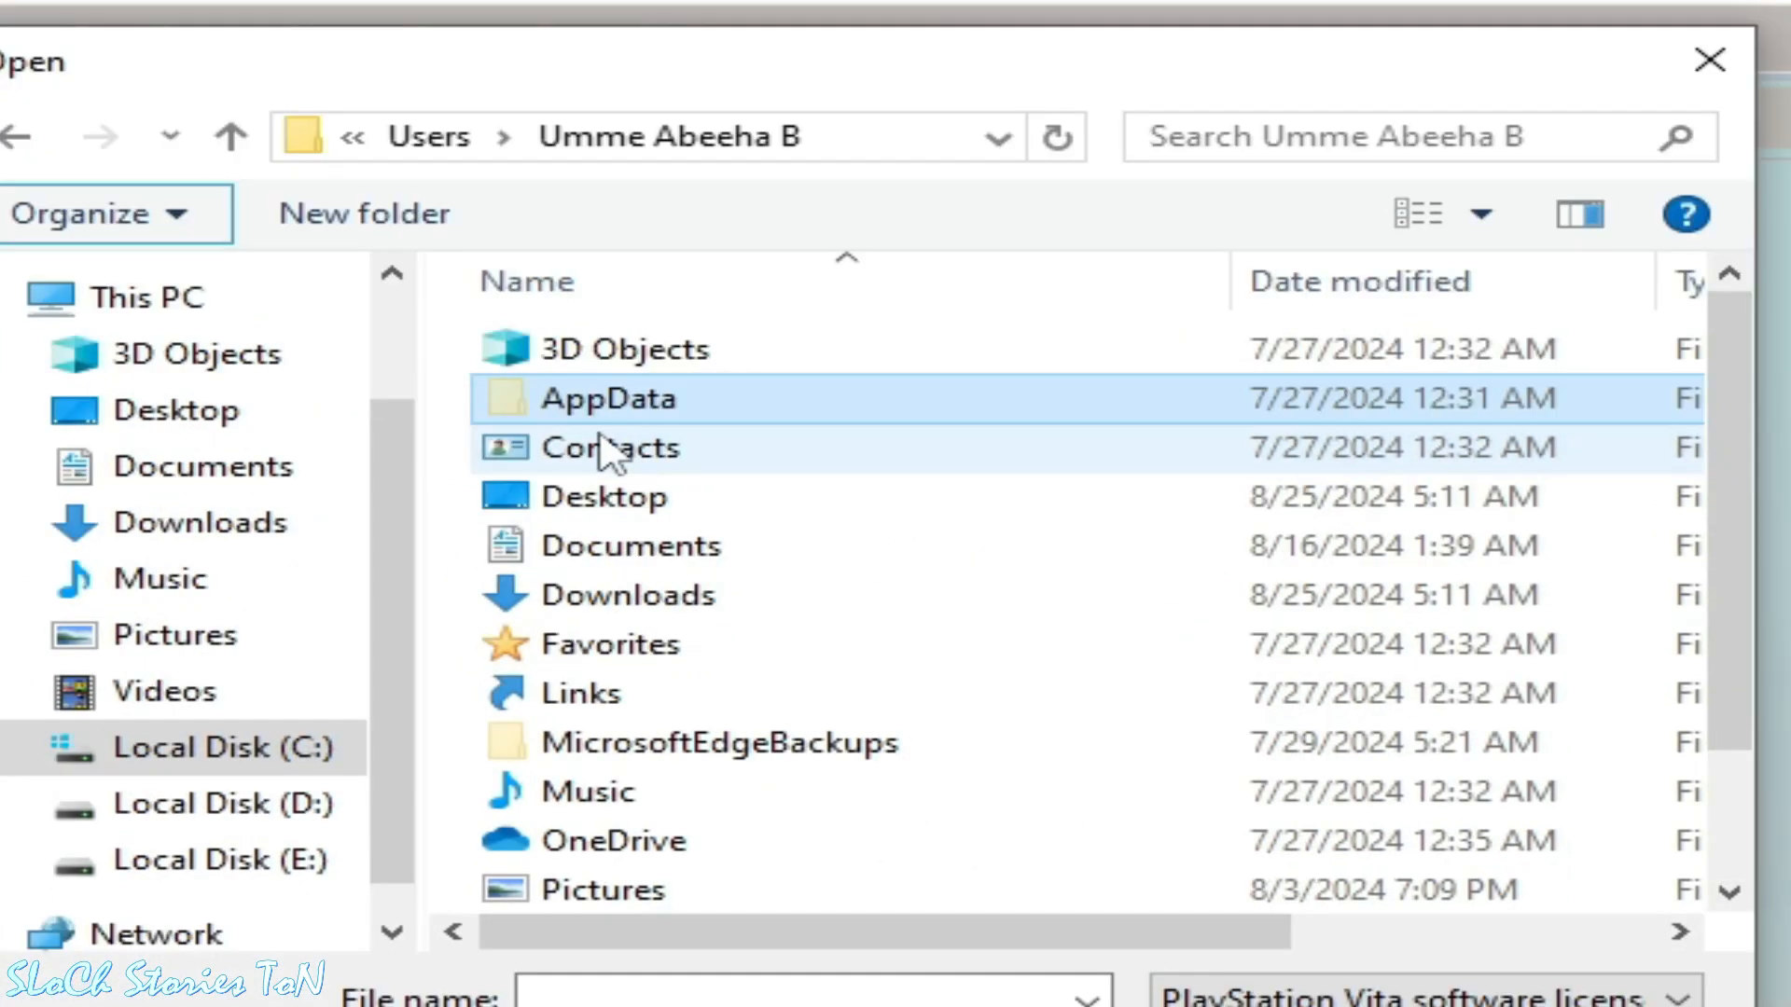
Navigate AppData > Roaming > Vita3K > Vita3K > ux0 > license > PCSE00491 to reach the Minecraft RIF license
double_click(610, 397)
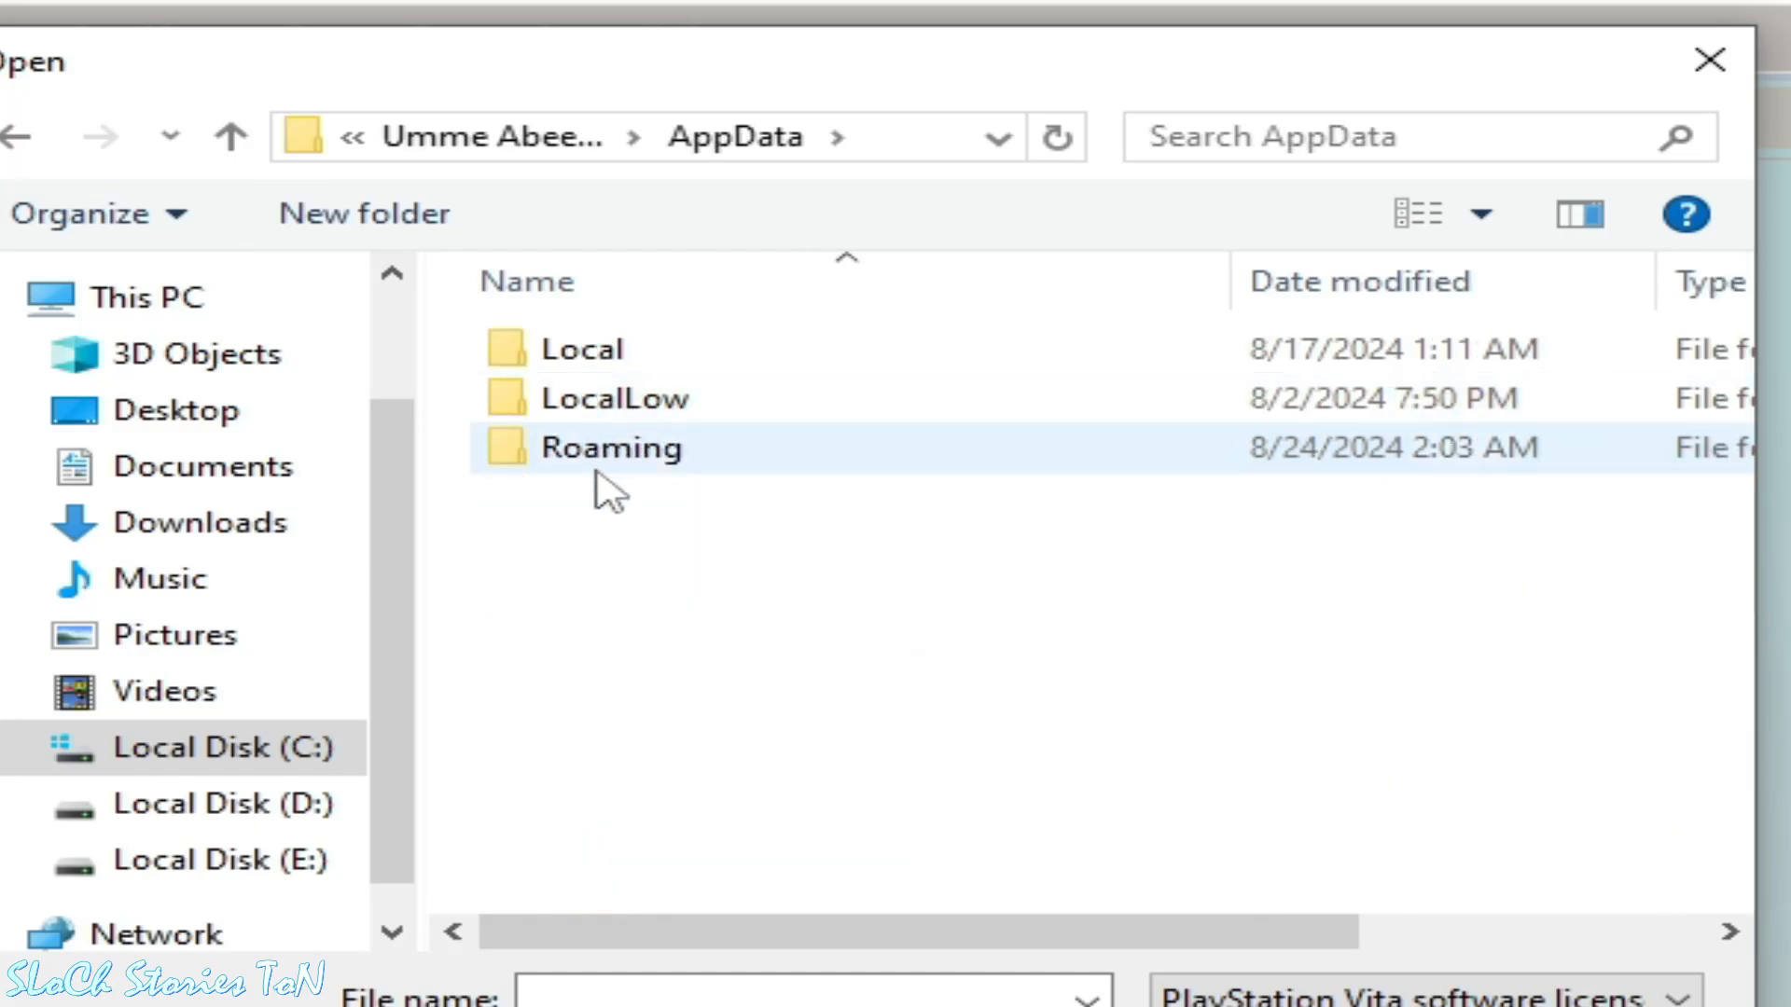
double_click(612, 445)
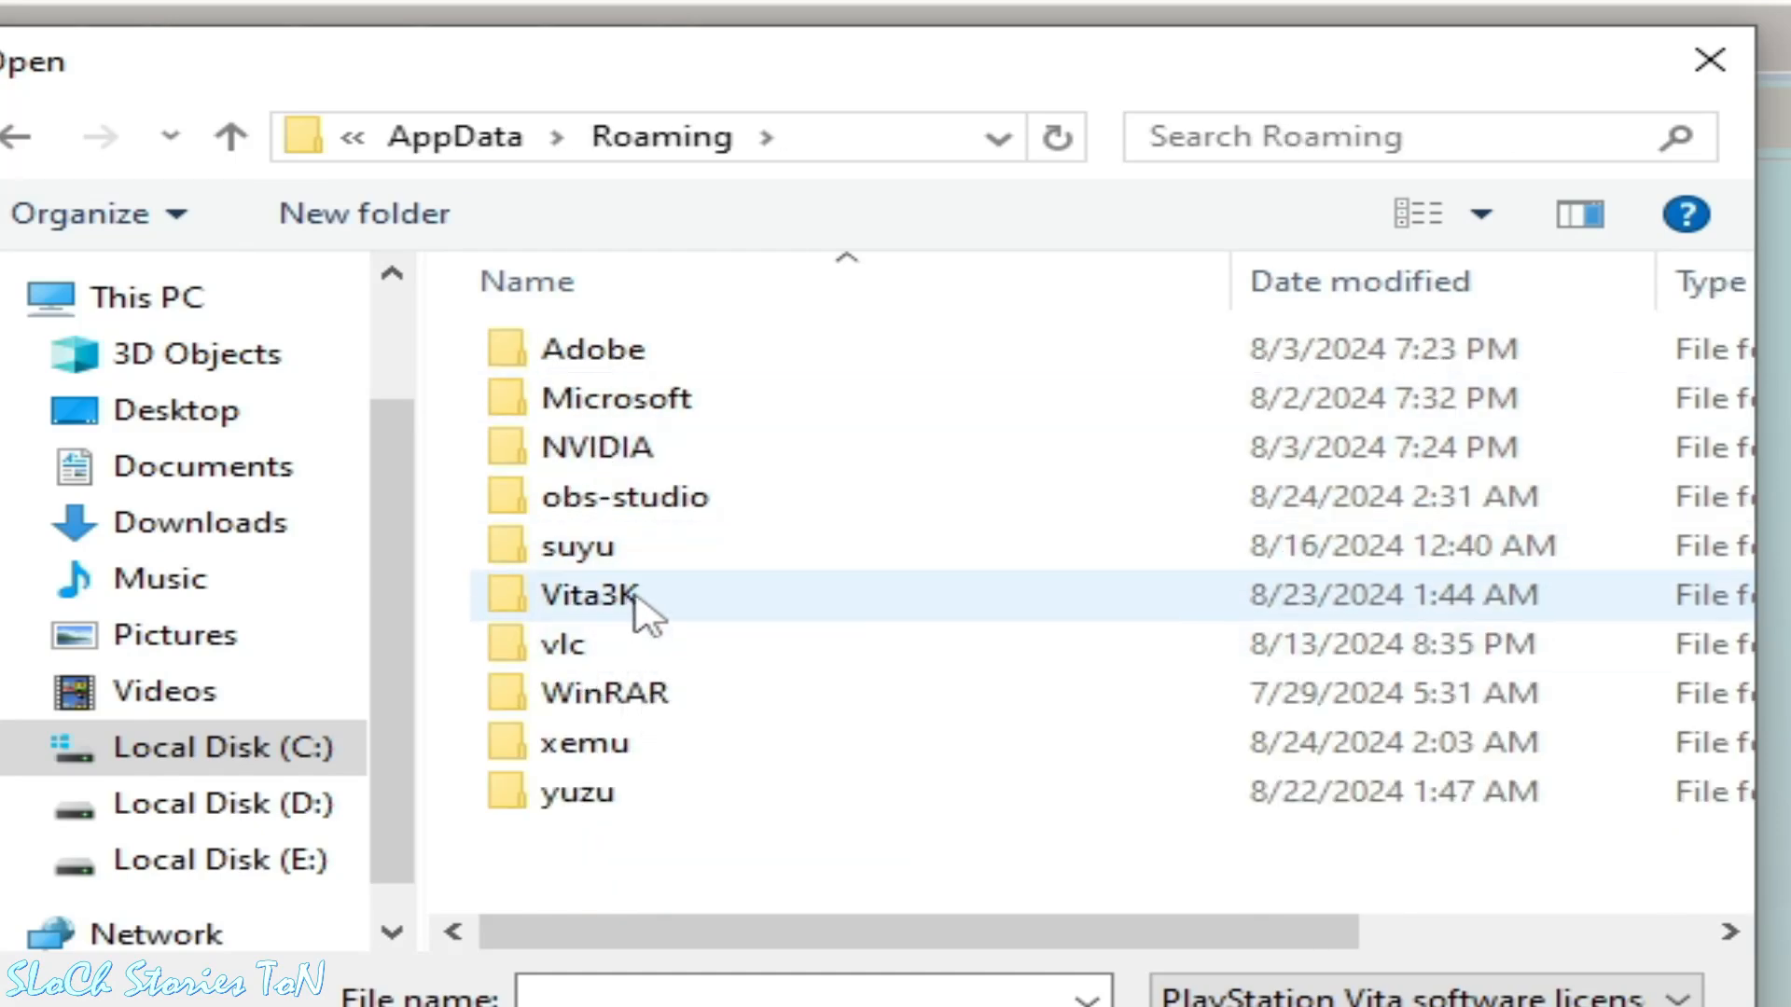
double_click(588, 593)
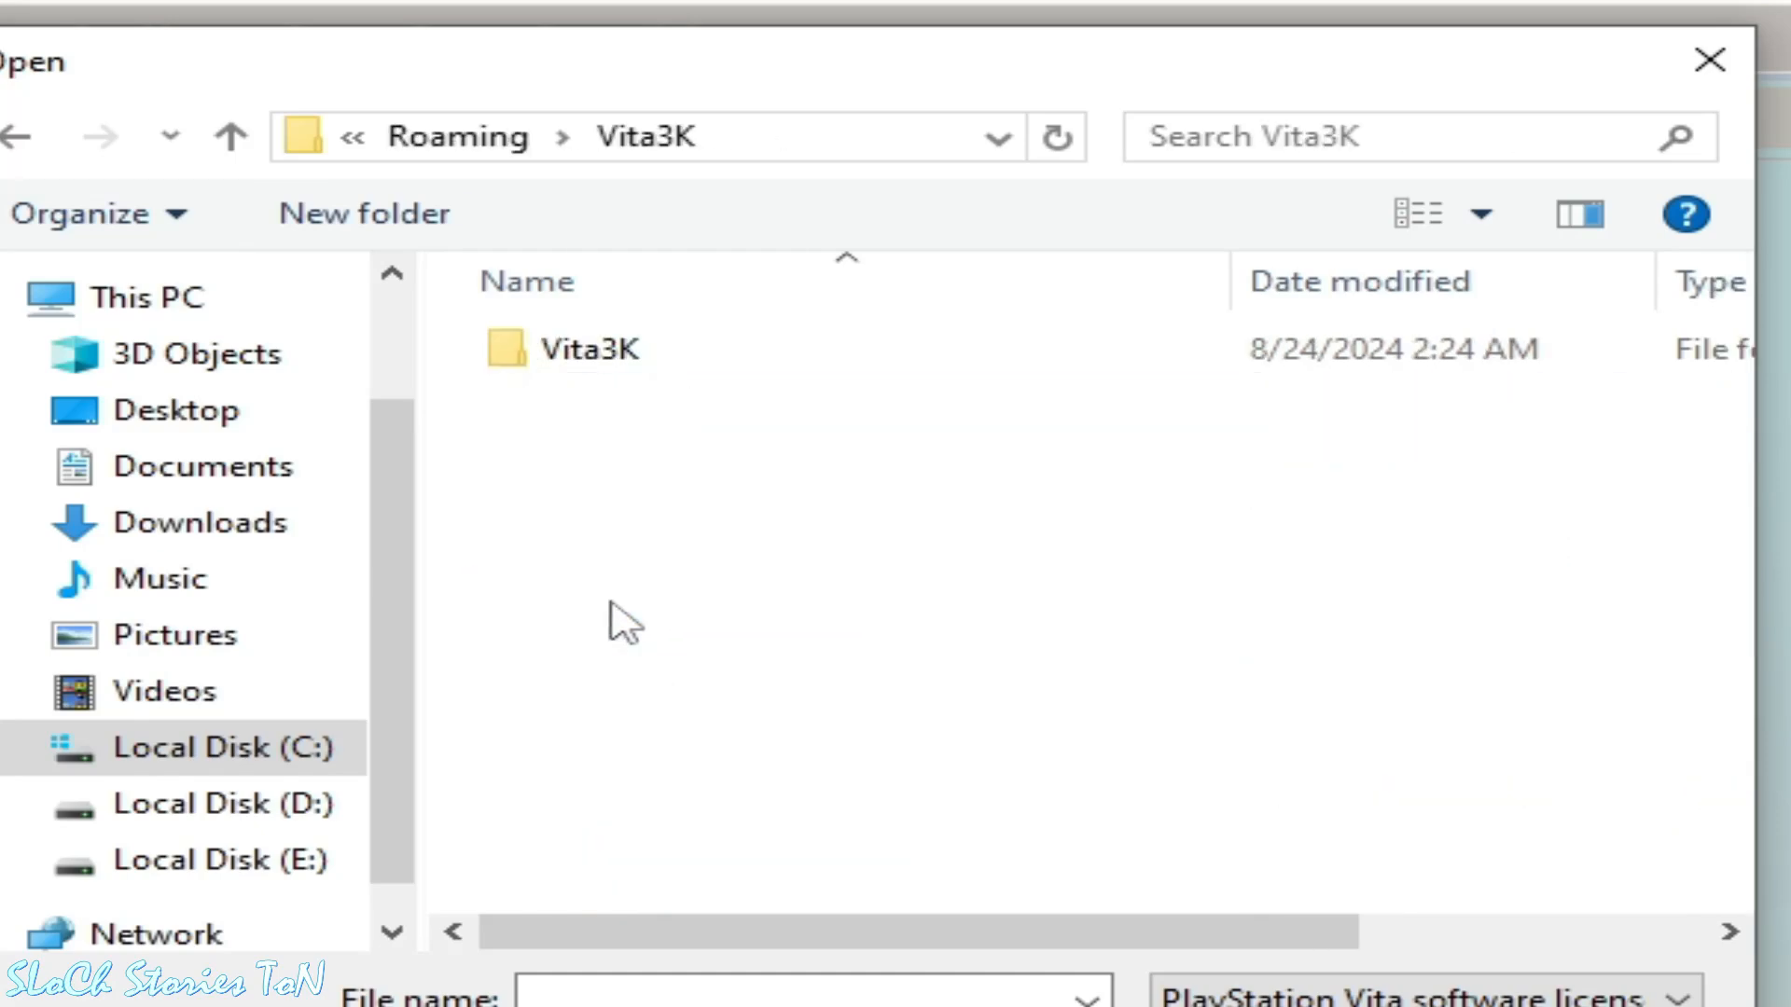
double_click(593, 349)
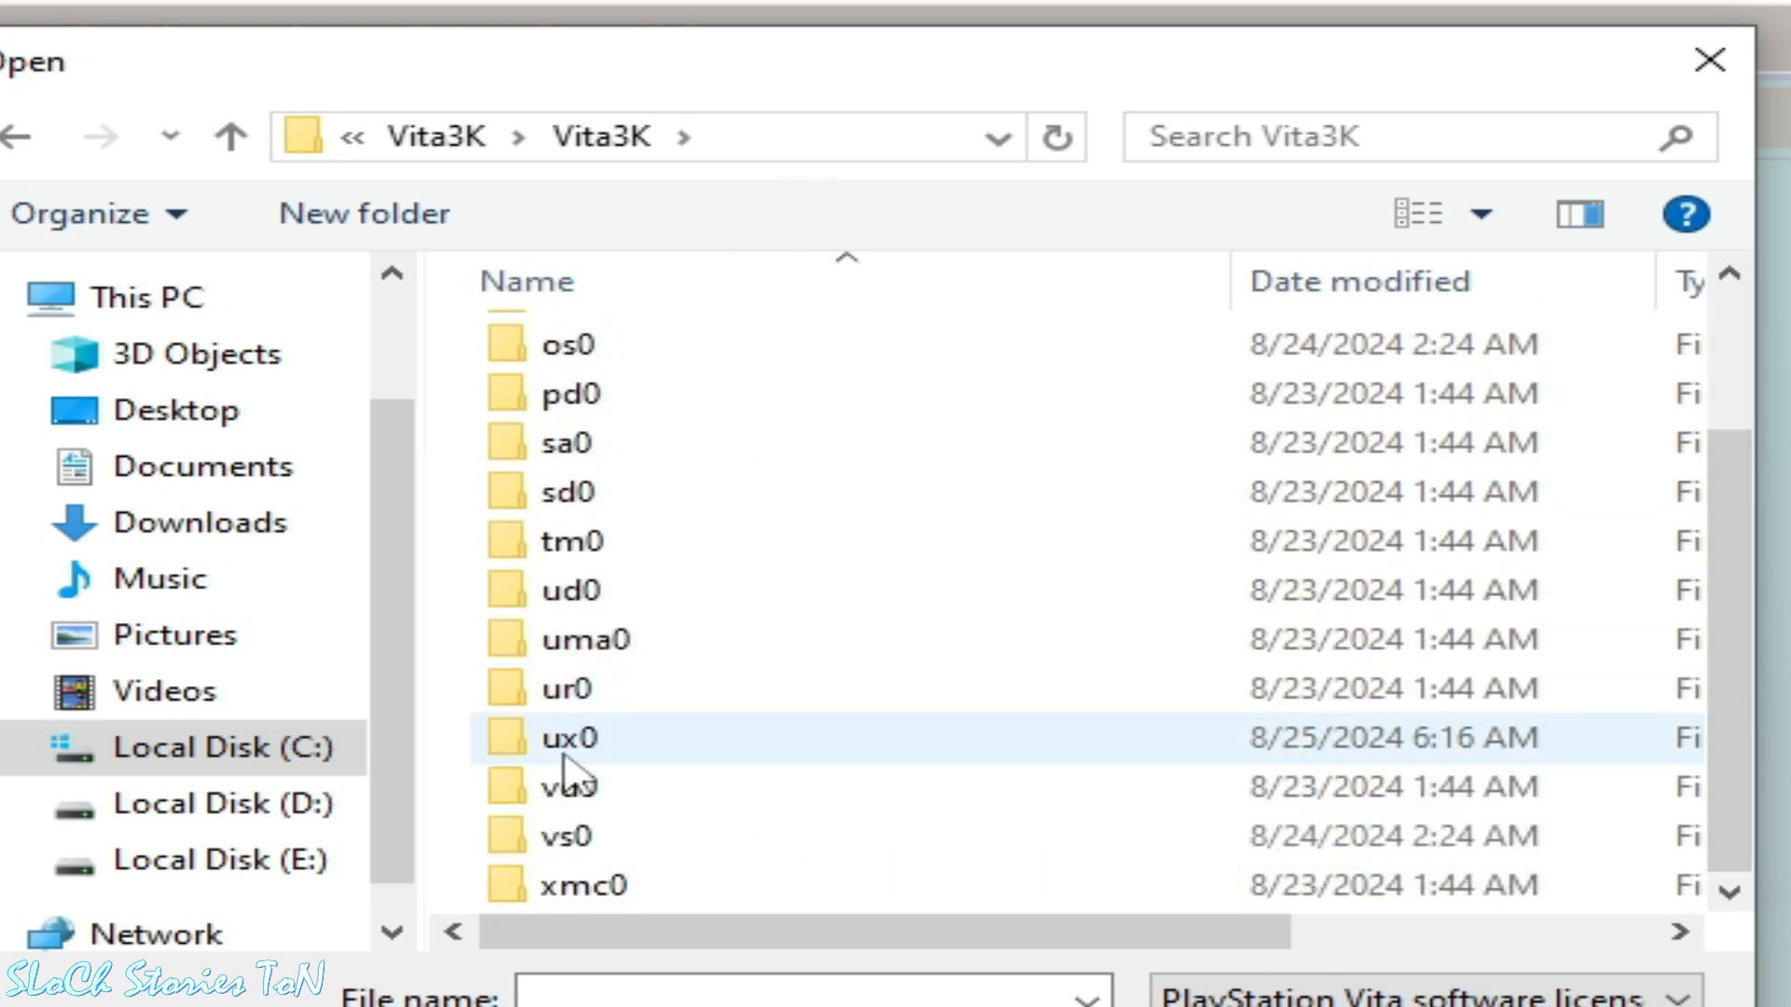
double_click(569, 737)
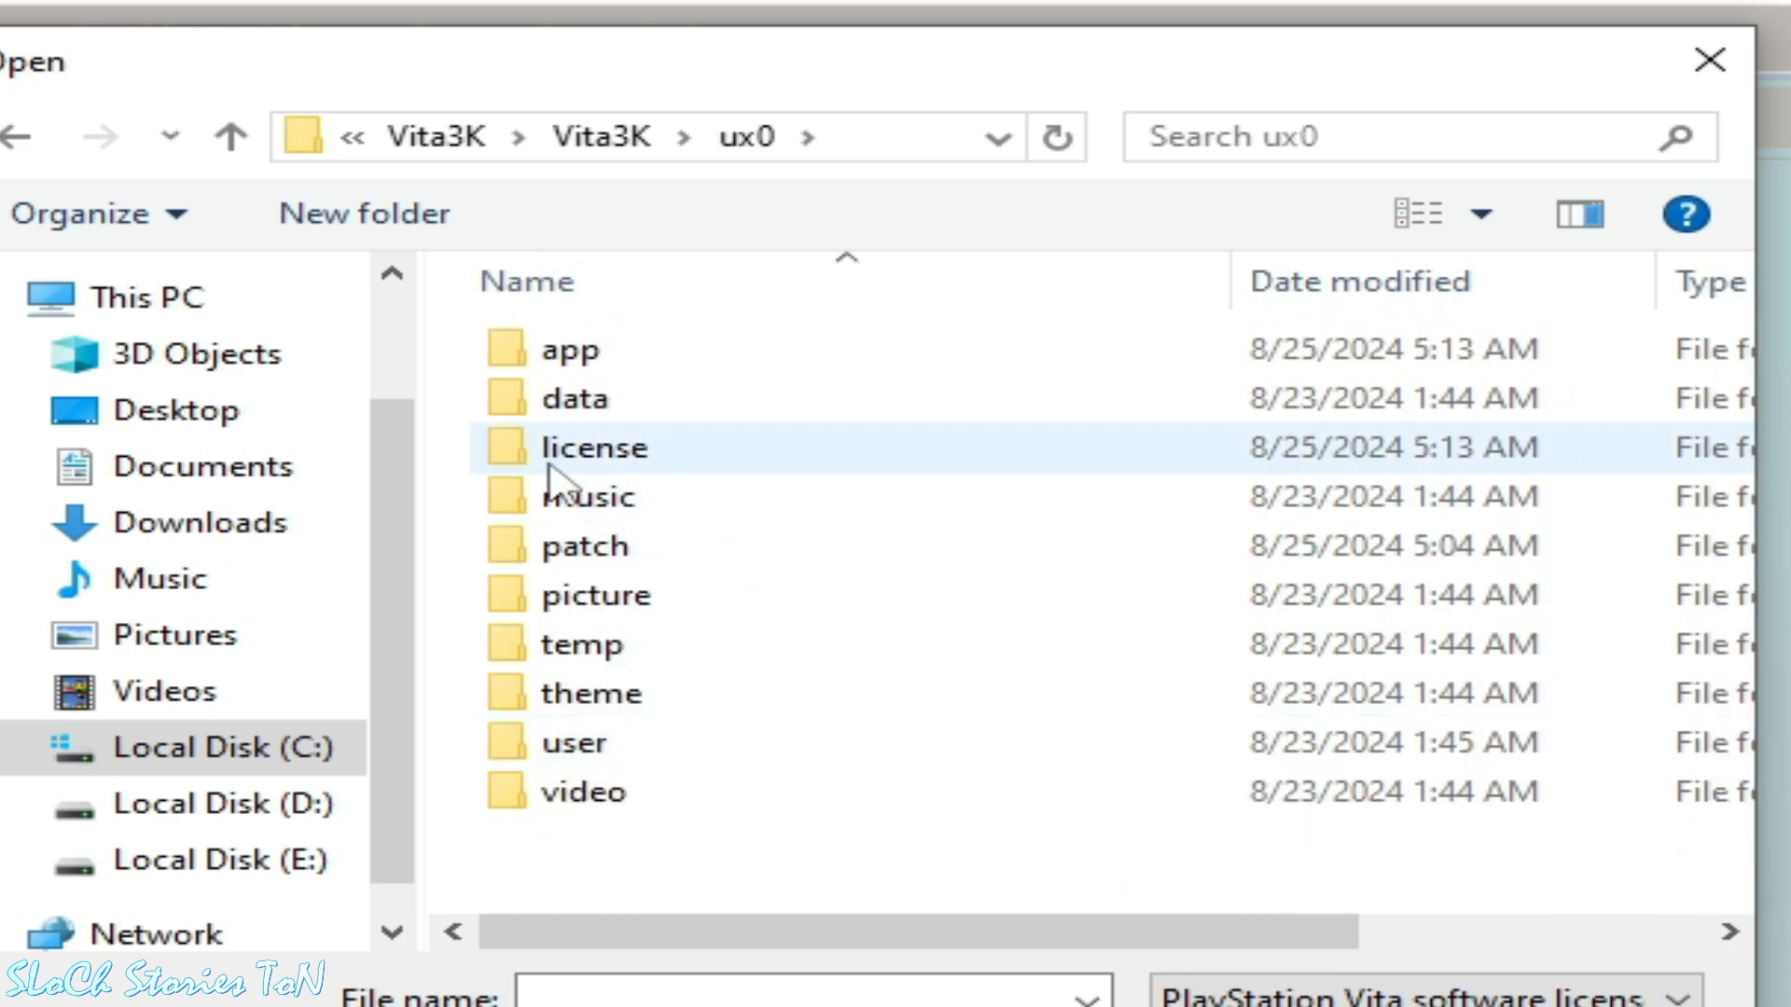
double_click(593, 446)
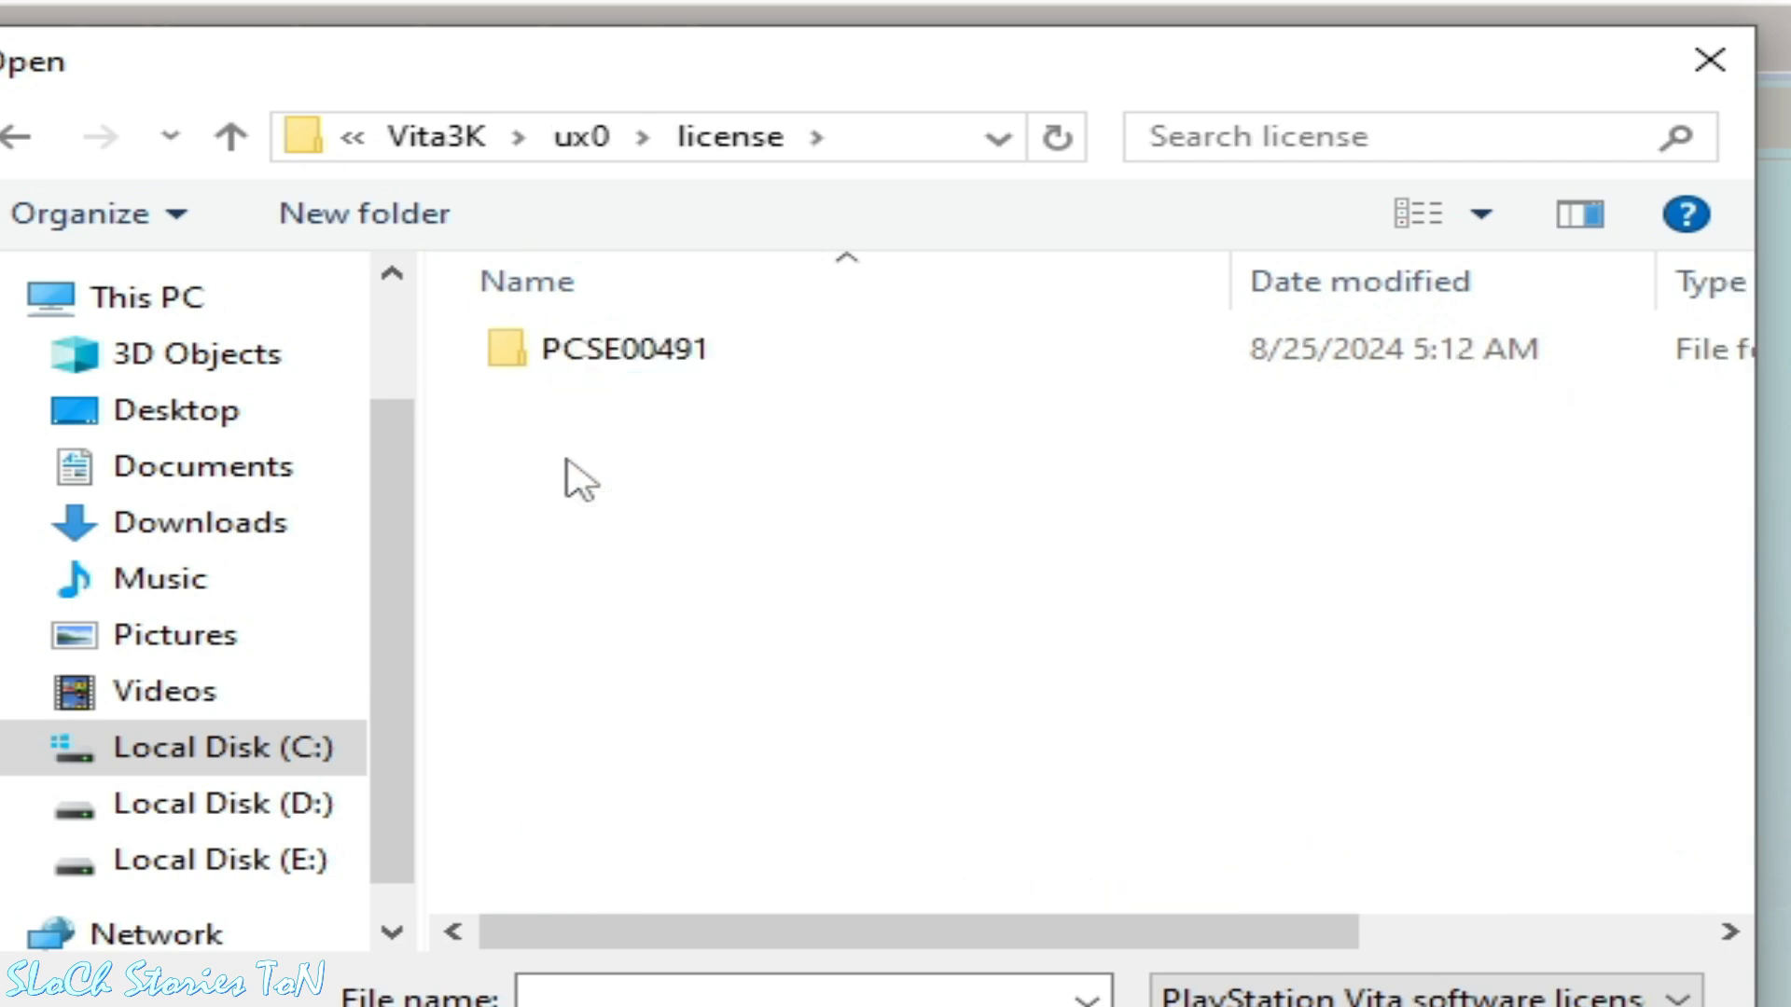
double_click(619, 349)
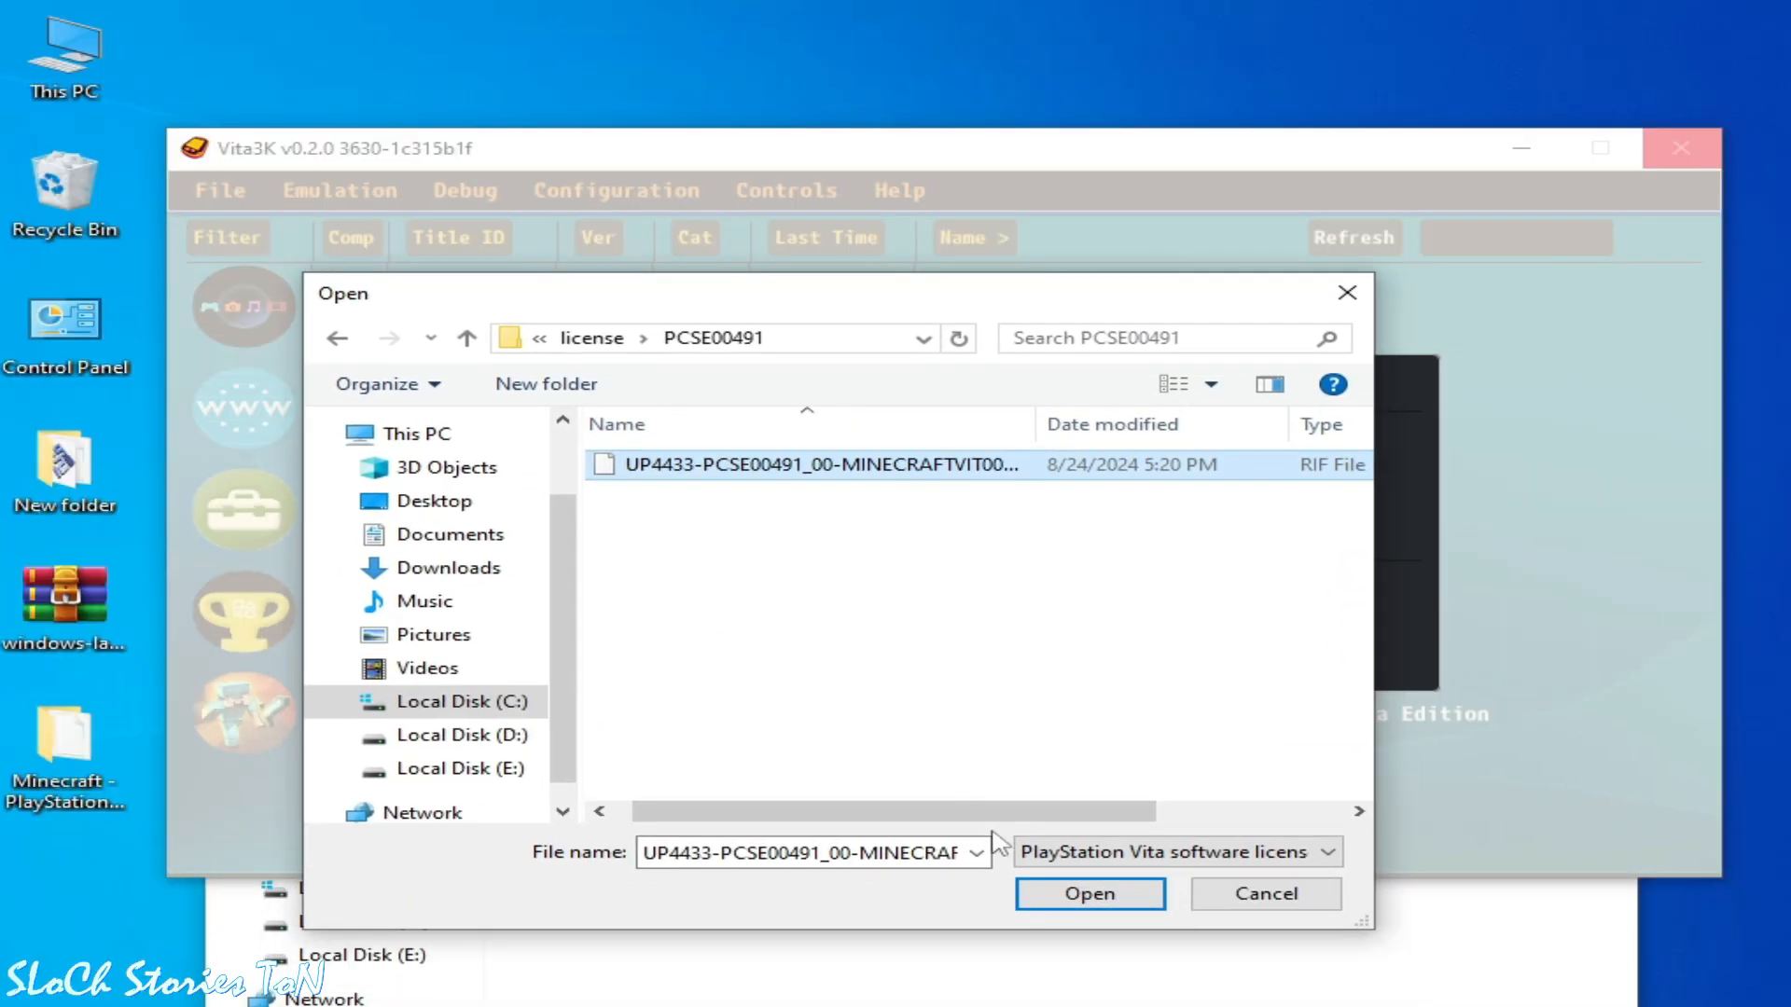
Install the update with the chosen license and acknowledge the installation complete notice
left_click(1087, 893)
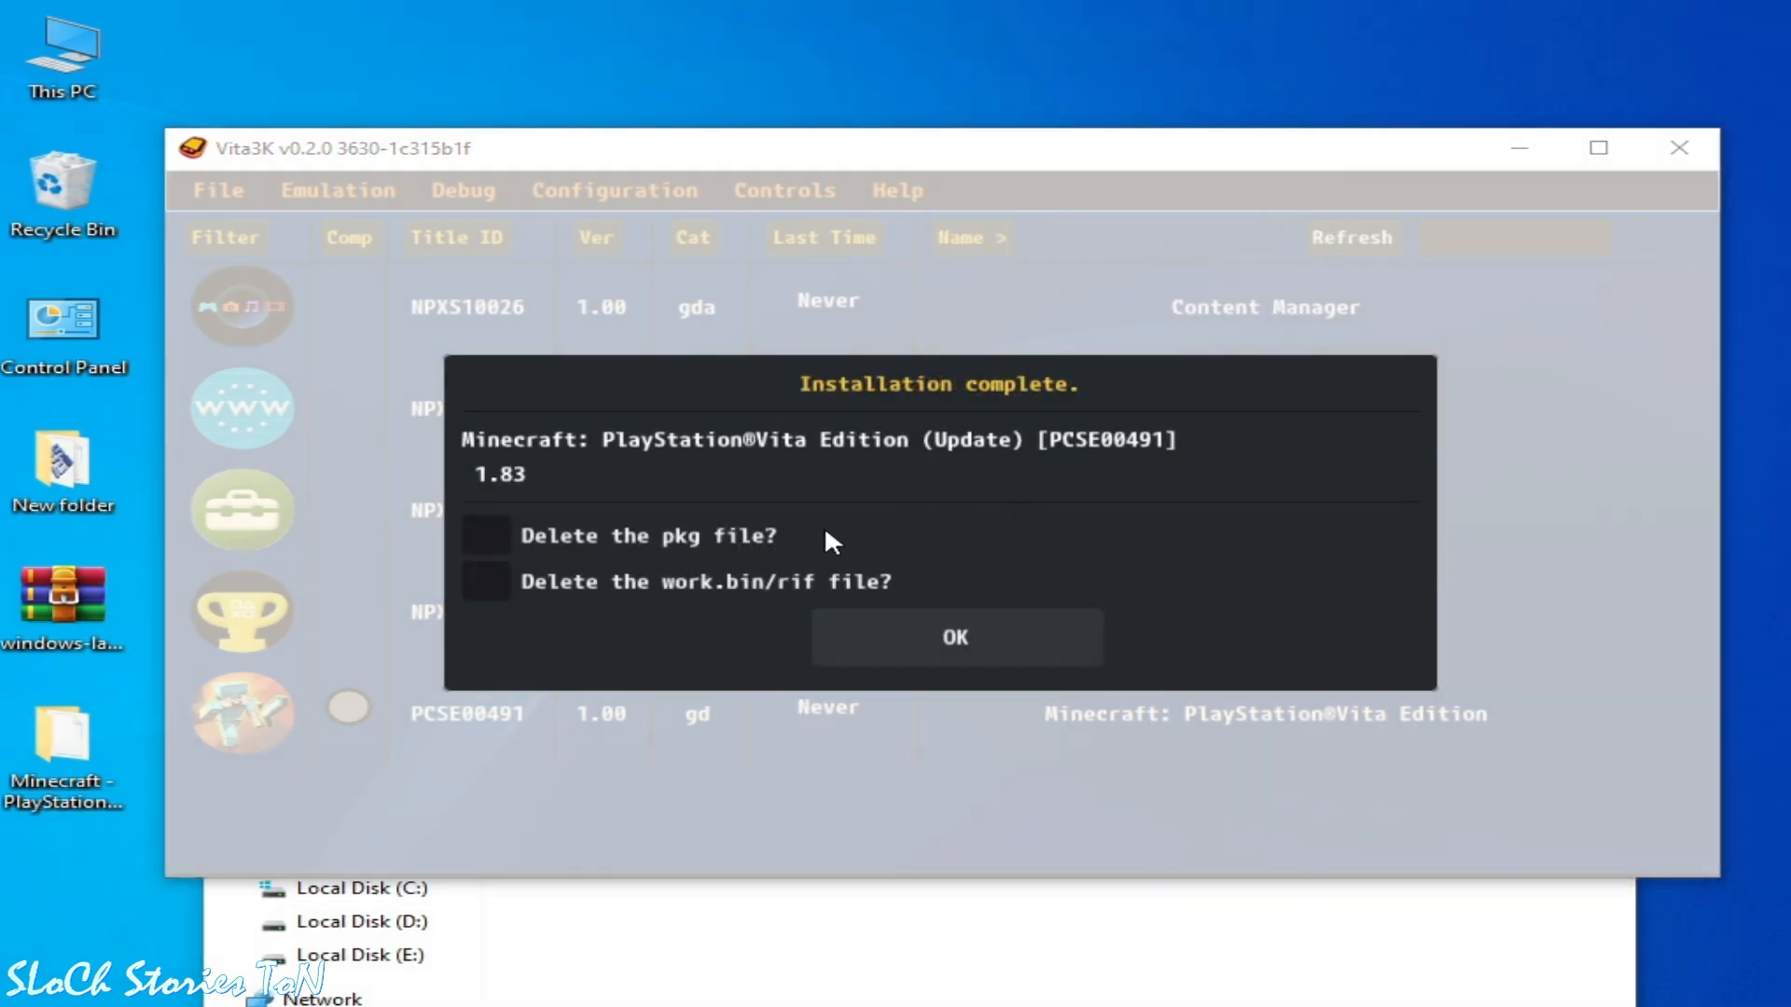
mouse_move(959, 468)
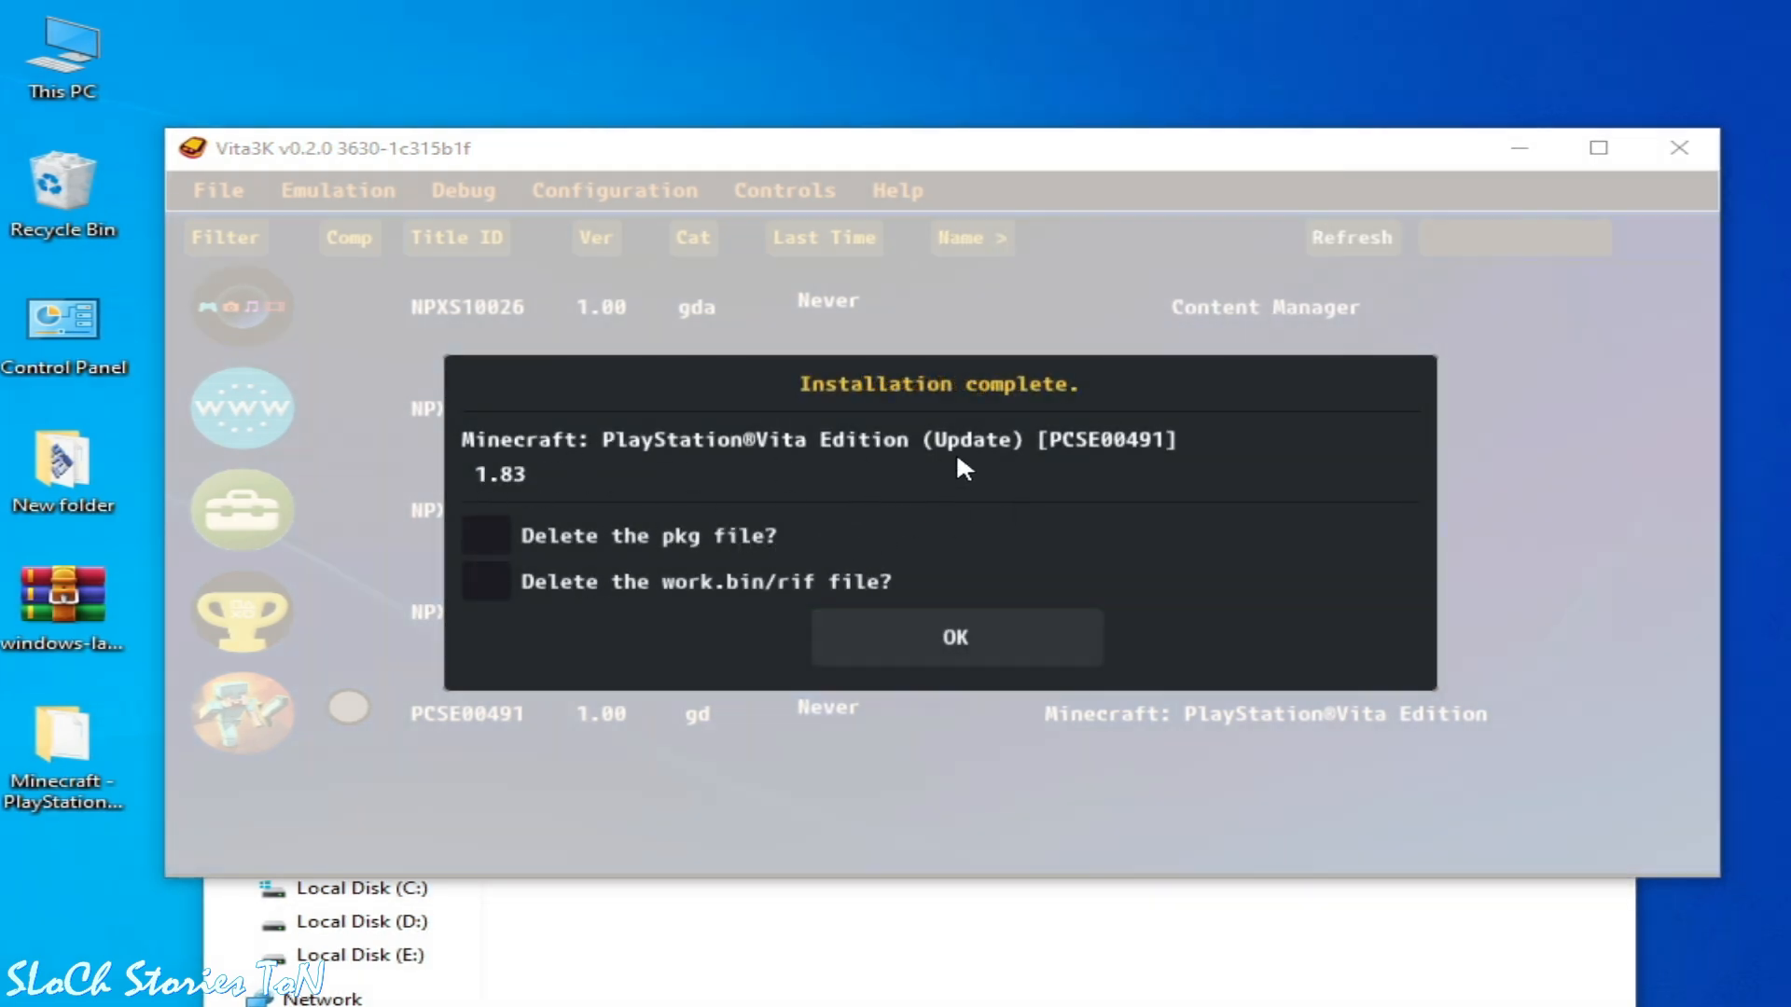
mouse_move(832, 644)
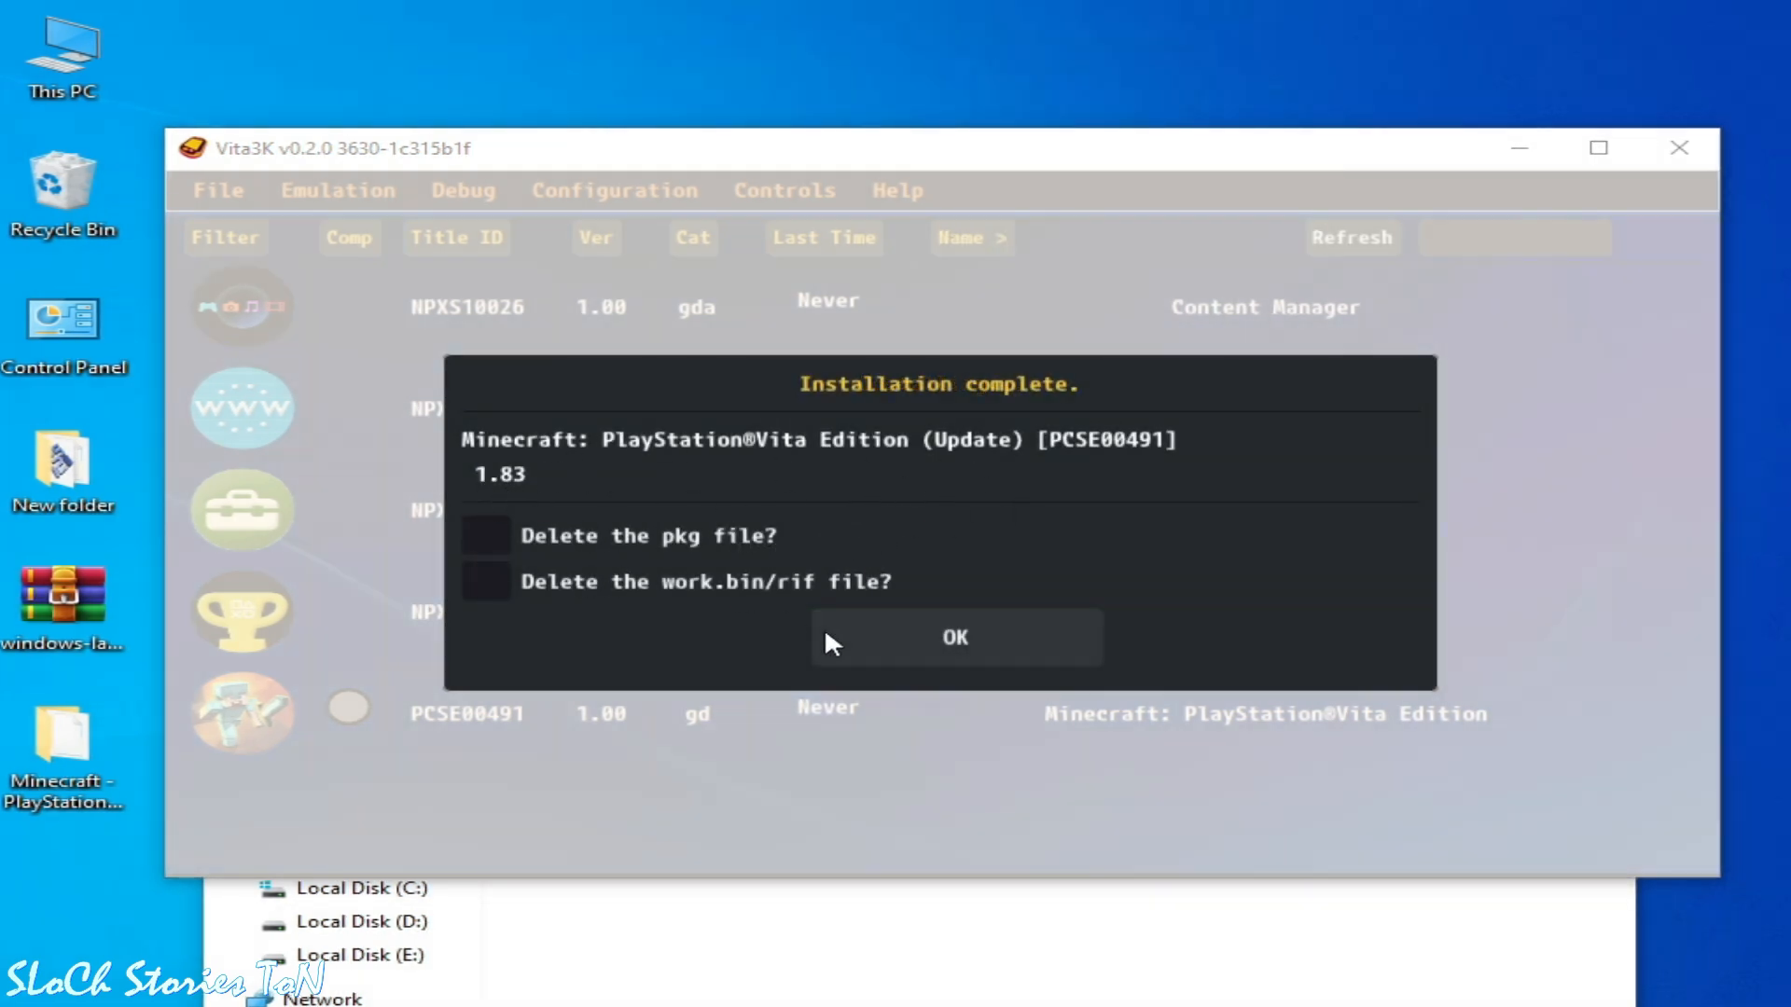
left_click(953, 636)
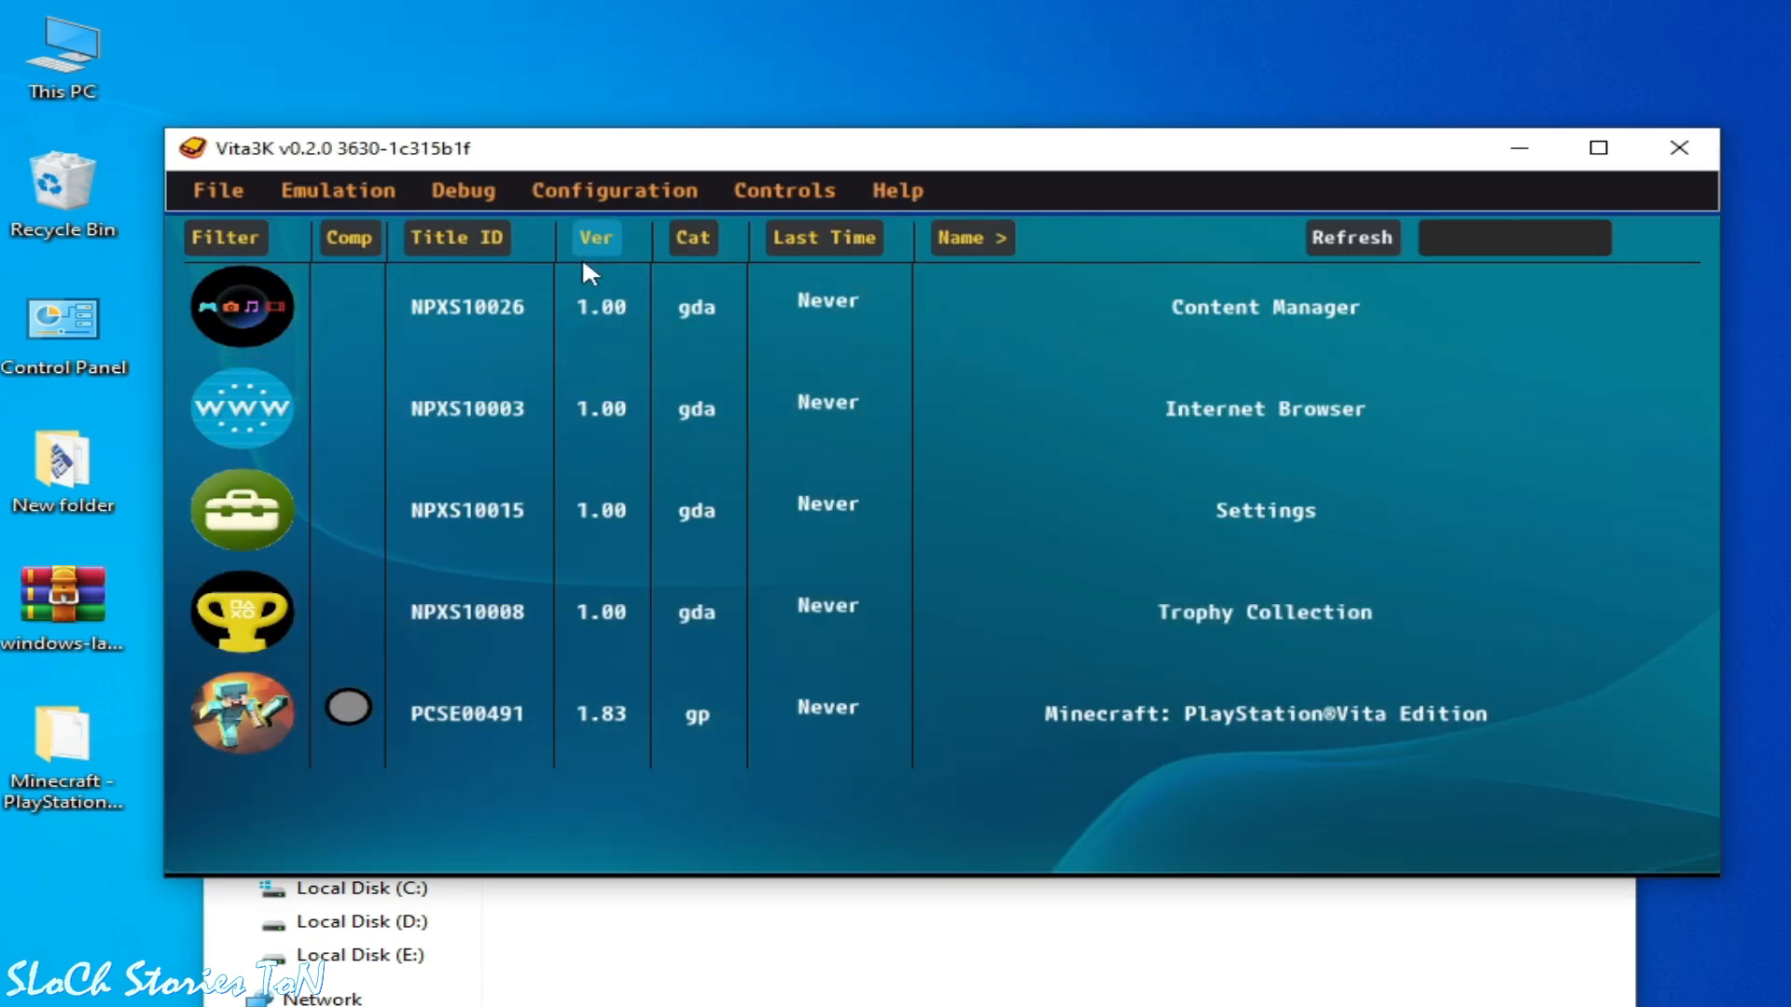
left_click(614, 714)
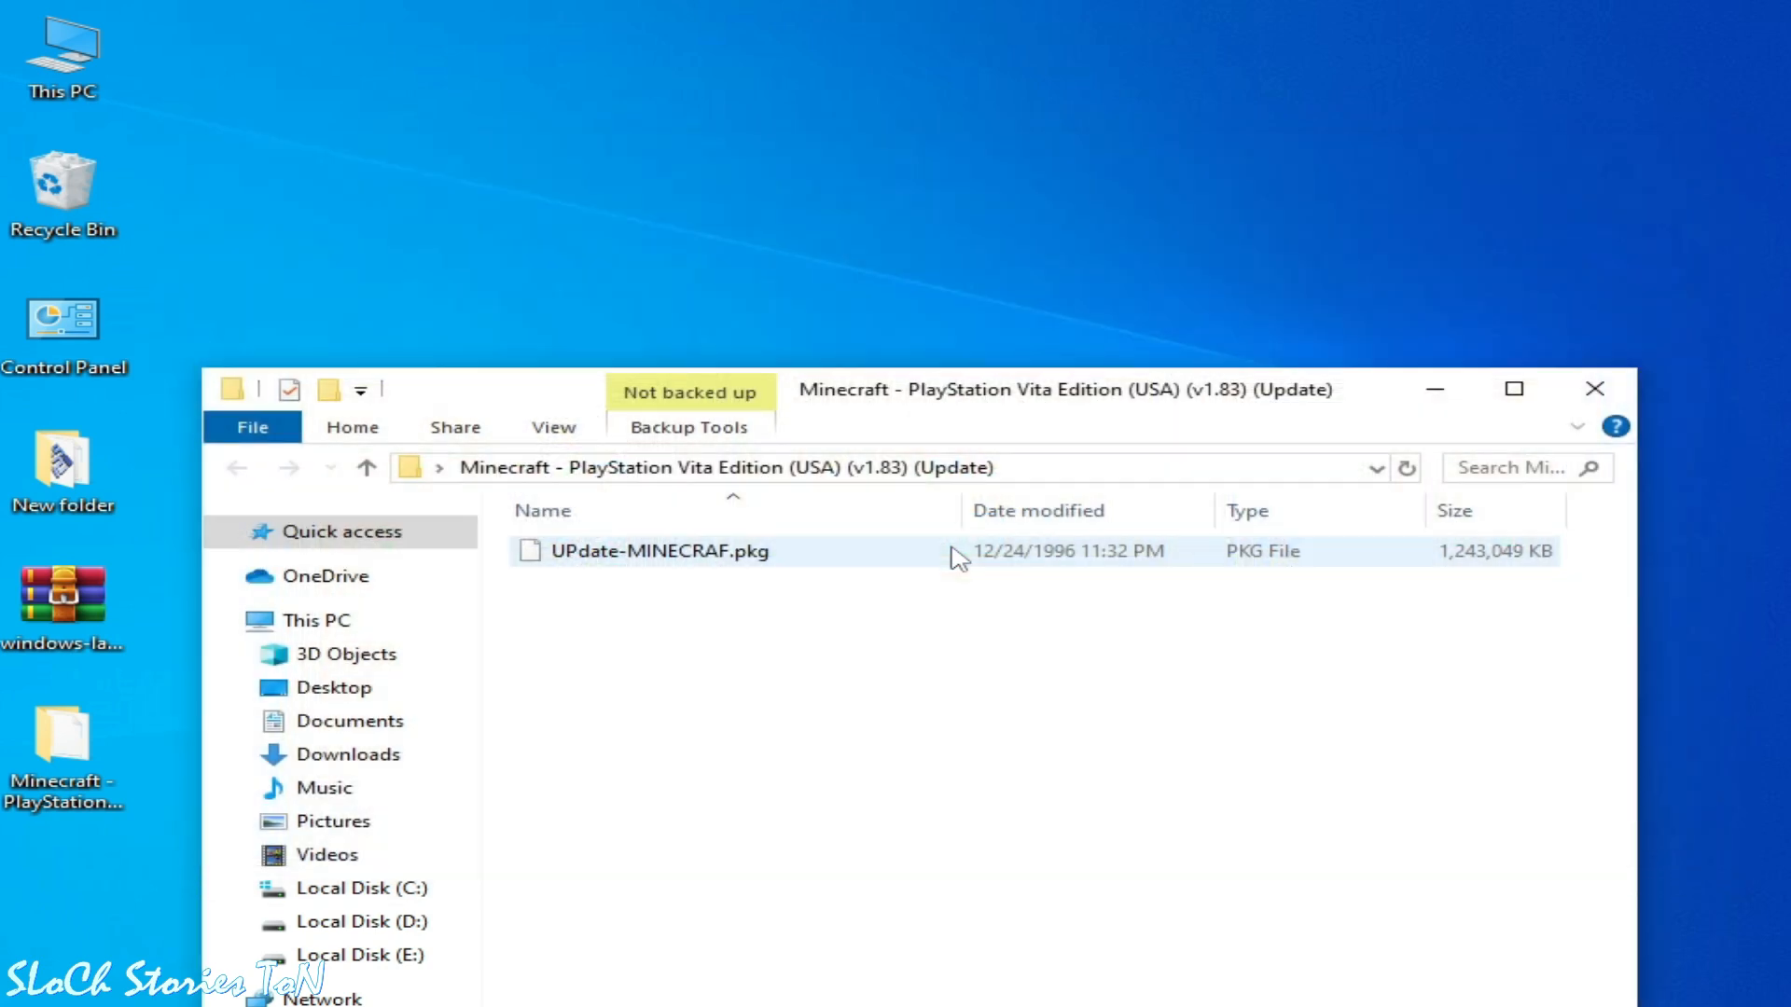
mouse_move(914, 561)
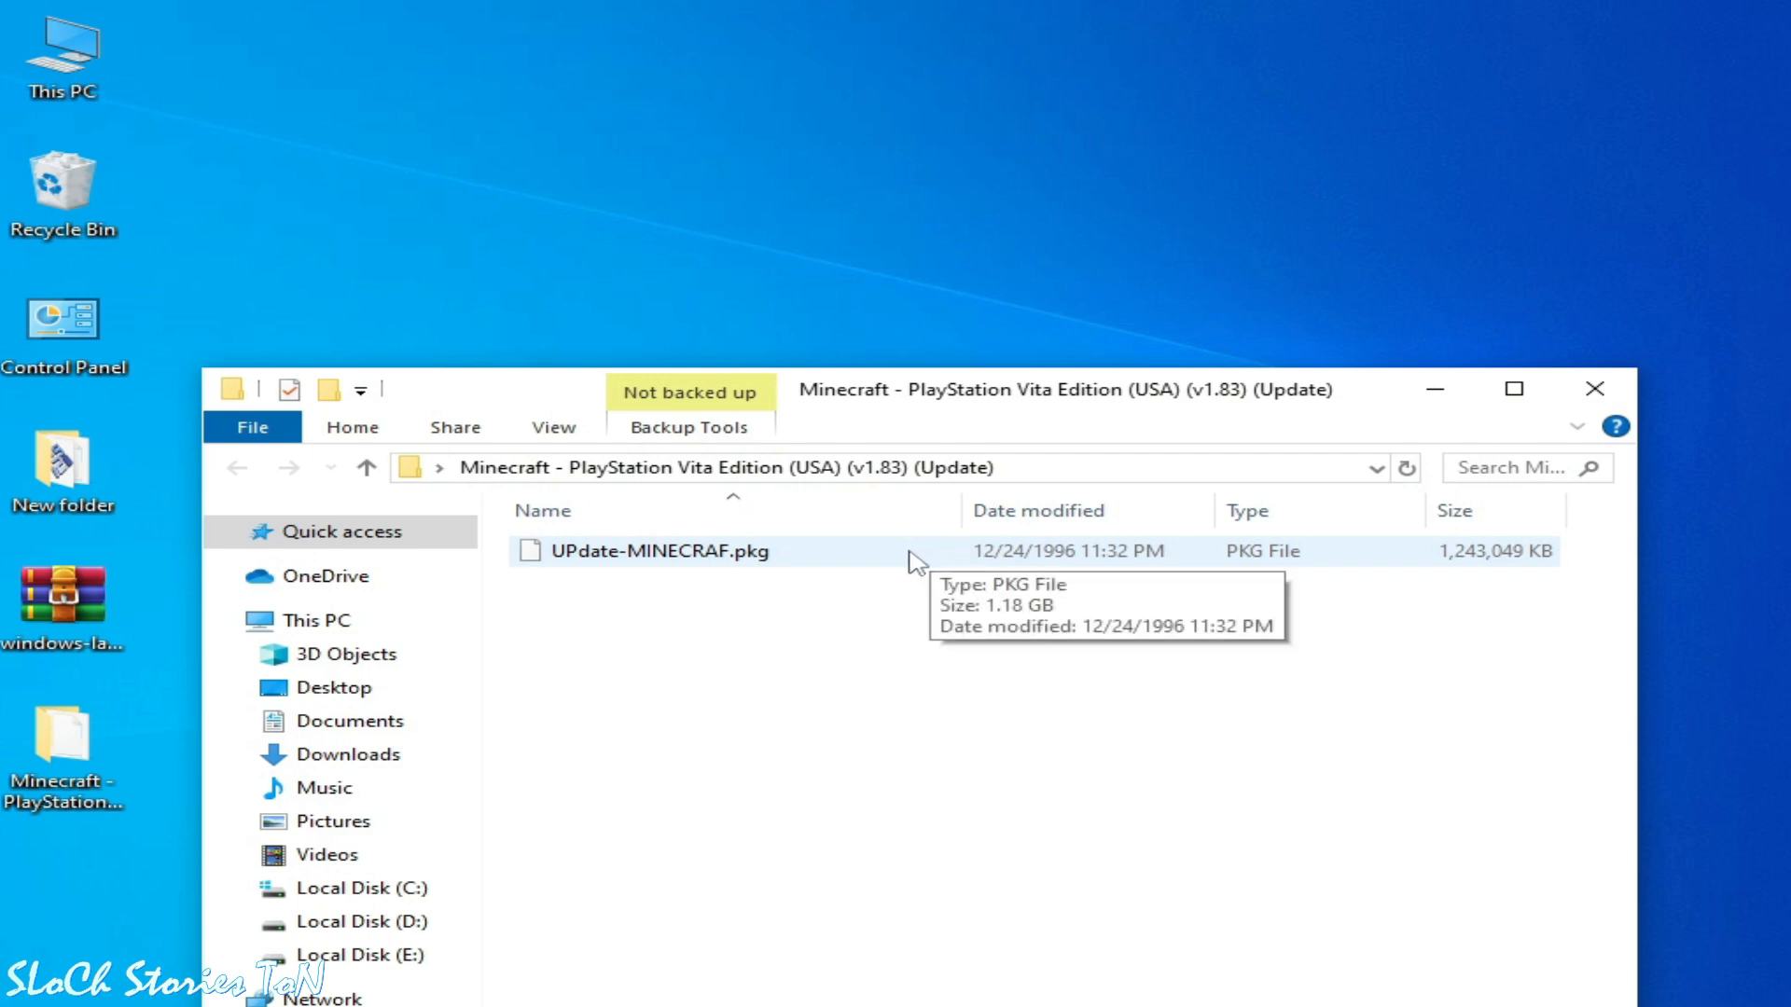
mouse_move(845, 767)
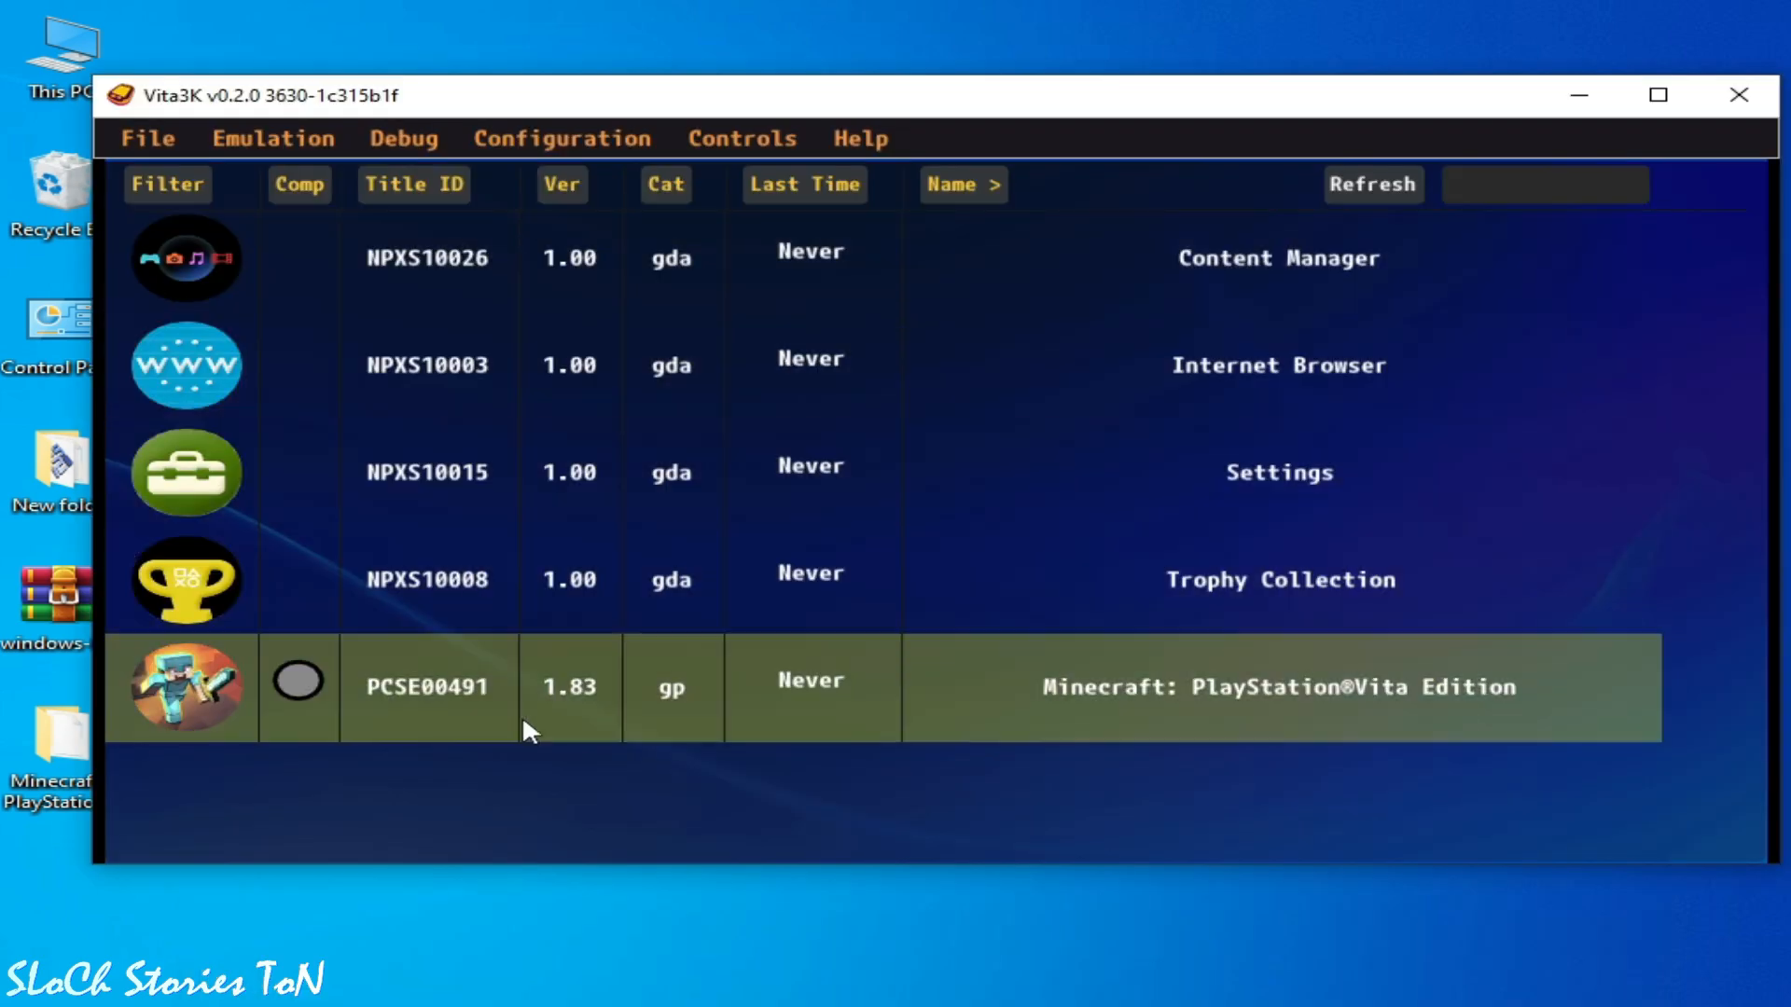
Launch Minecraft, accept the terms and autosave notices, and land on its main menu after dismissing the Mini Games online prompt
double_click(425, 686)
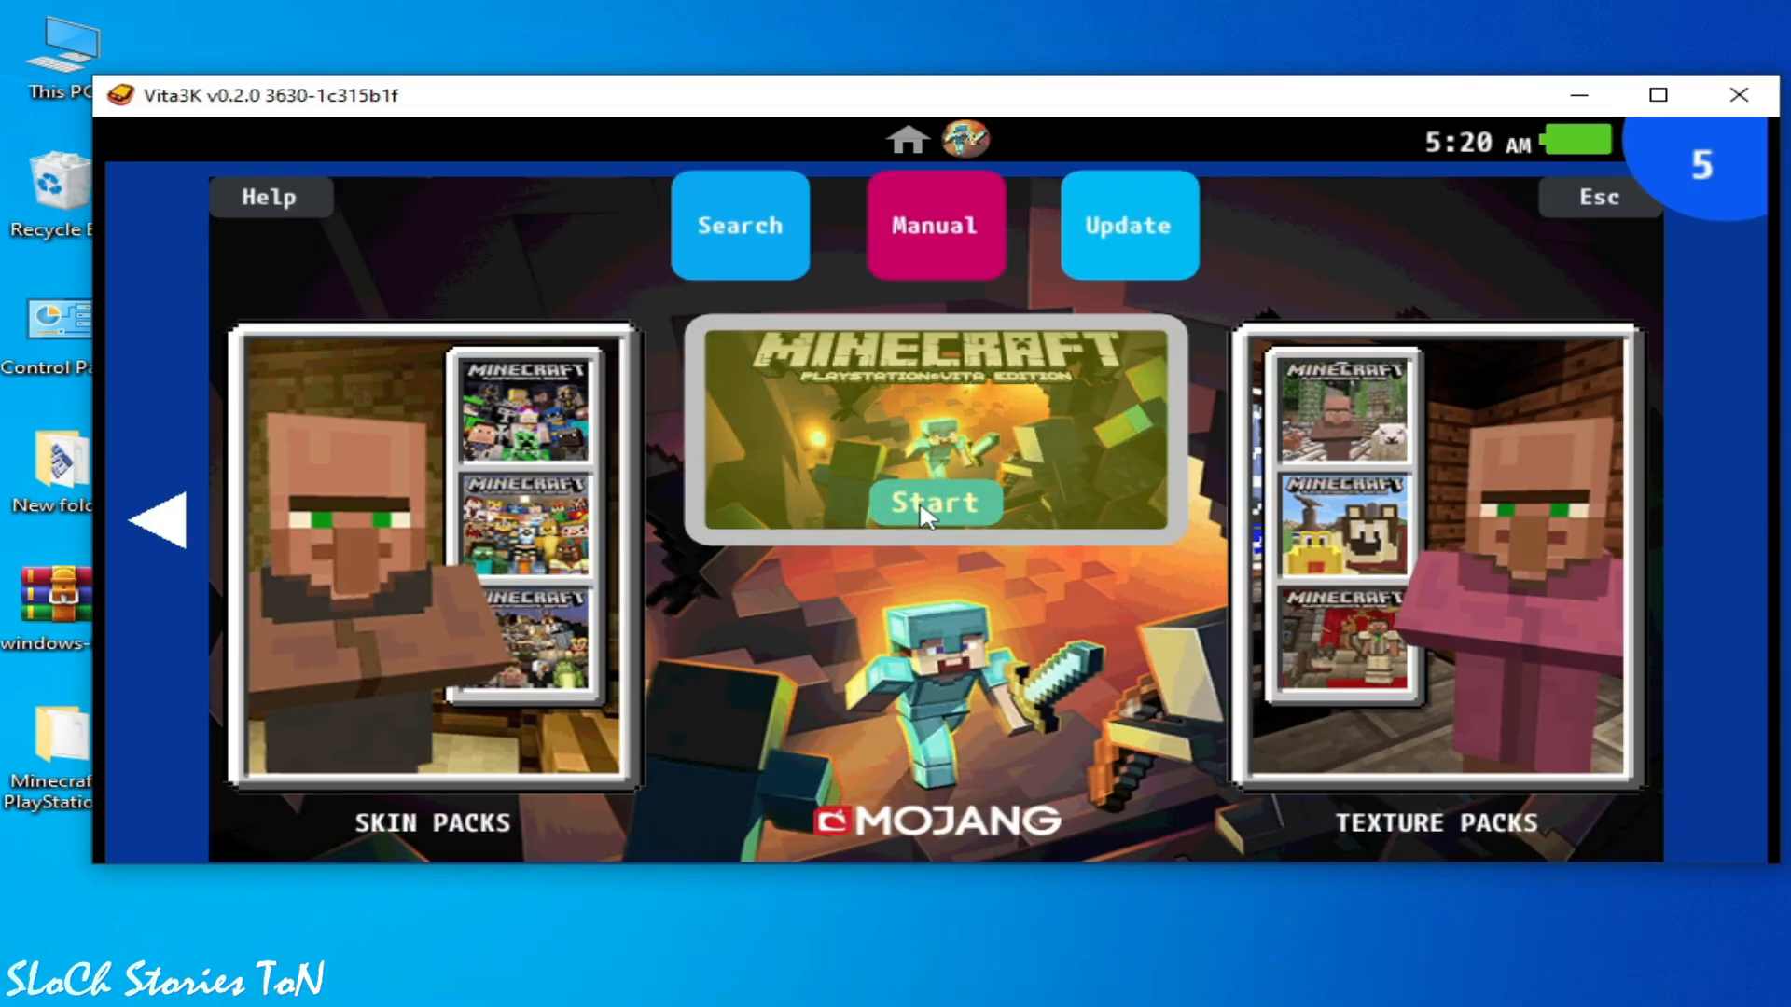
left_click(933, 502)
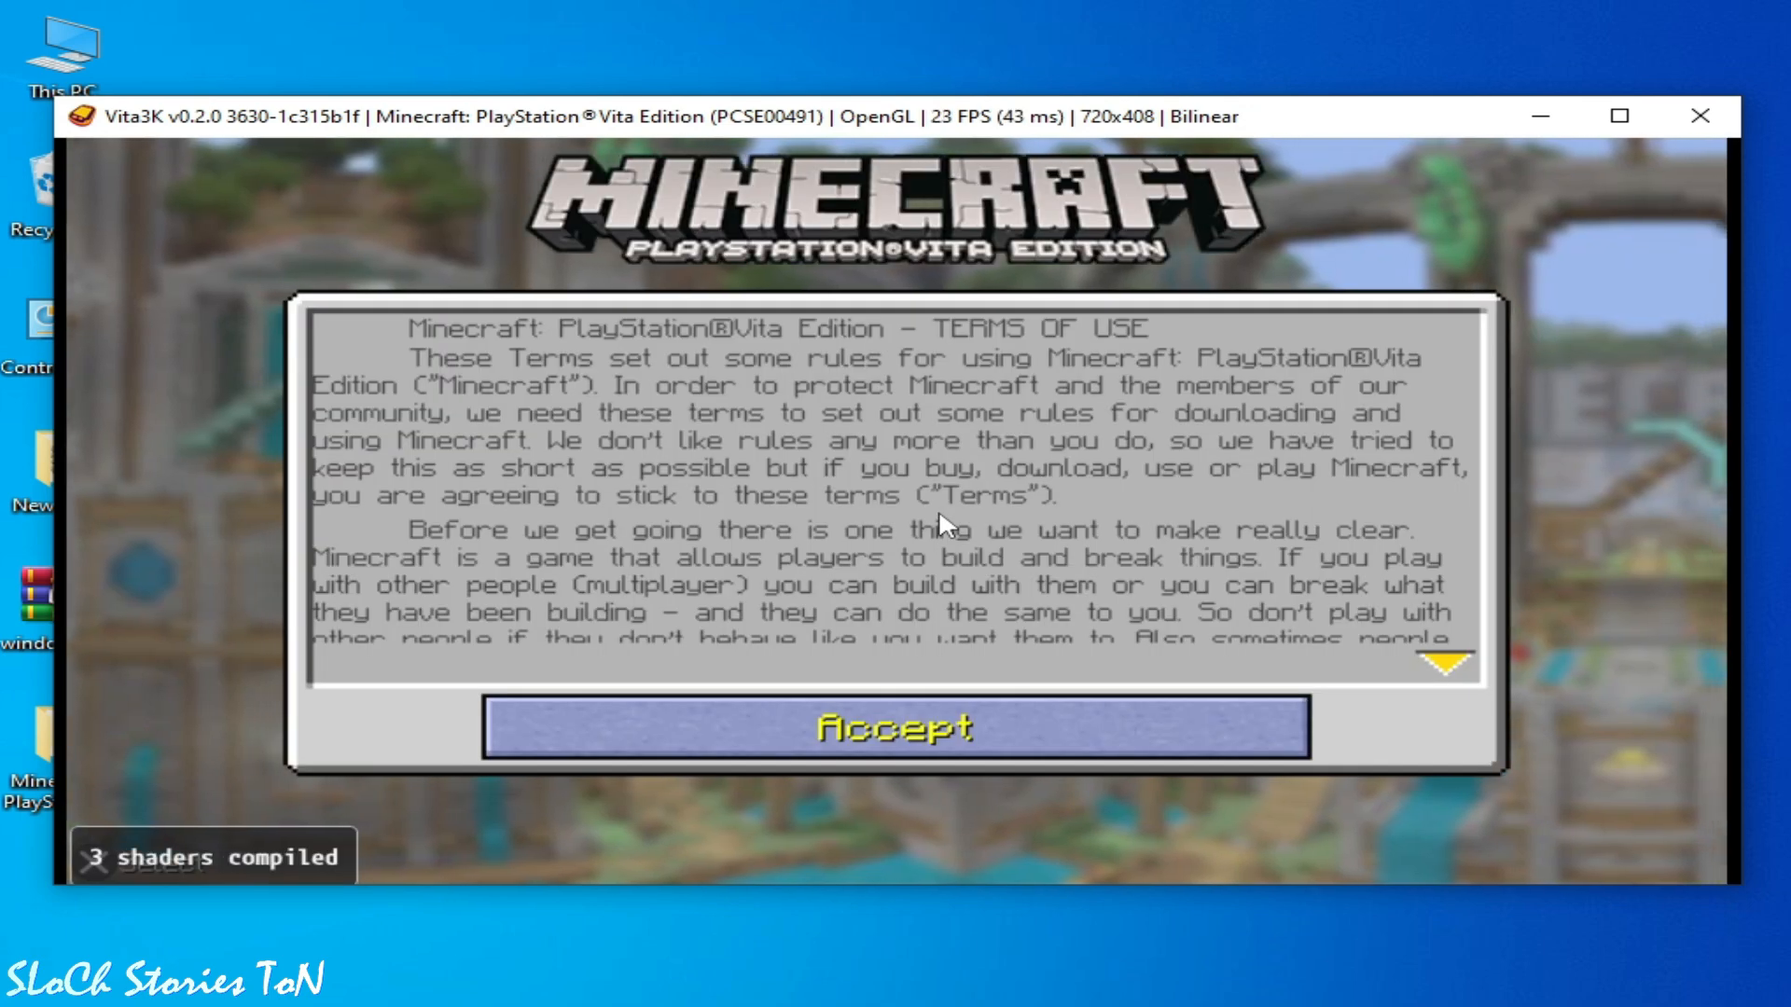
left_click(893, 728)
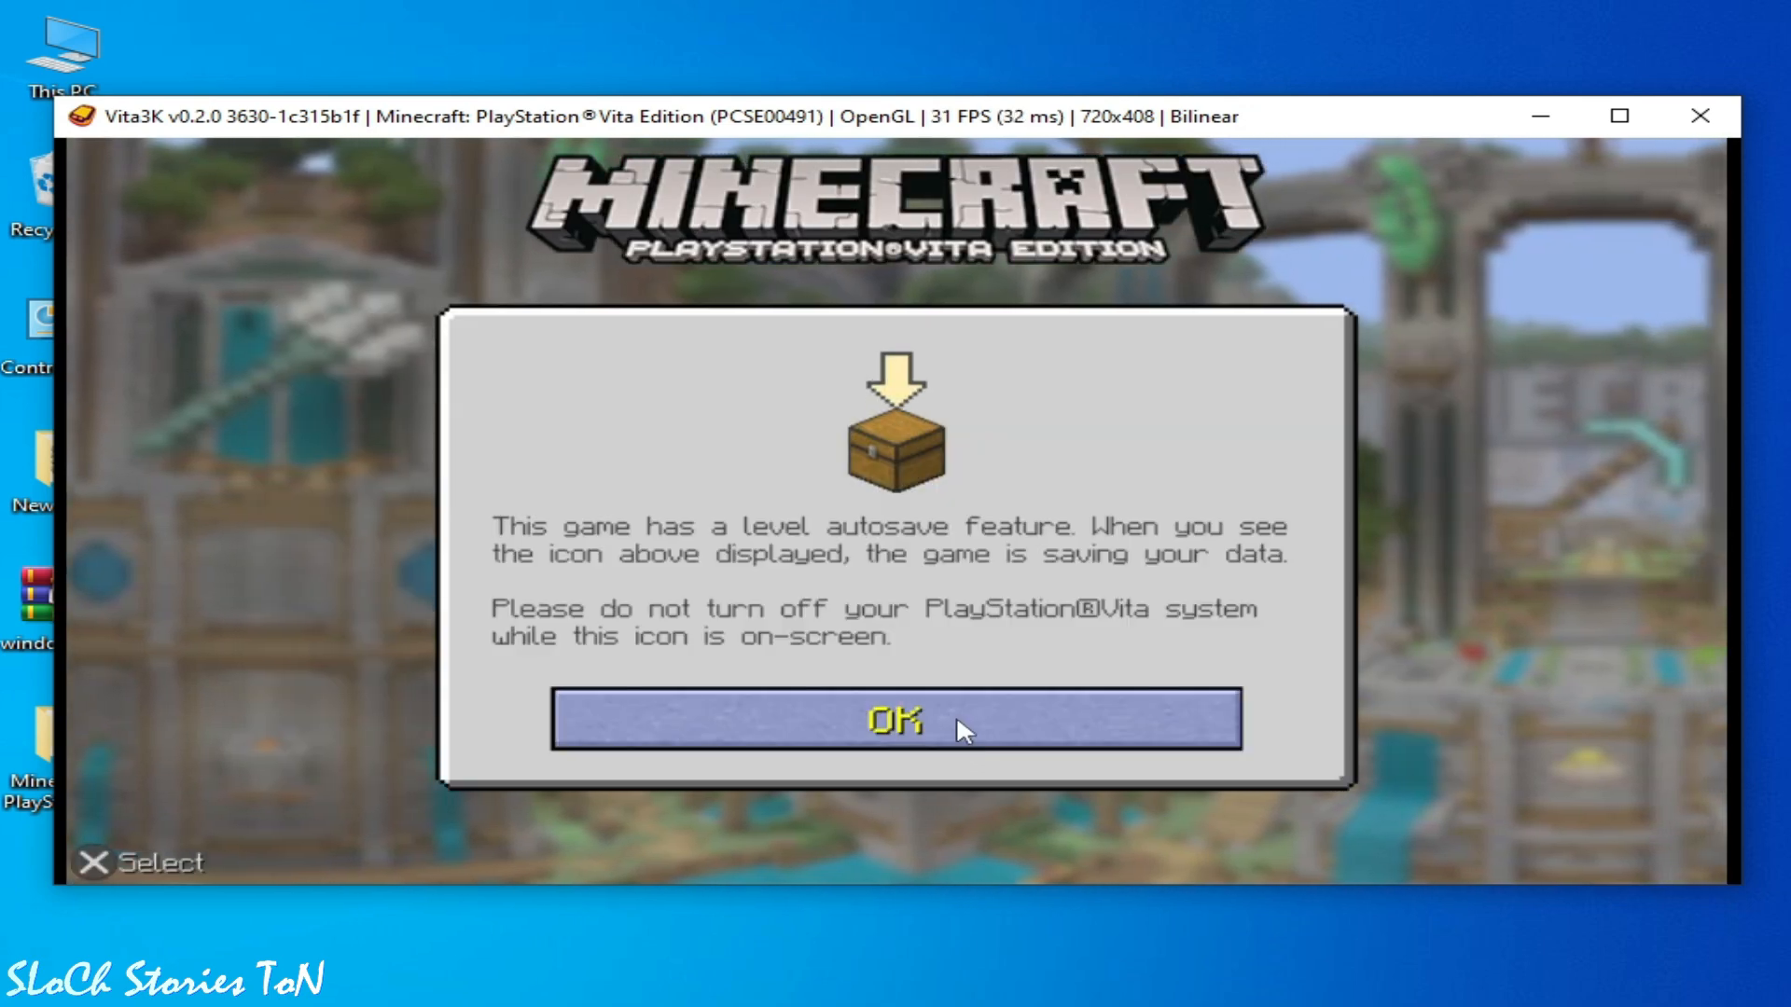
left_click(893, 720)
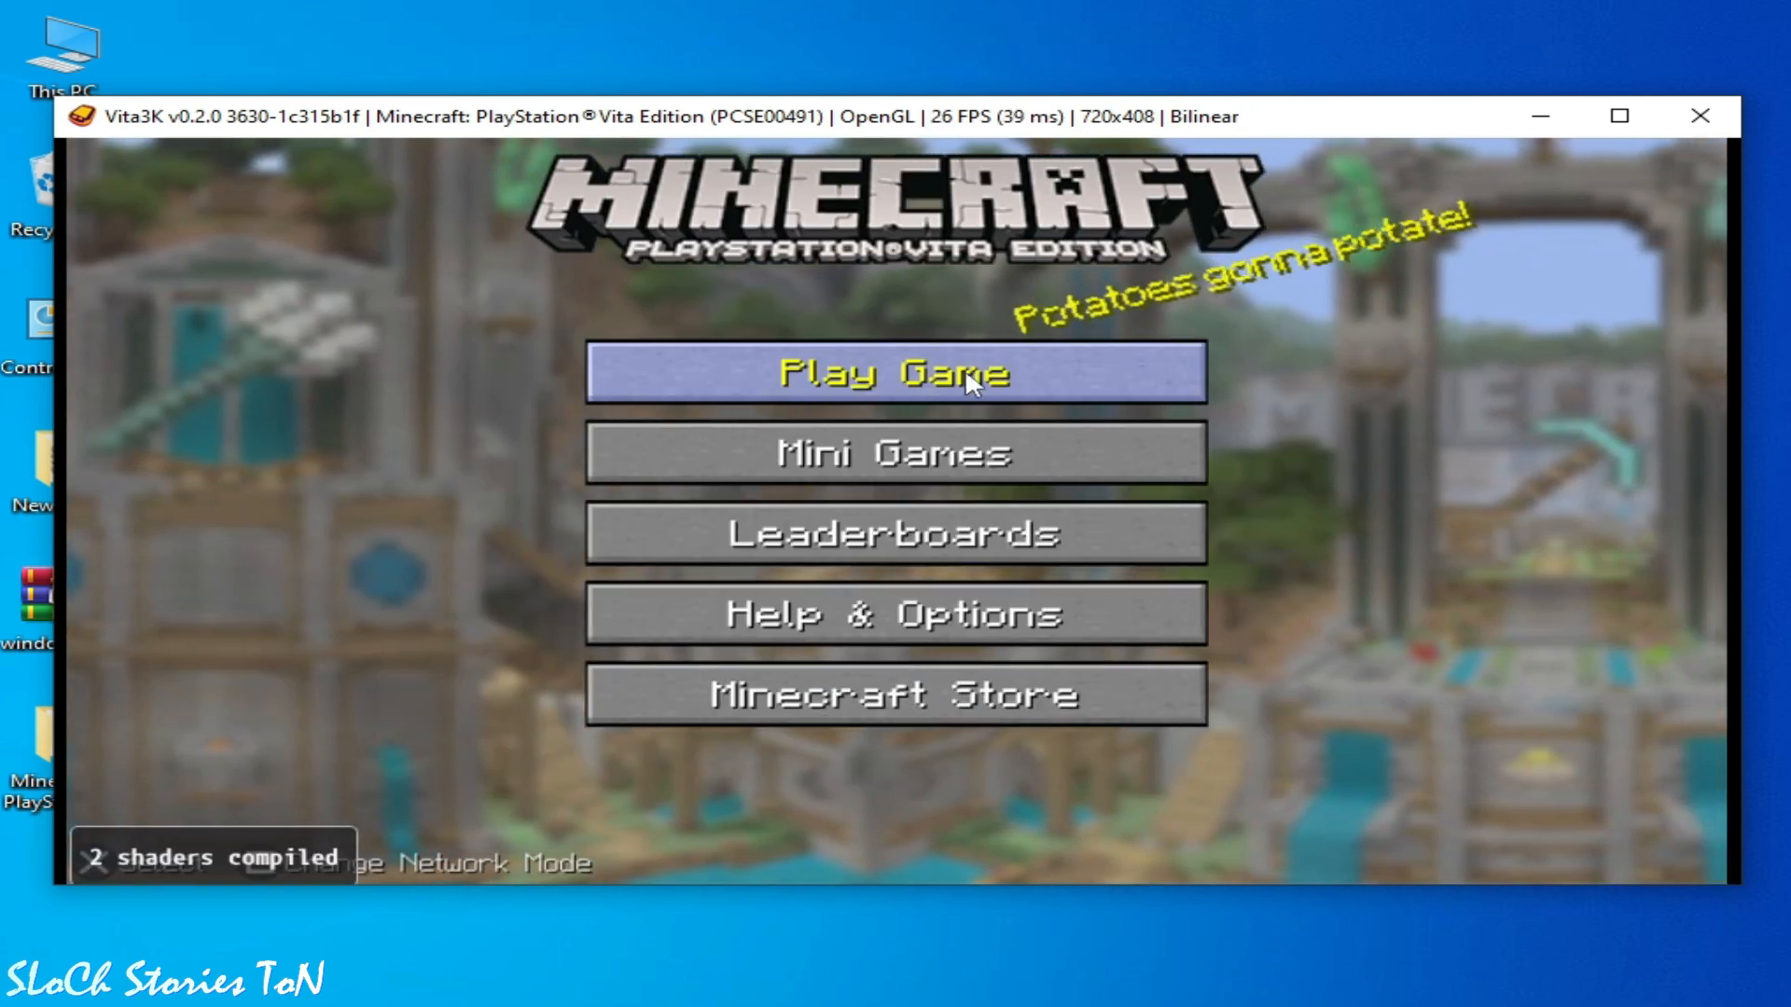
left_click(895, 452)
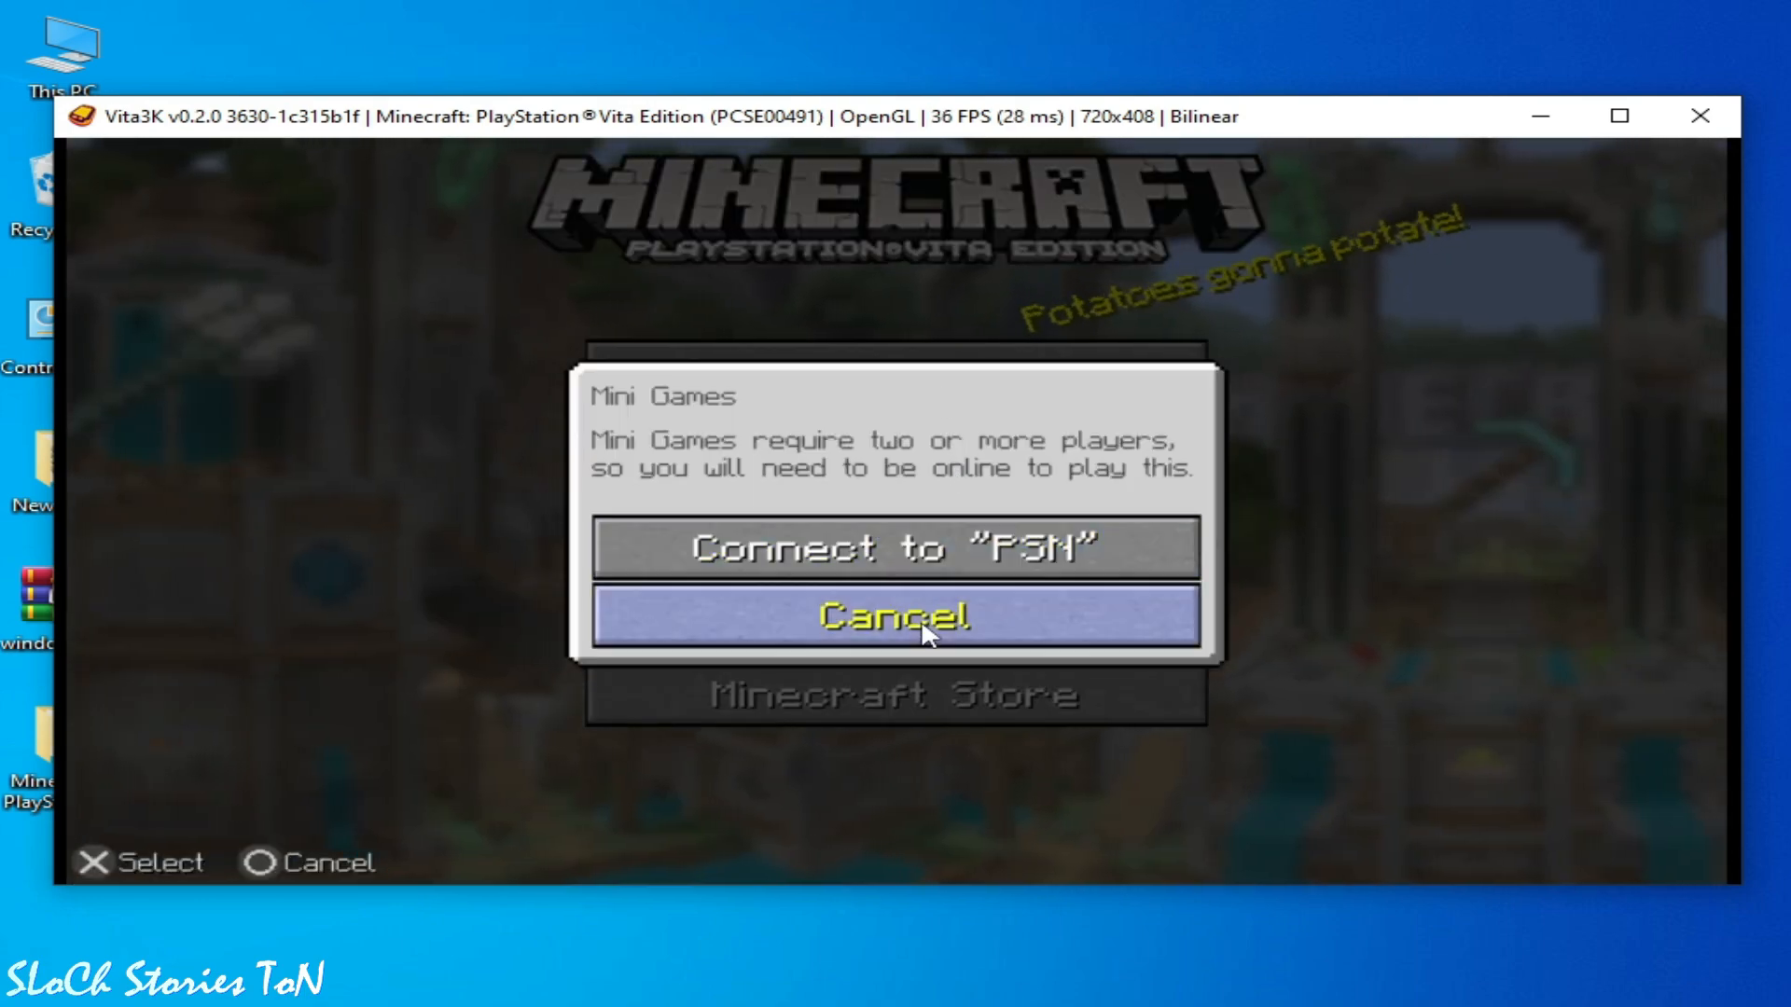
left_click(894, 615)
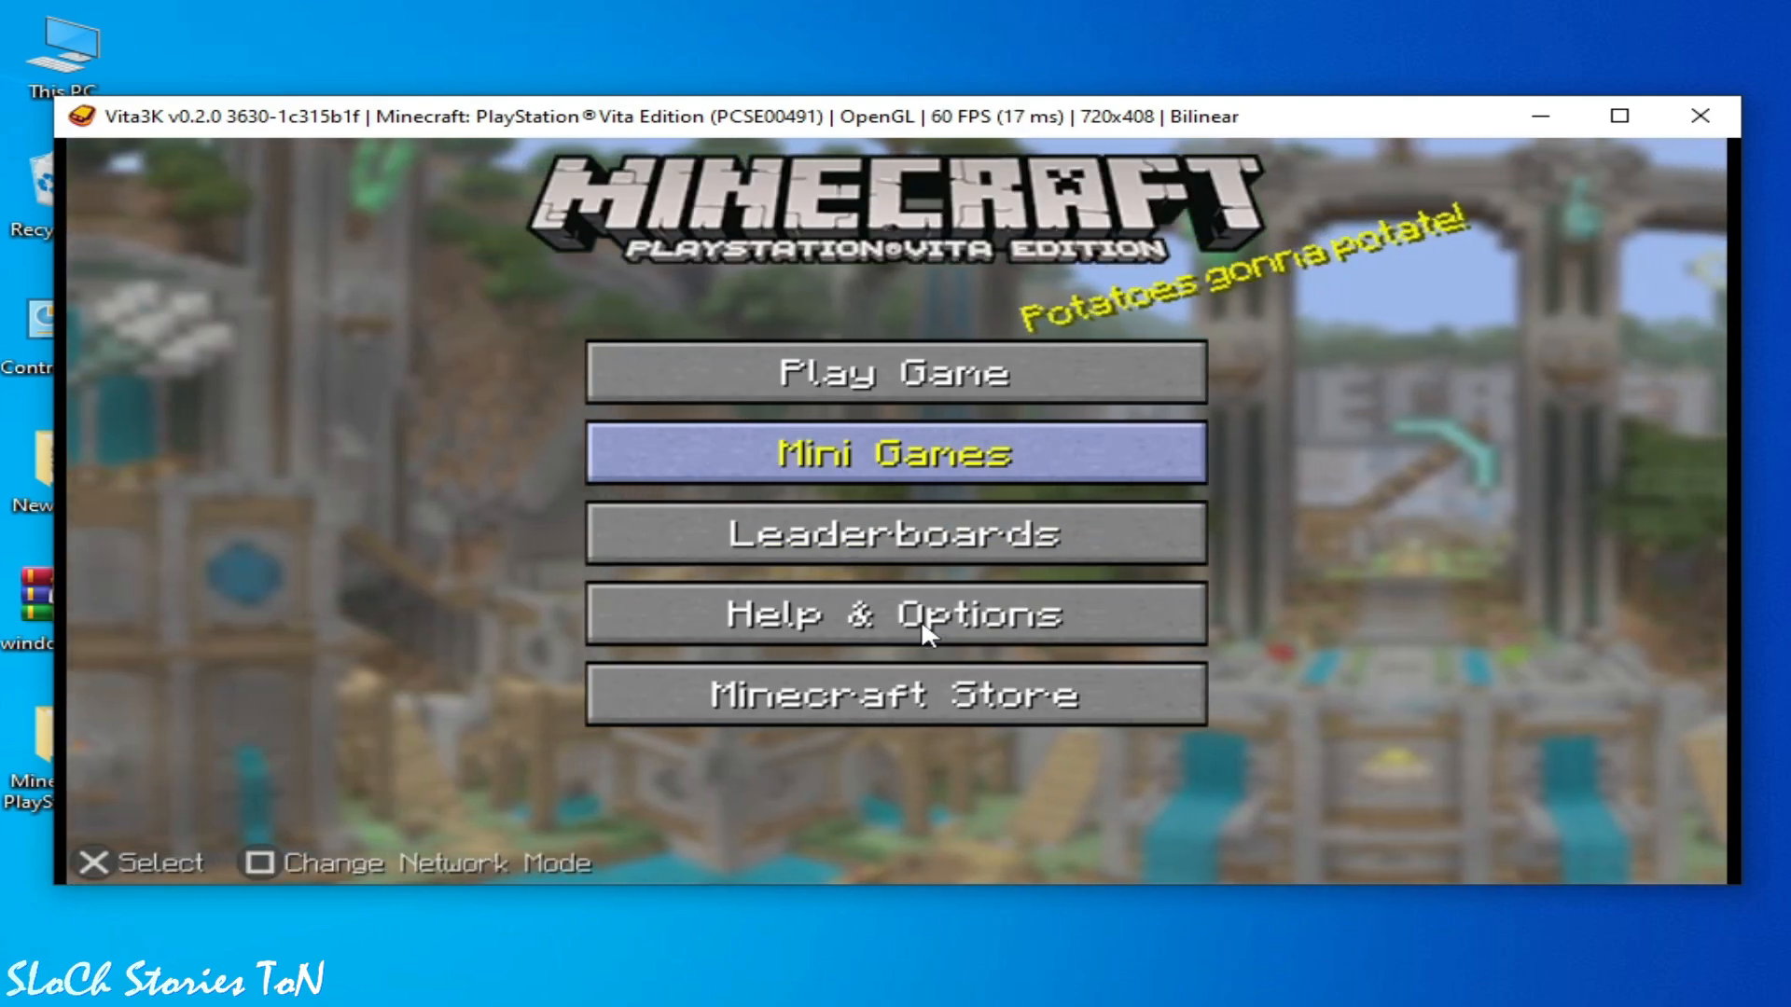